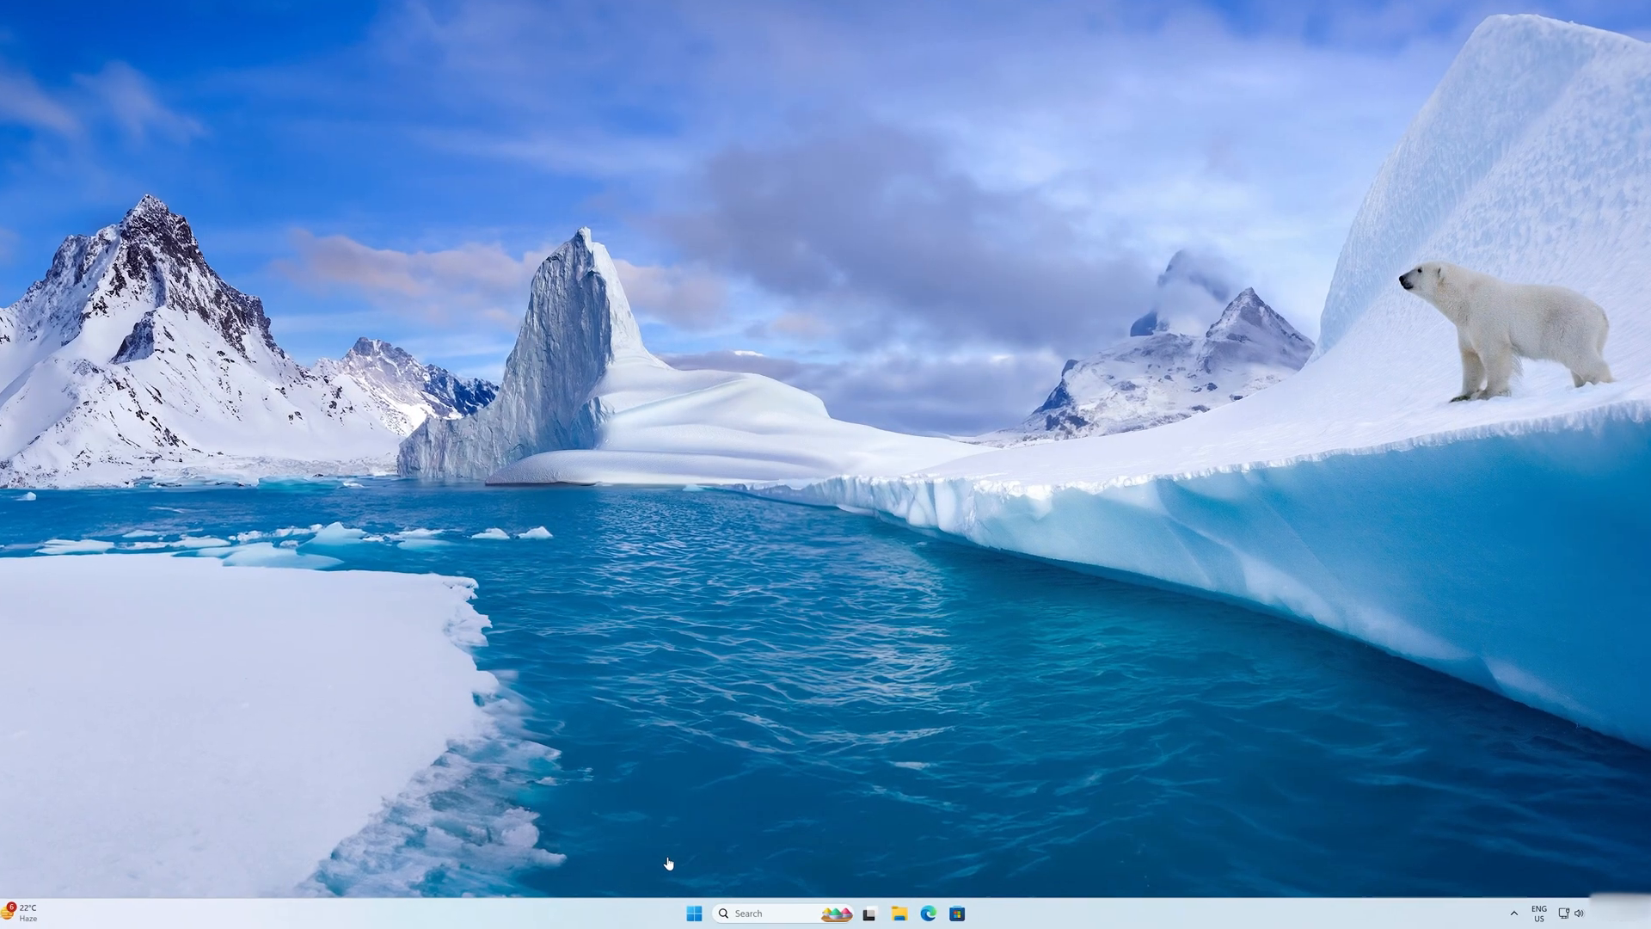
Step: Launch Microsoft Edge from Windows search and enter 'office deployment tool 2024' in the address bar
{"action": "left_click", "coordinate": [702, 913]}
{"action": "type", "text": "e"}
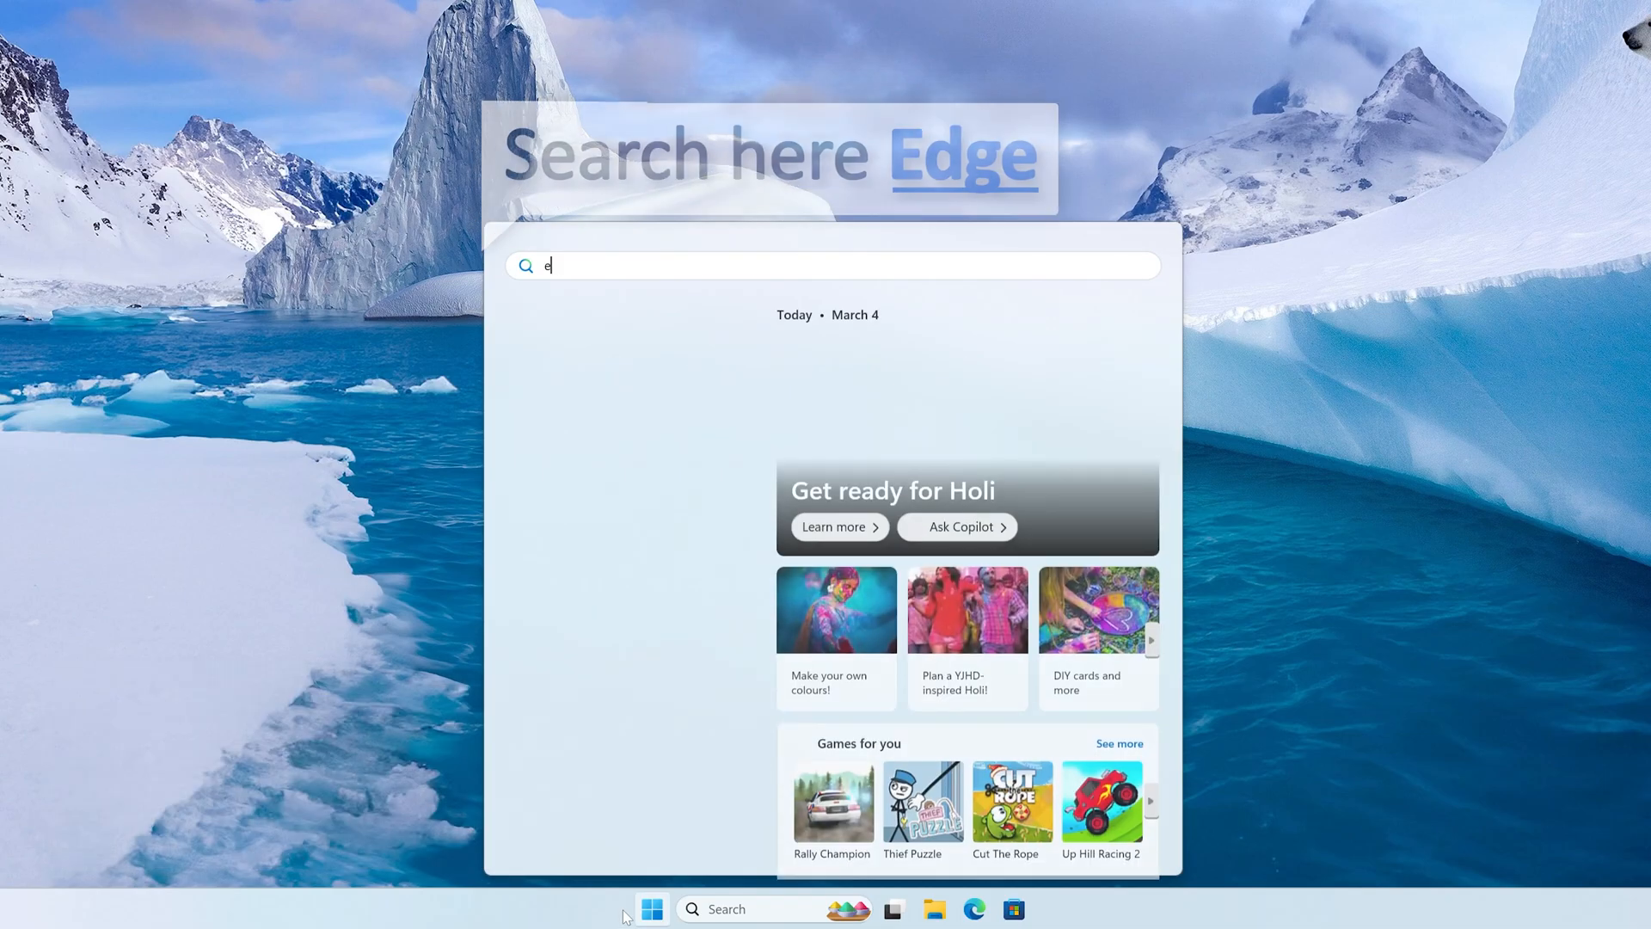
{"action": "type", "text": "d"}
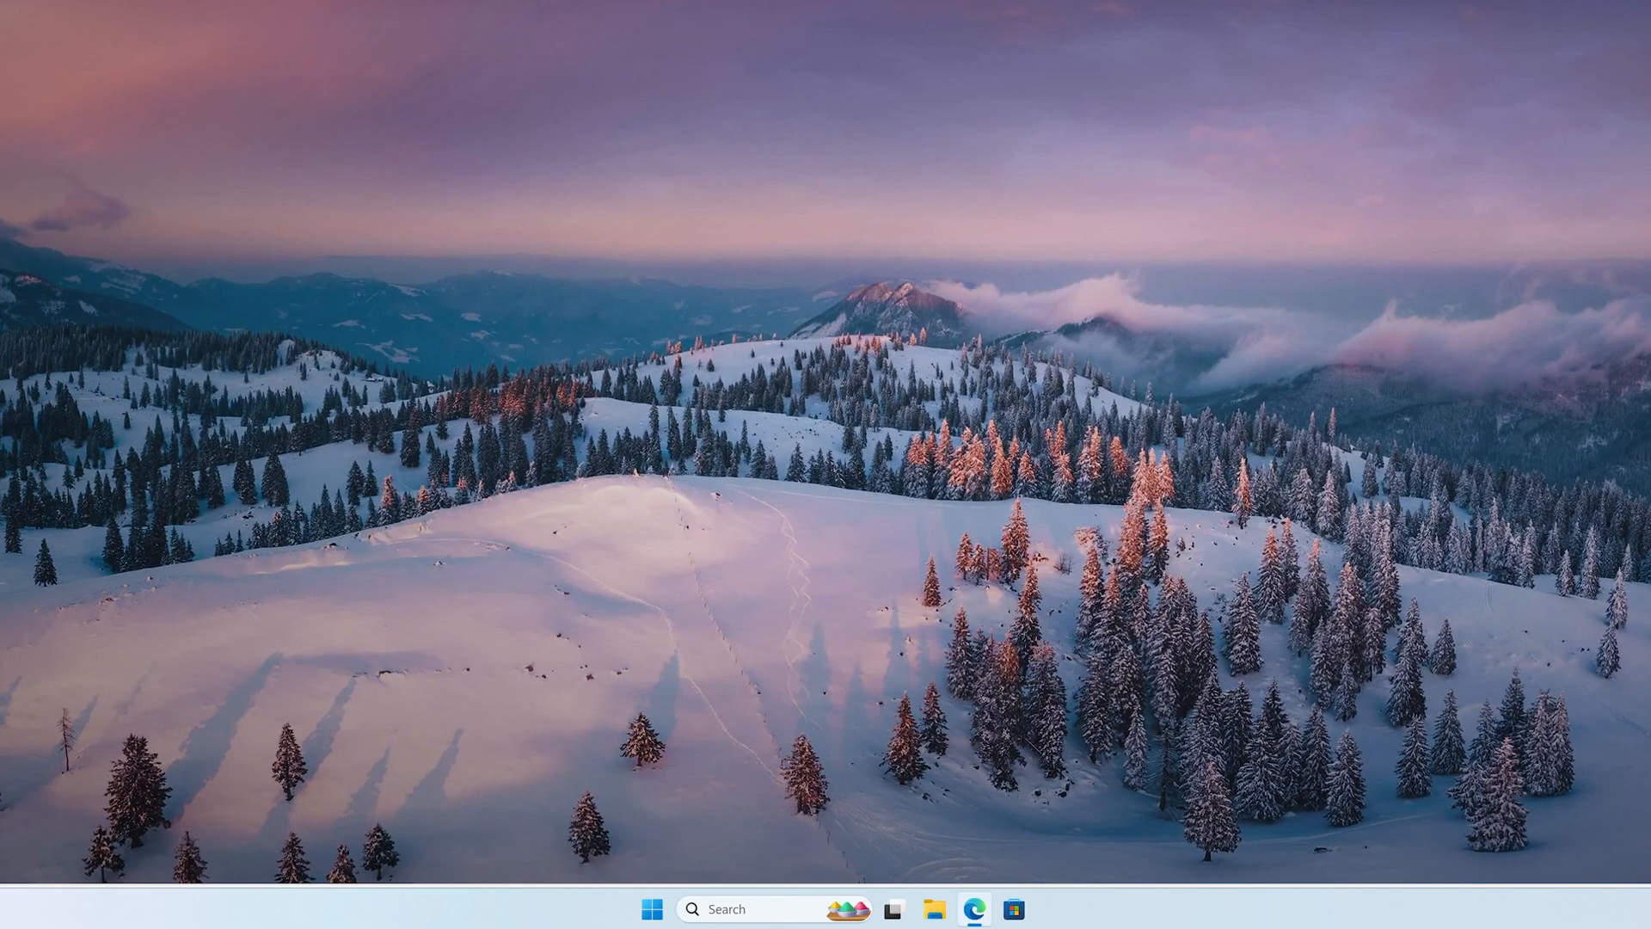
{"action": "left_click", "coordinate": [972, 908]}
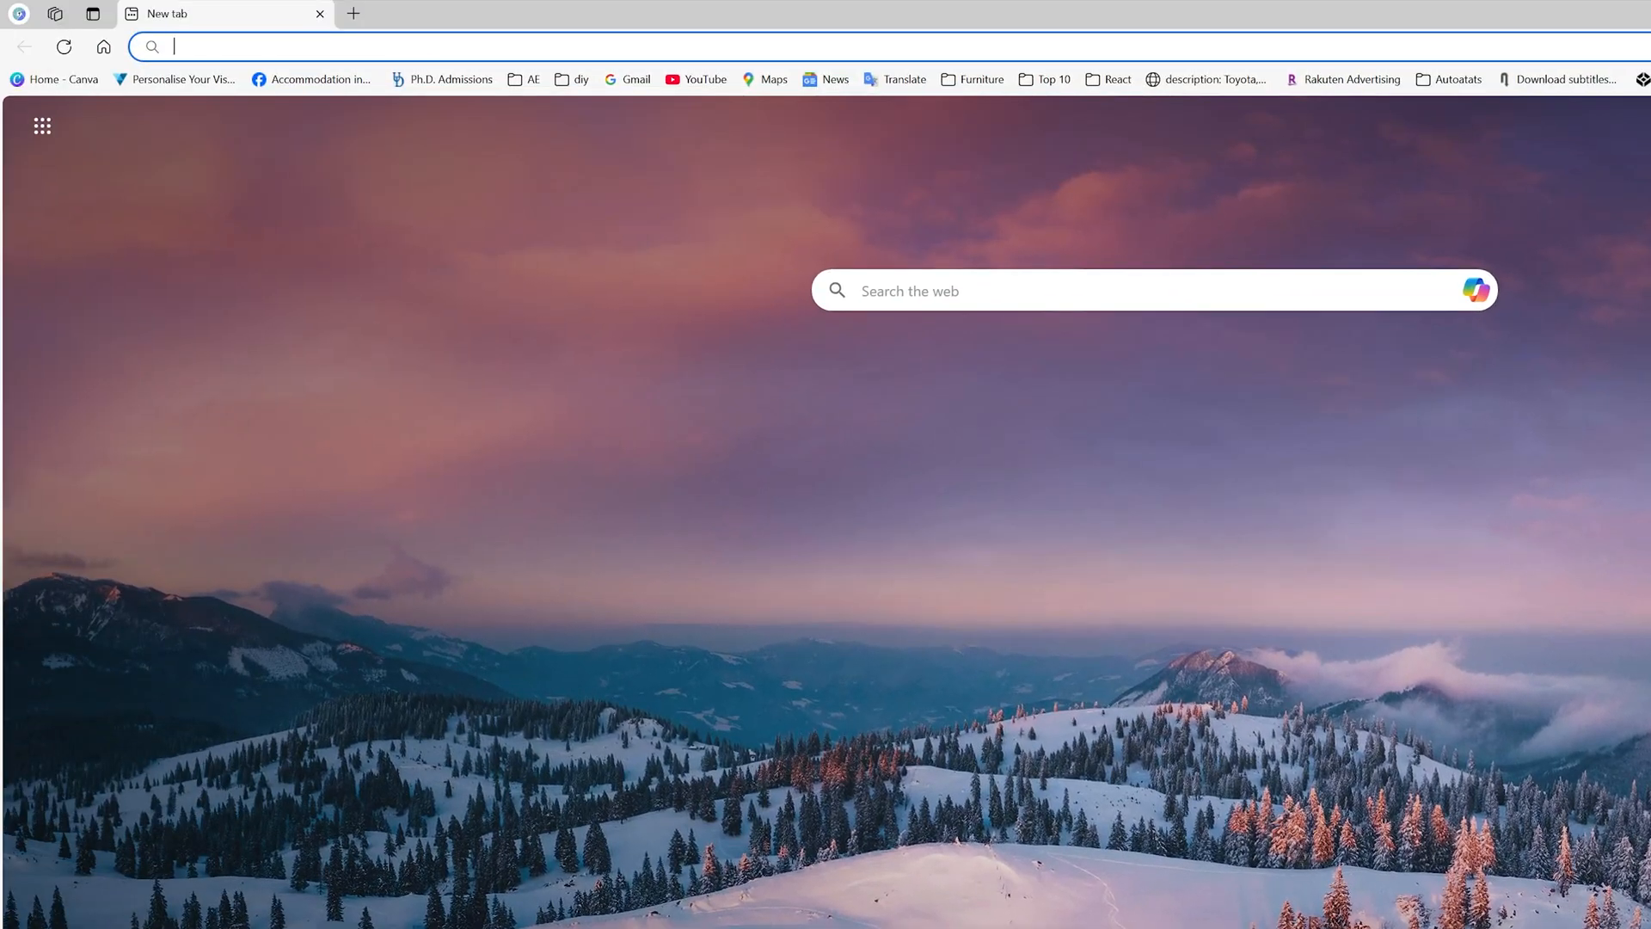
{"action": "type", "text": "office deployment tool 2024"}
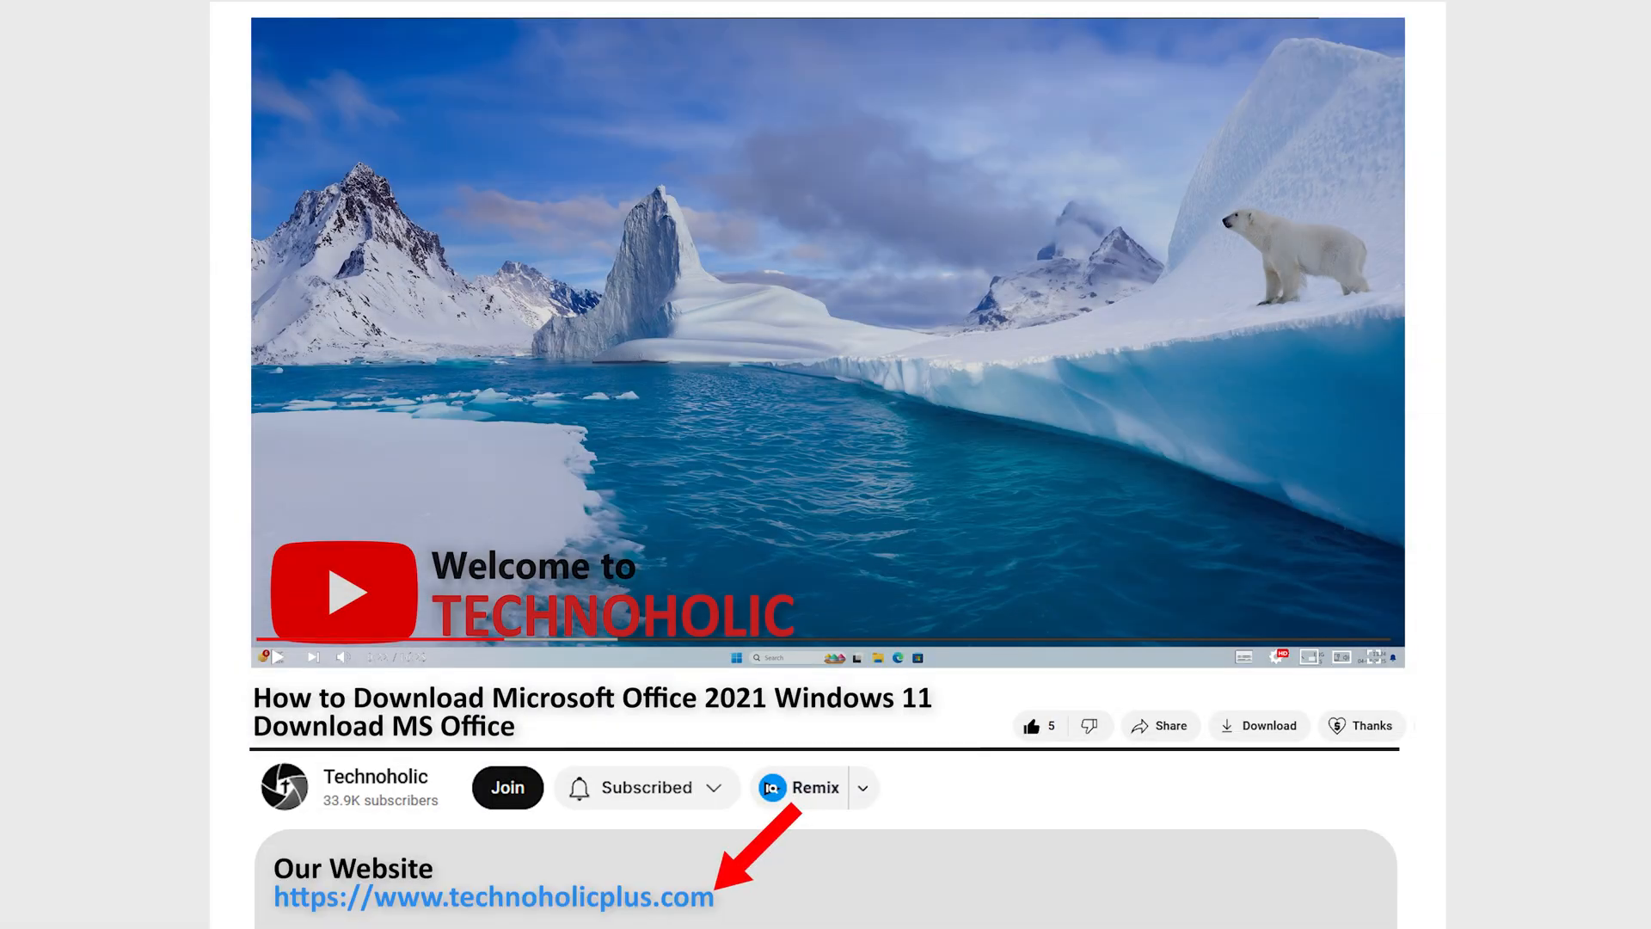
Step: Go to the Office Customization Tool's Deployment settings page with 64-bit architecture selected
{"action": "left_click", "coordinate": [493, 897]}
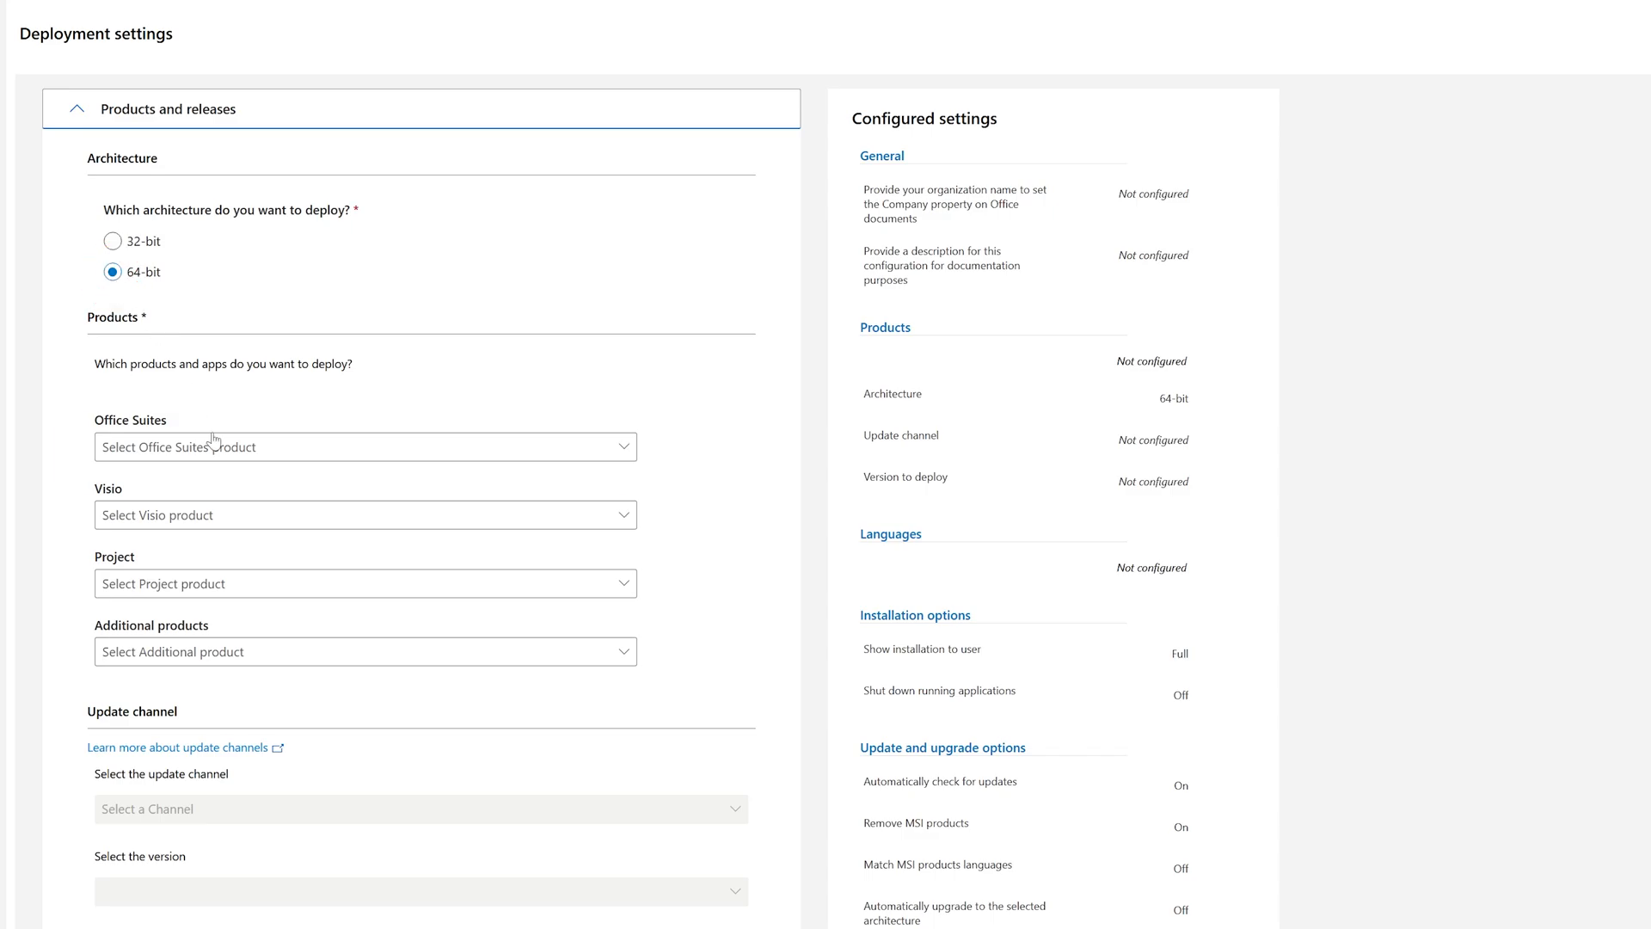
Step: Choose Office LTSC Professional Plus 2021 - Volume License as the Office suite
{"action": "left_click", "coordinate": [364, 447]}
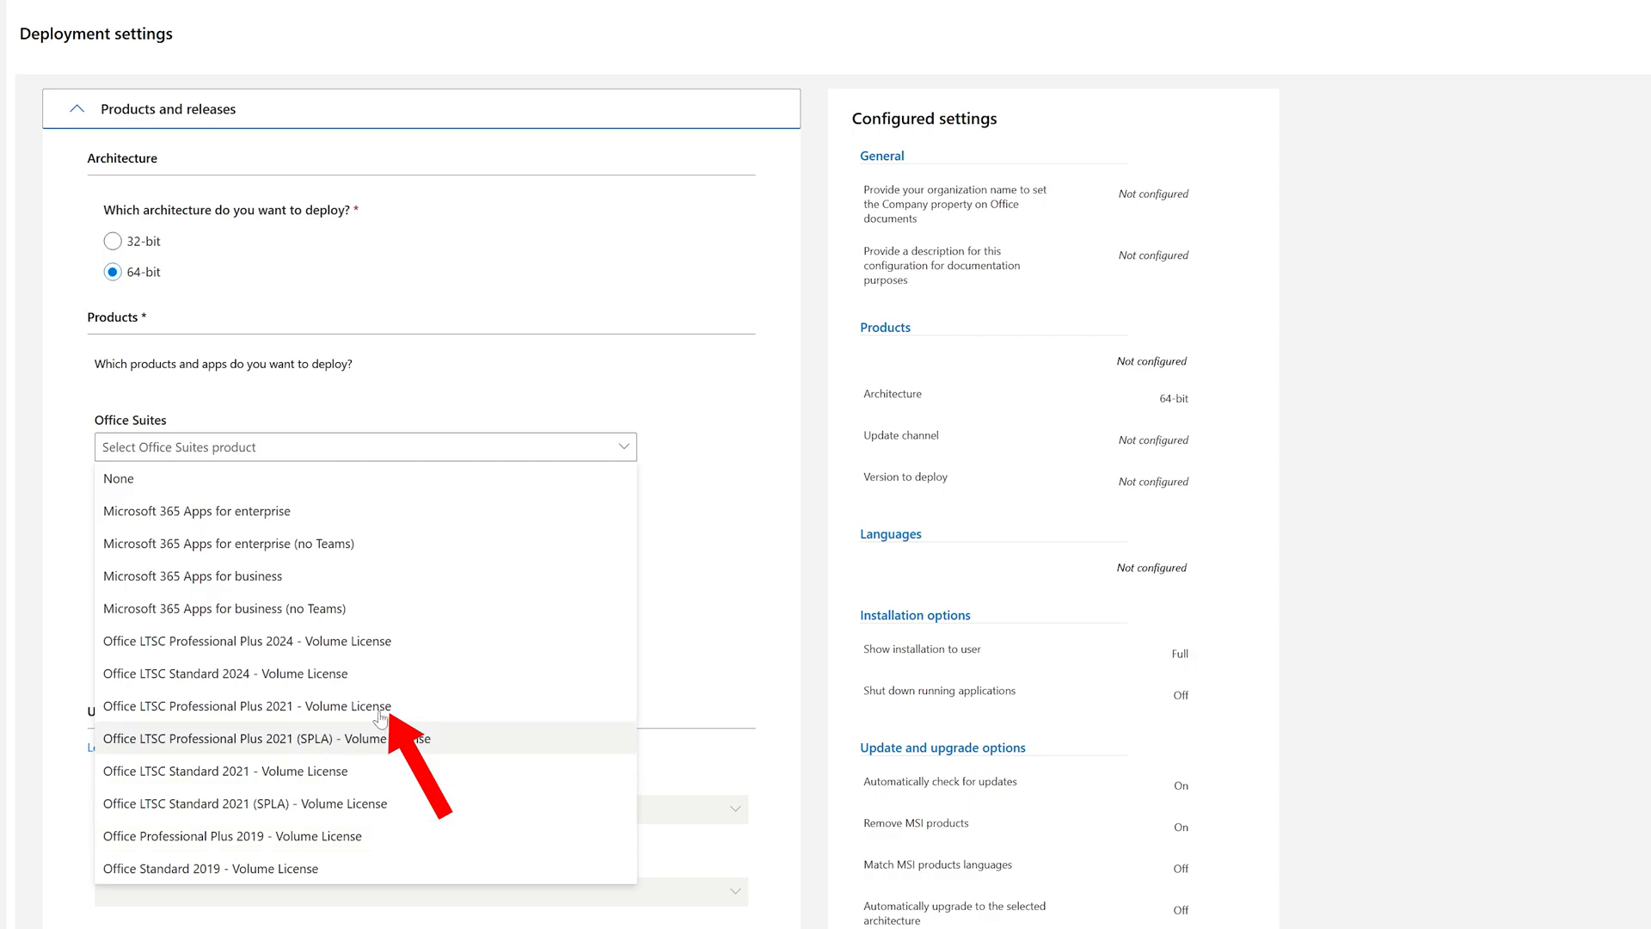
{"action": "left_click", "coordinate": [247, 705]}
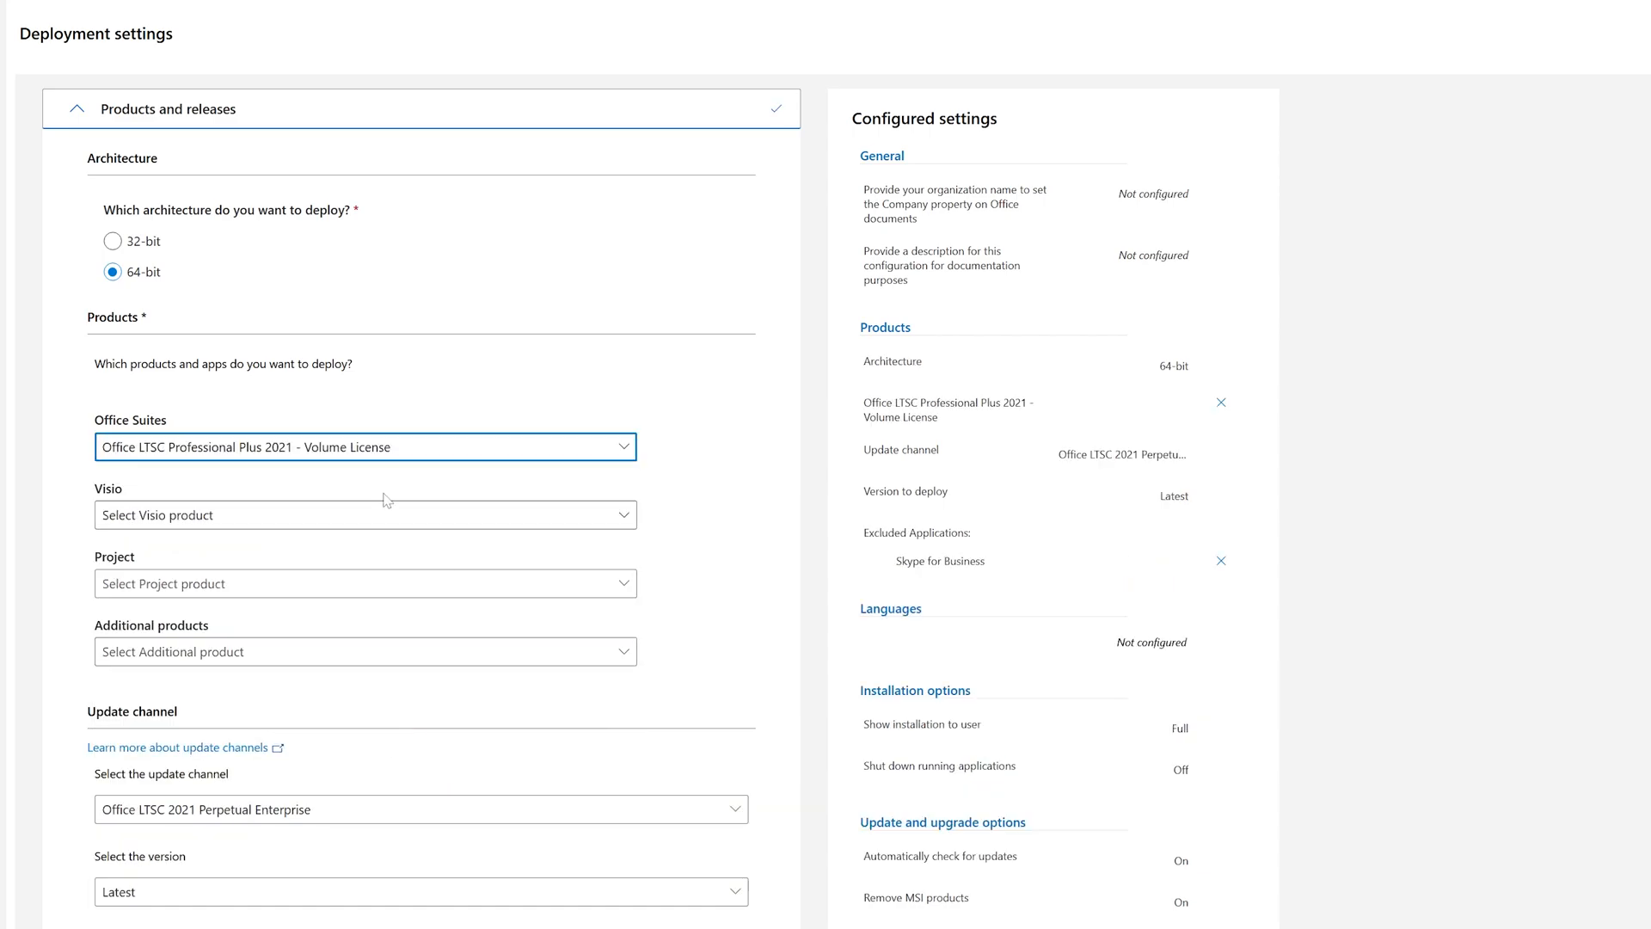
{"action": "scroll", "scroll_direction": "down", "scroll_amount": 3}
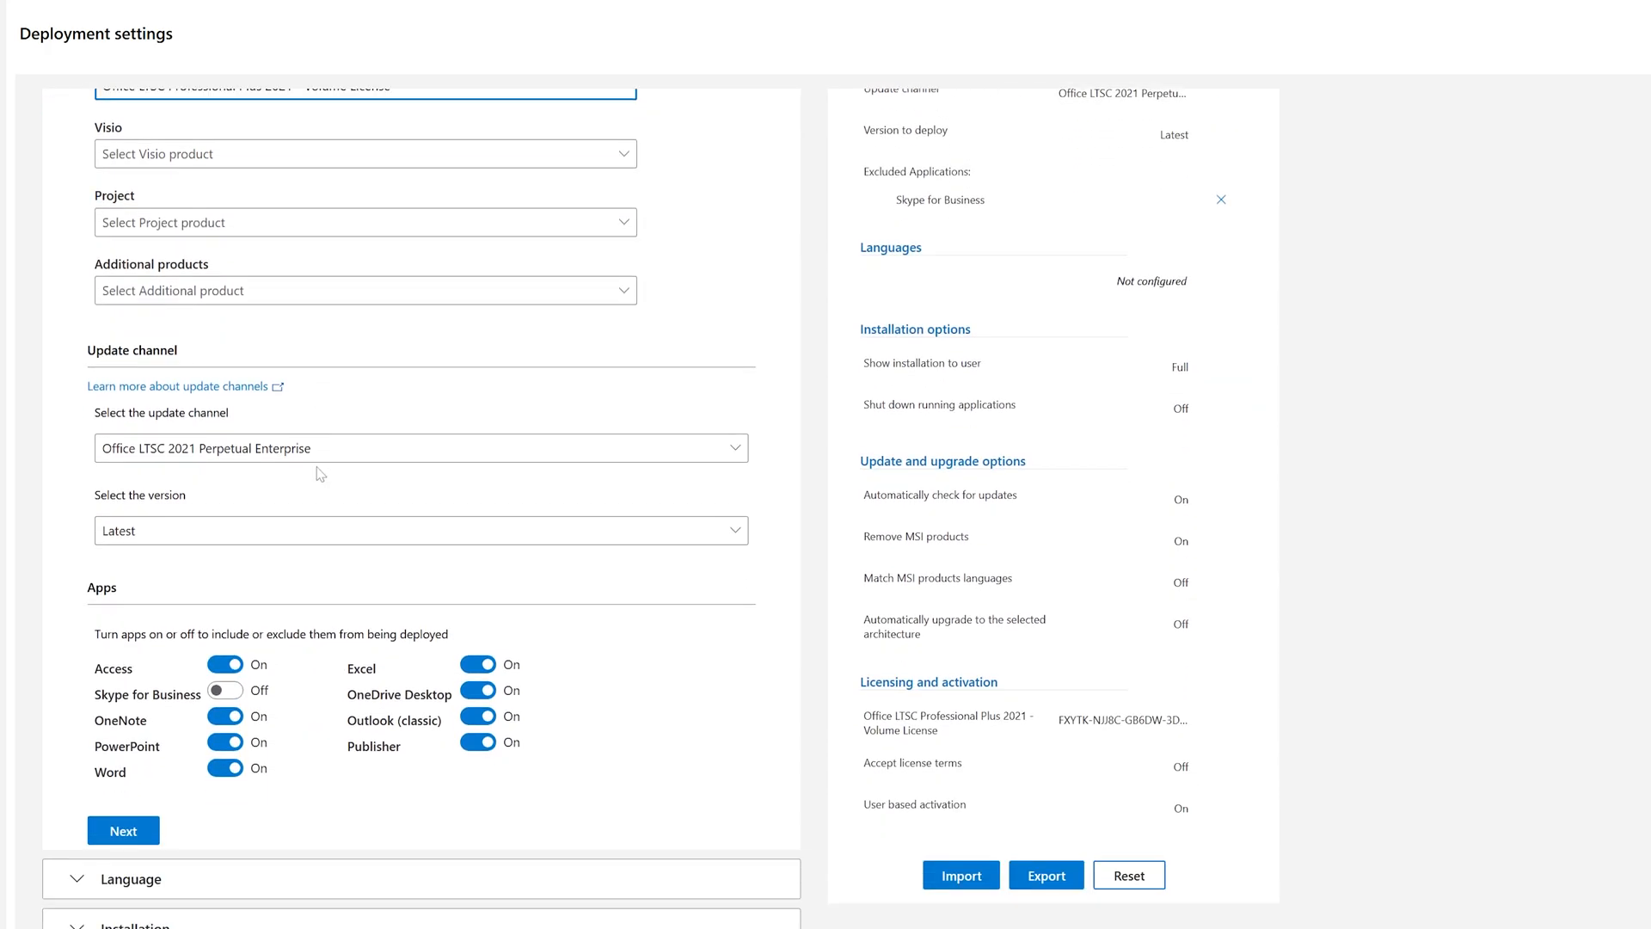
{"action": "scroll", "scroll_direction": "down", "scroll_amount": 3}
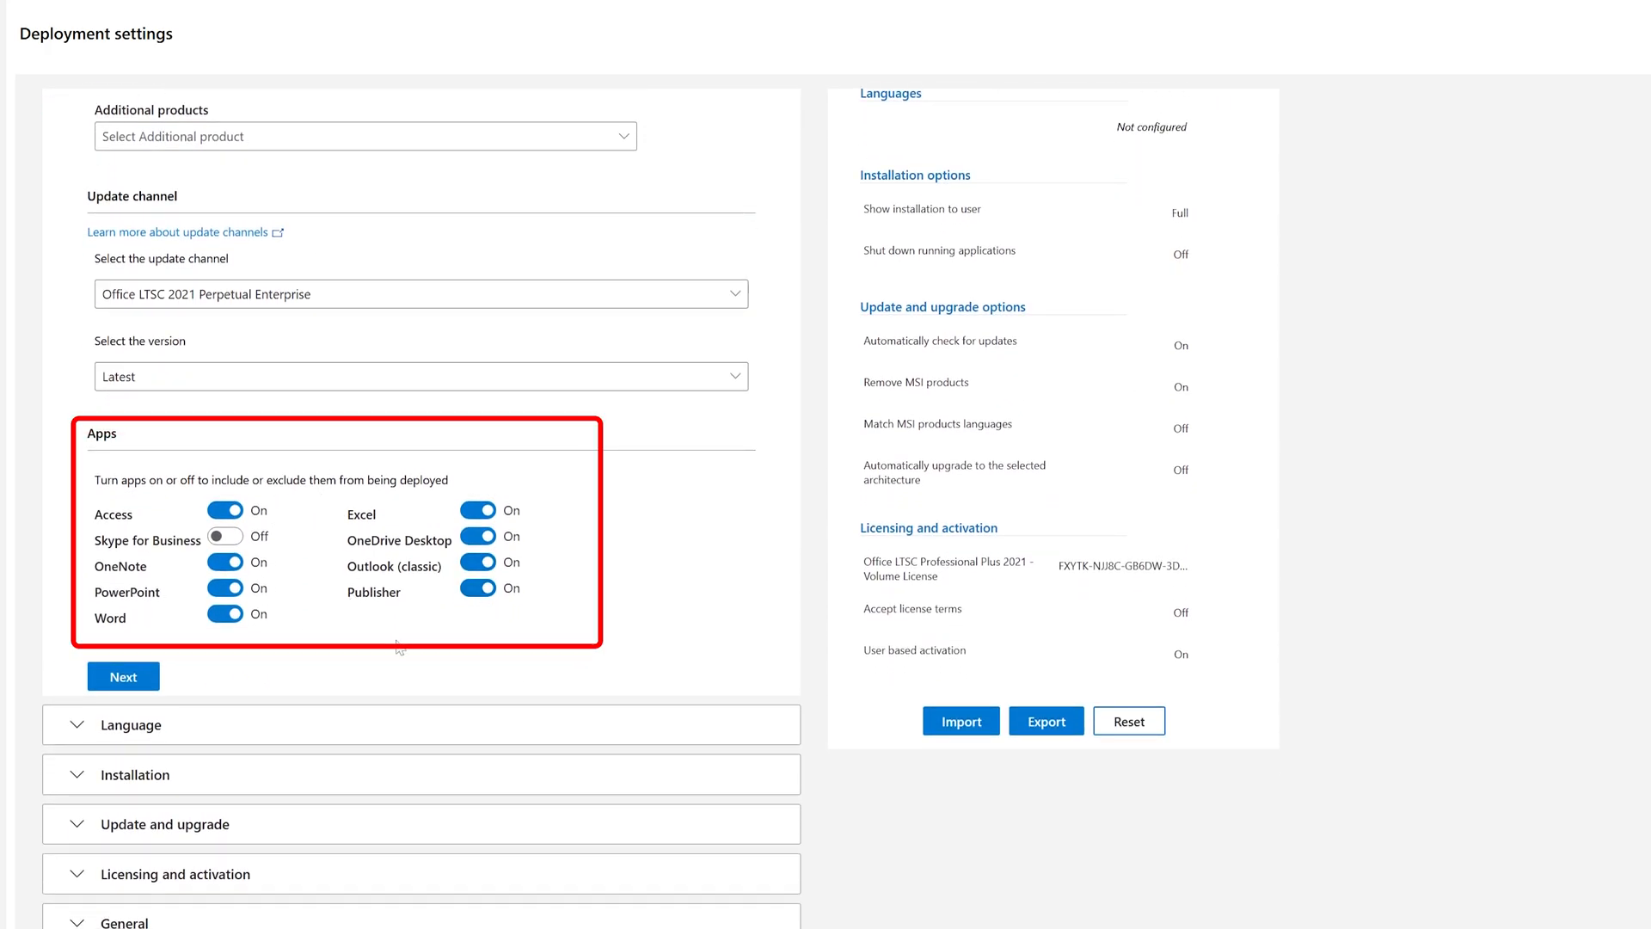
Step: Exclude OneDrive Desktop, Outlook (classic), Publisher and Access from the deployment
{"action": "left_click", "coordinate": [476, 537]}
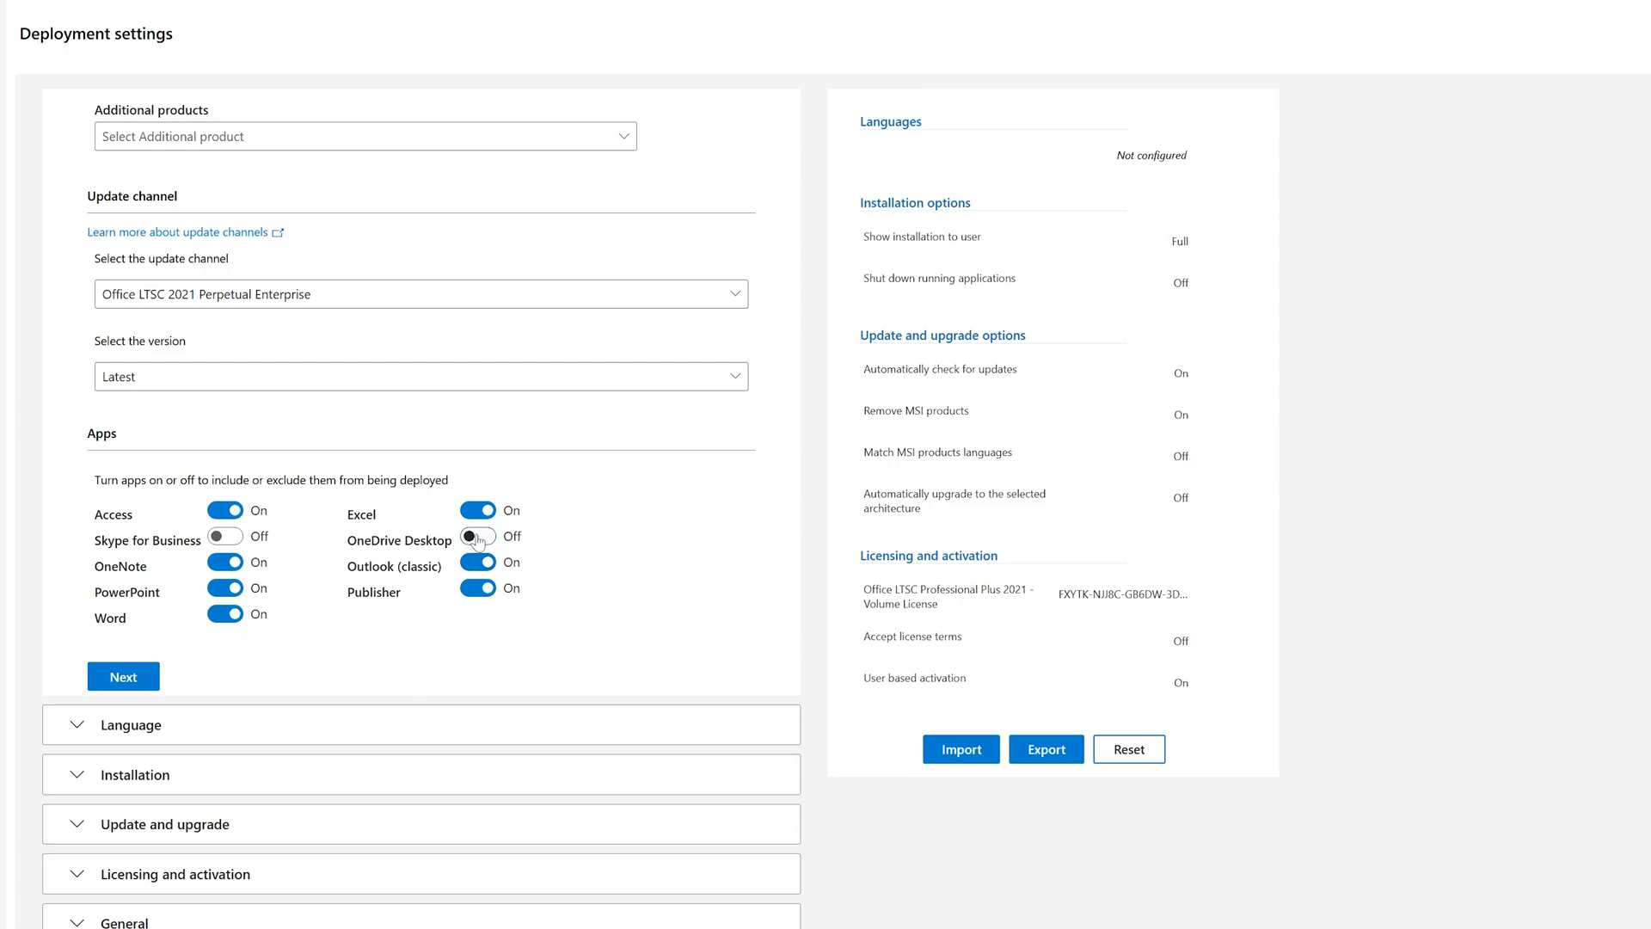
{"action": "left_click", "coordinate": [476, 561]}
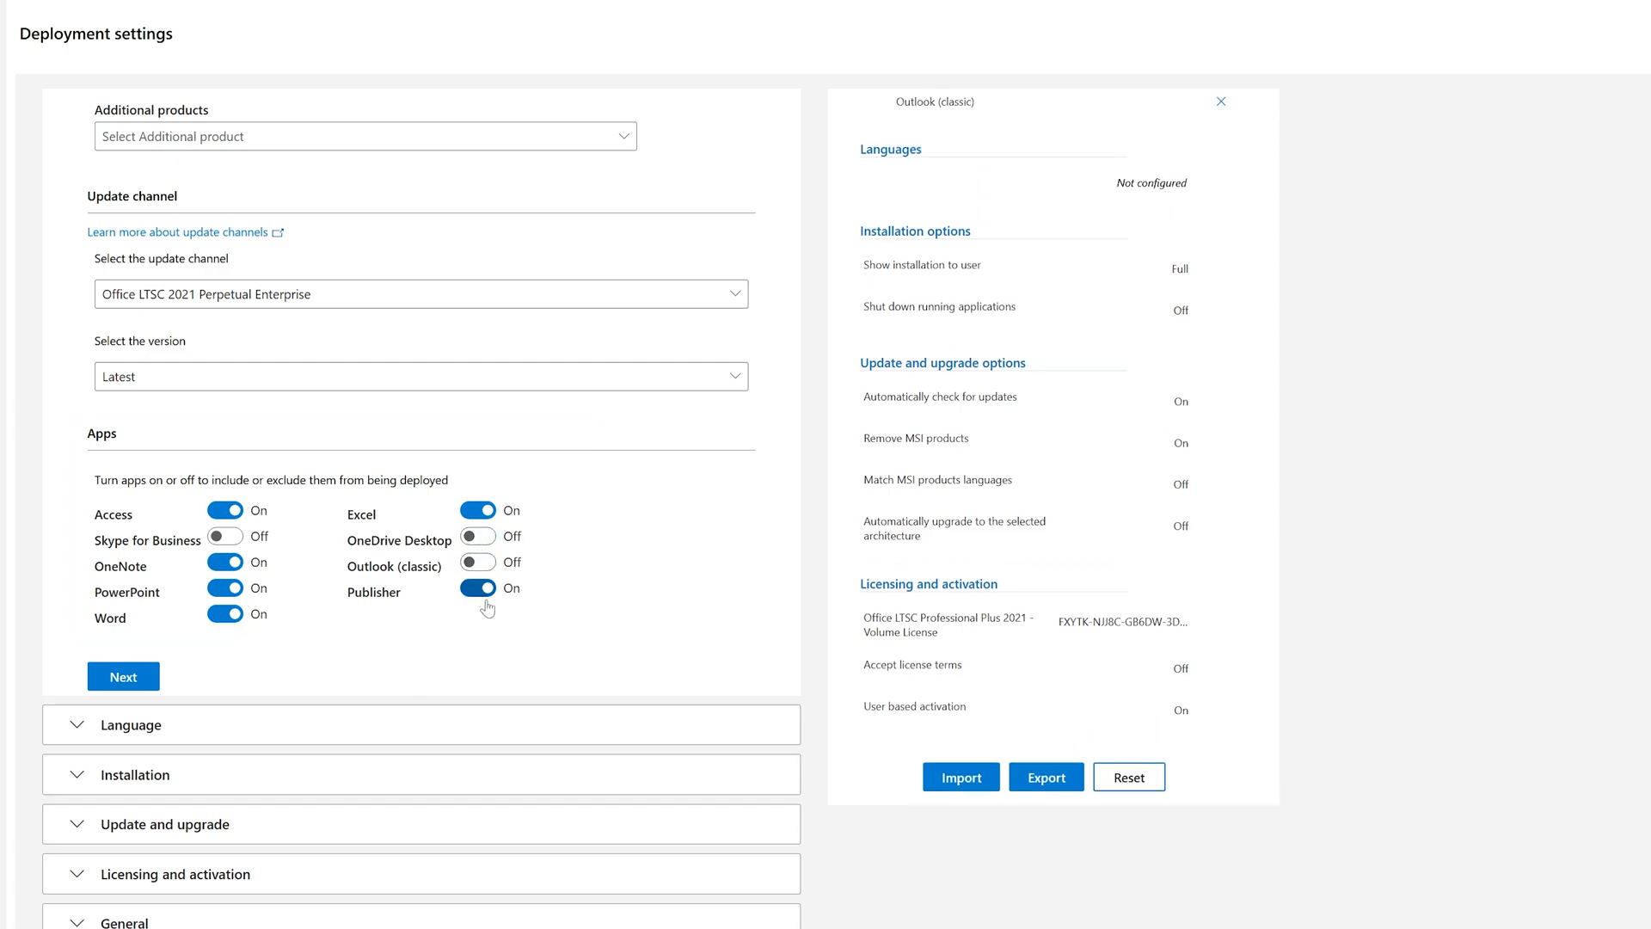
{"action": "left_click", "coordinate": [476, 588]}
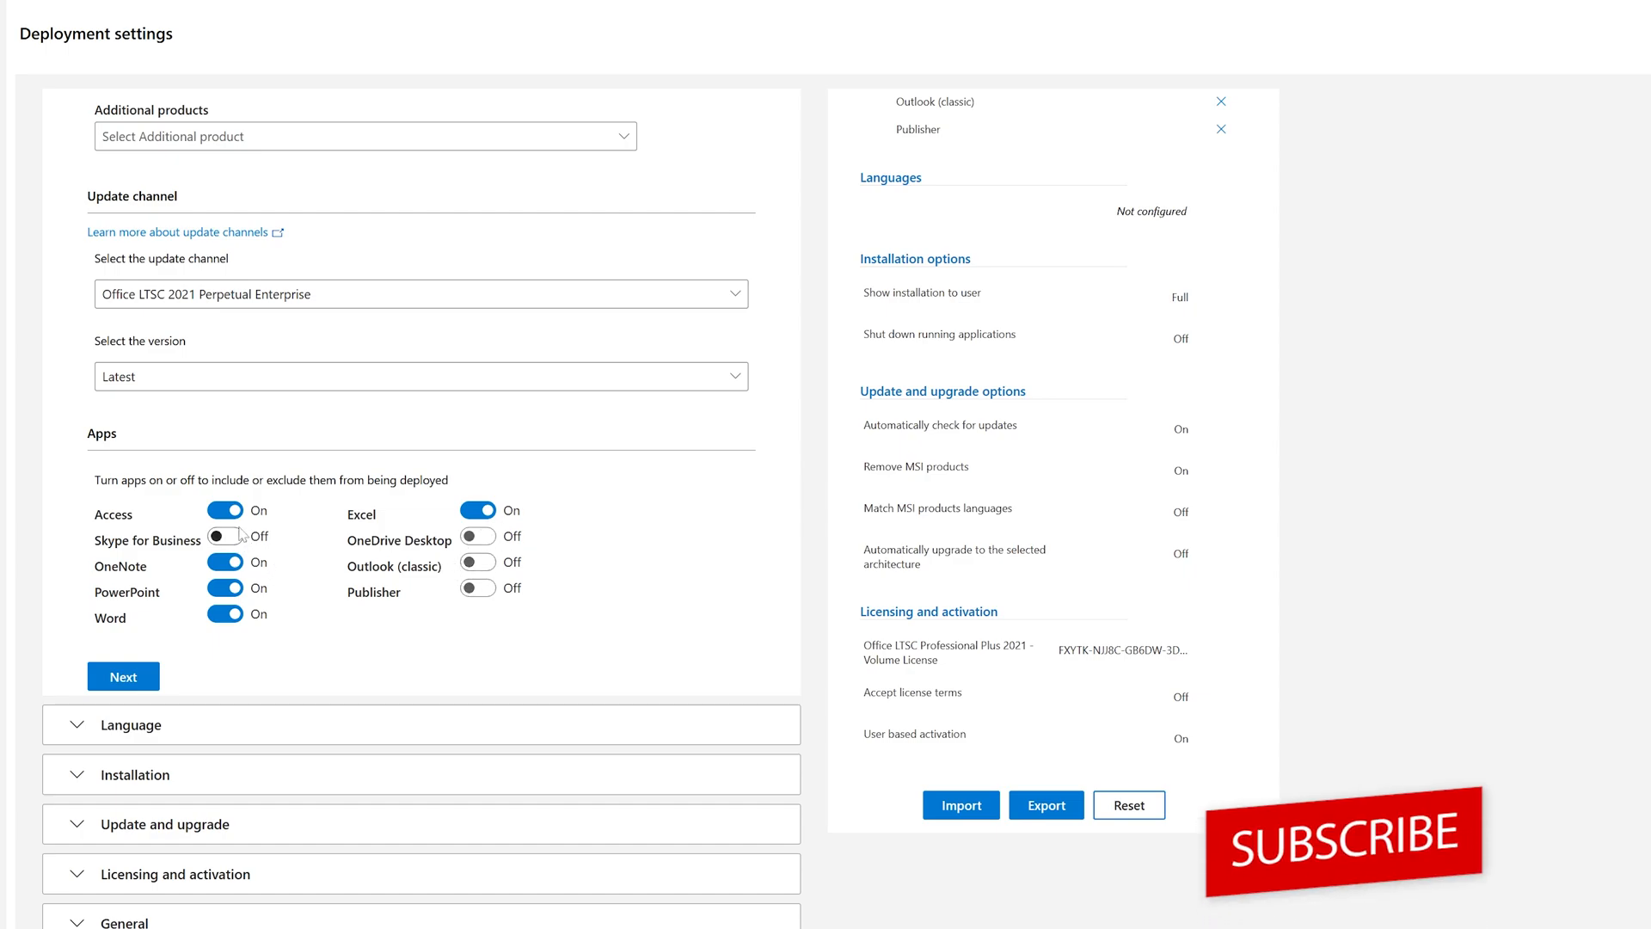
{"action": "left_click", "coordinate": [224, 509]}
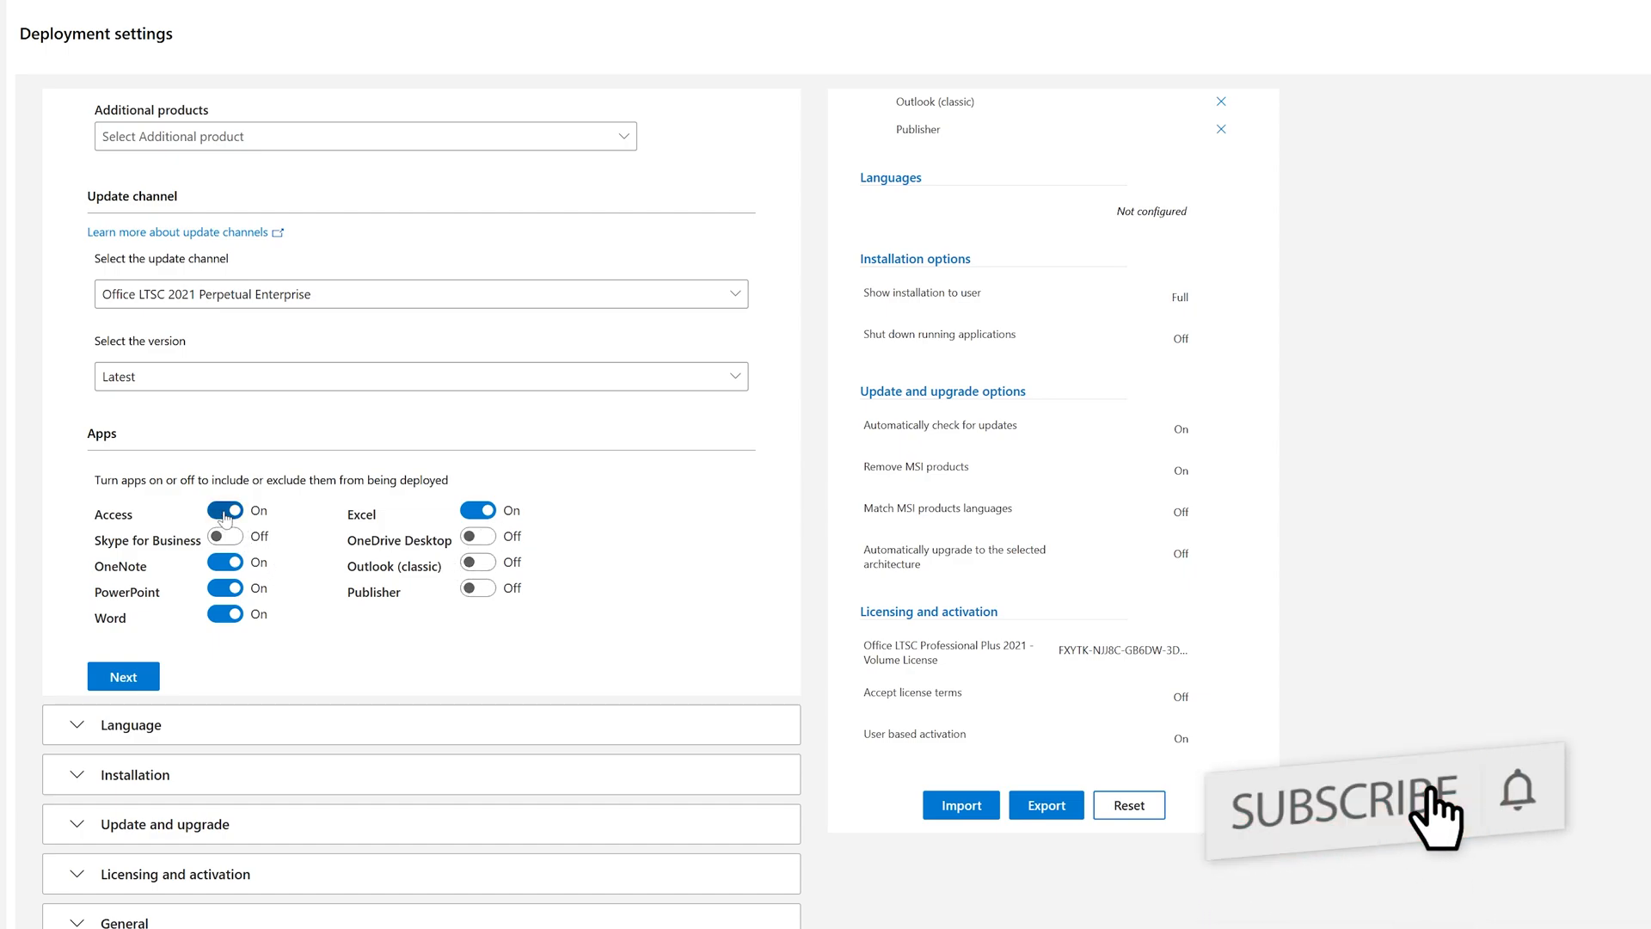
{"action": "left_click", "coordinate": [224, 509]}
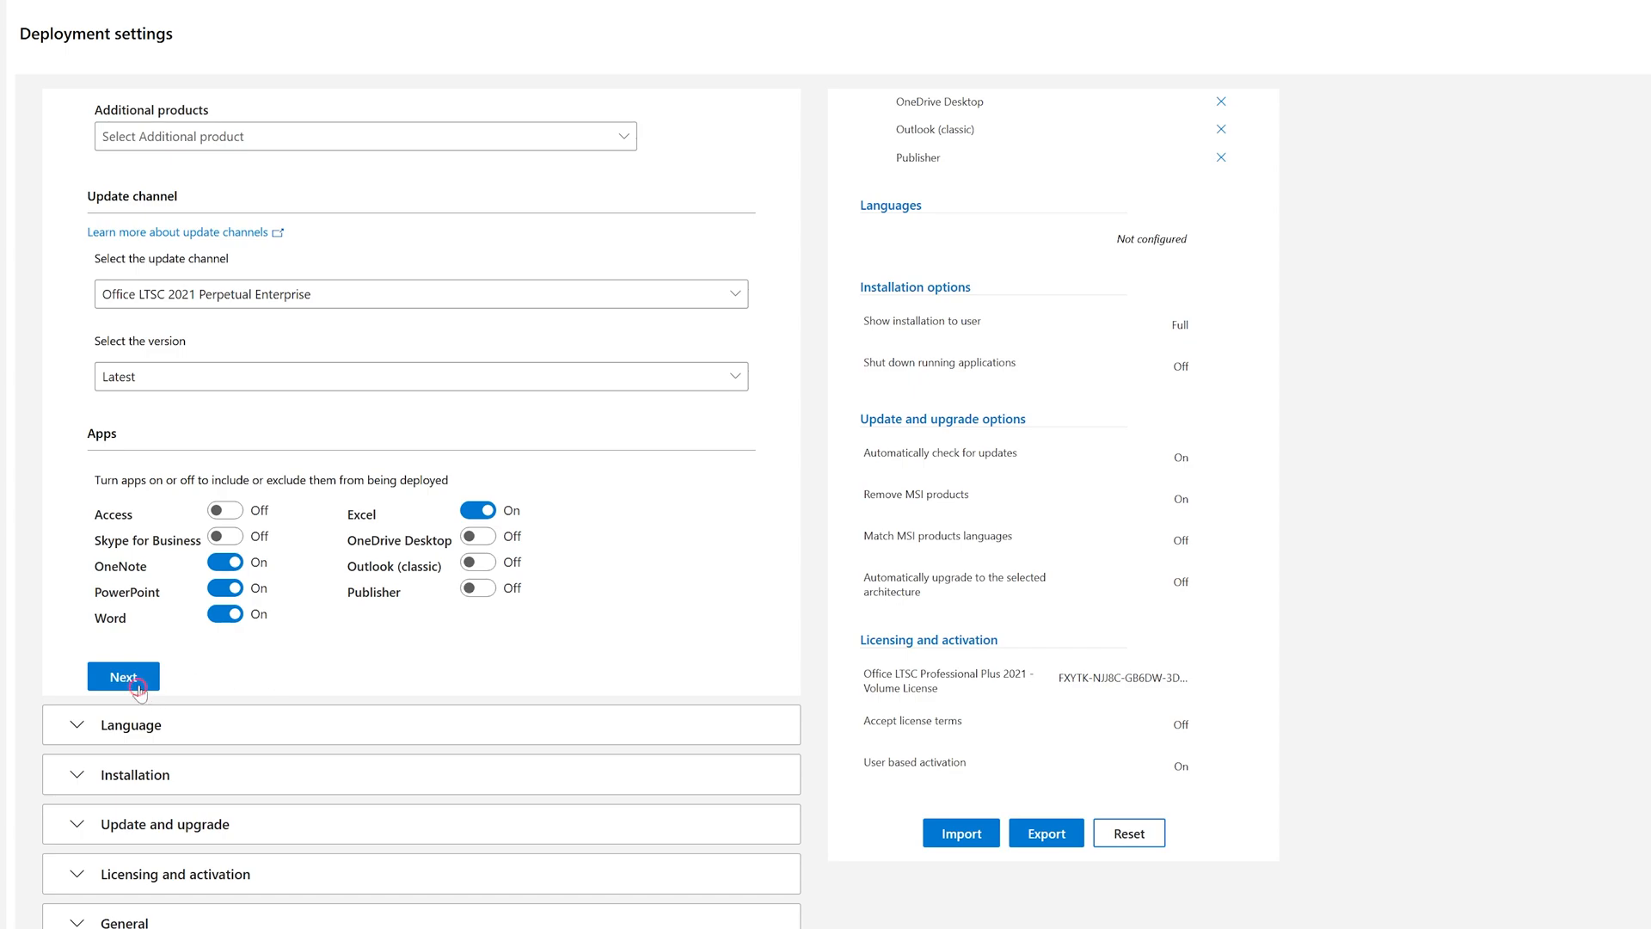
Step: Set English (United States) as primary language and finish the remaining deployment sections
{"action": "left_click", "coordinate": [124, 676]}
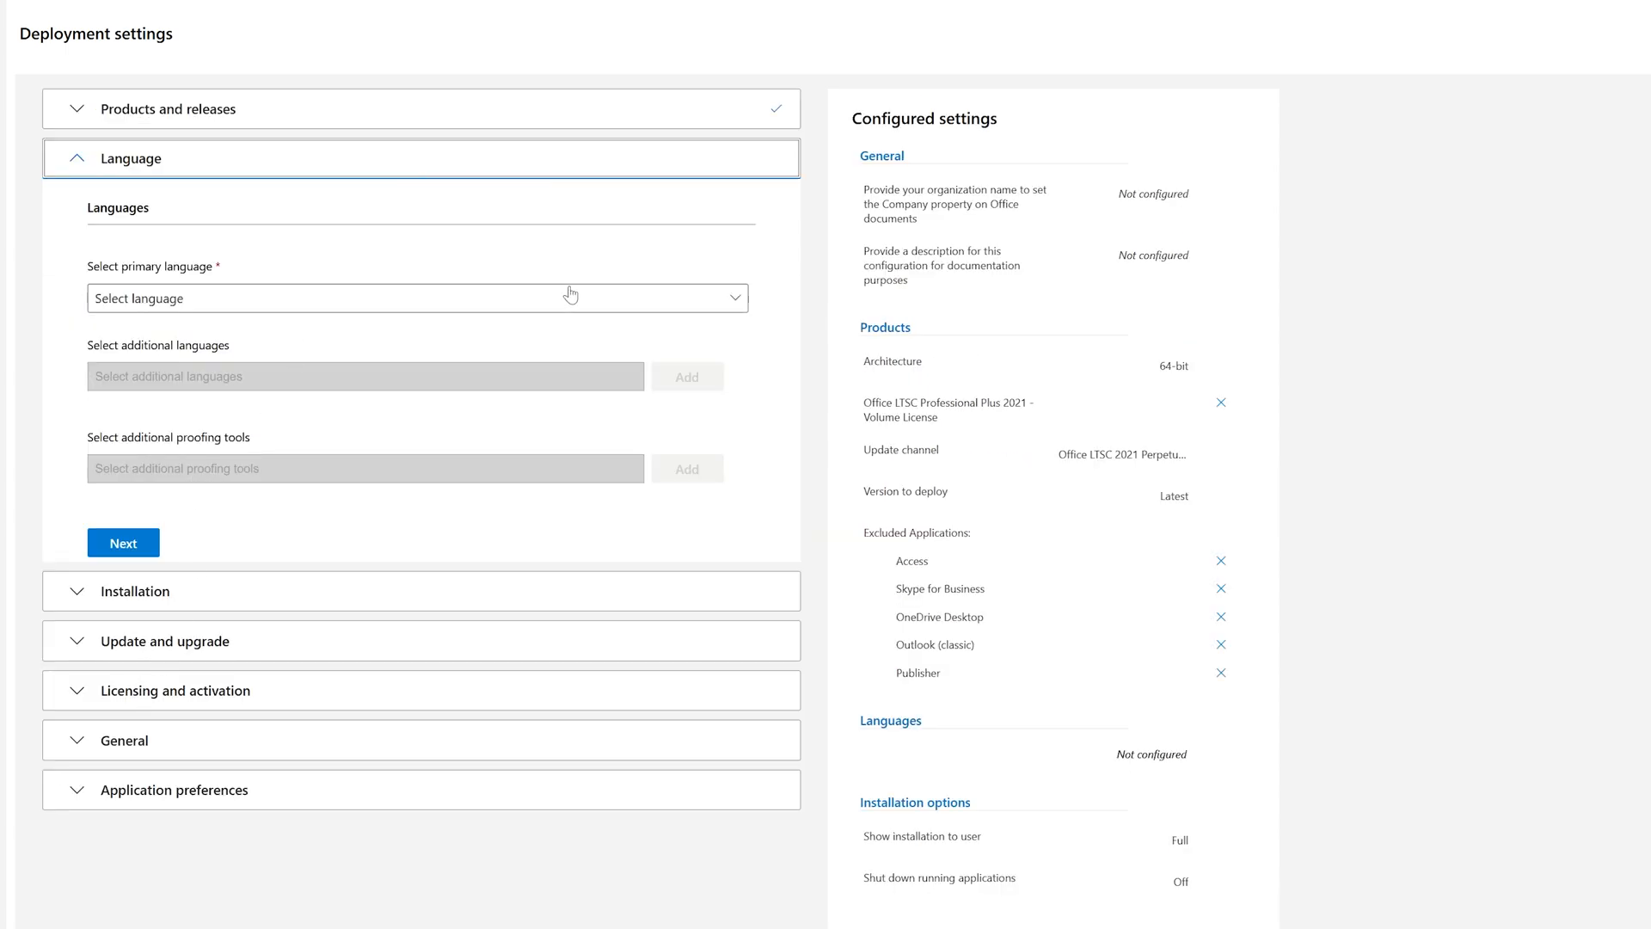
{"action": "left_click", "coordinate": [416, 297]}
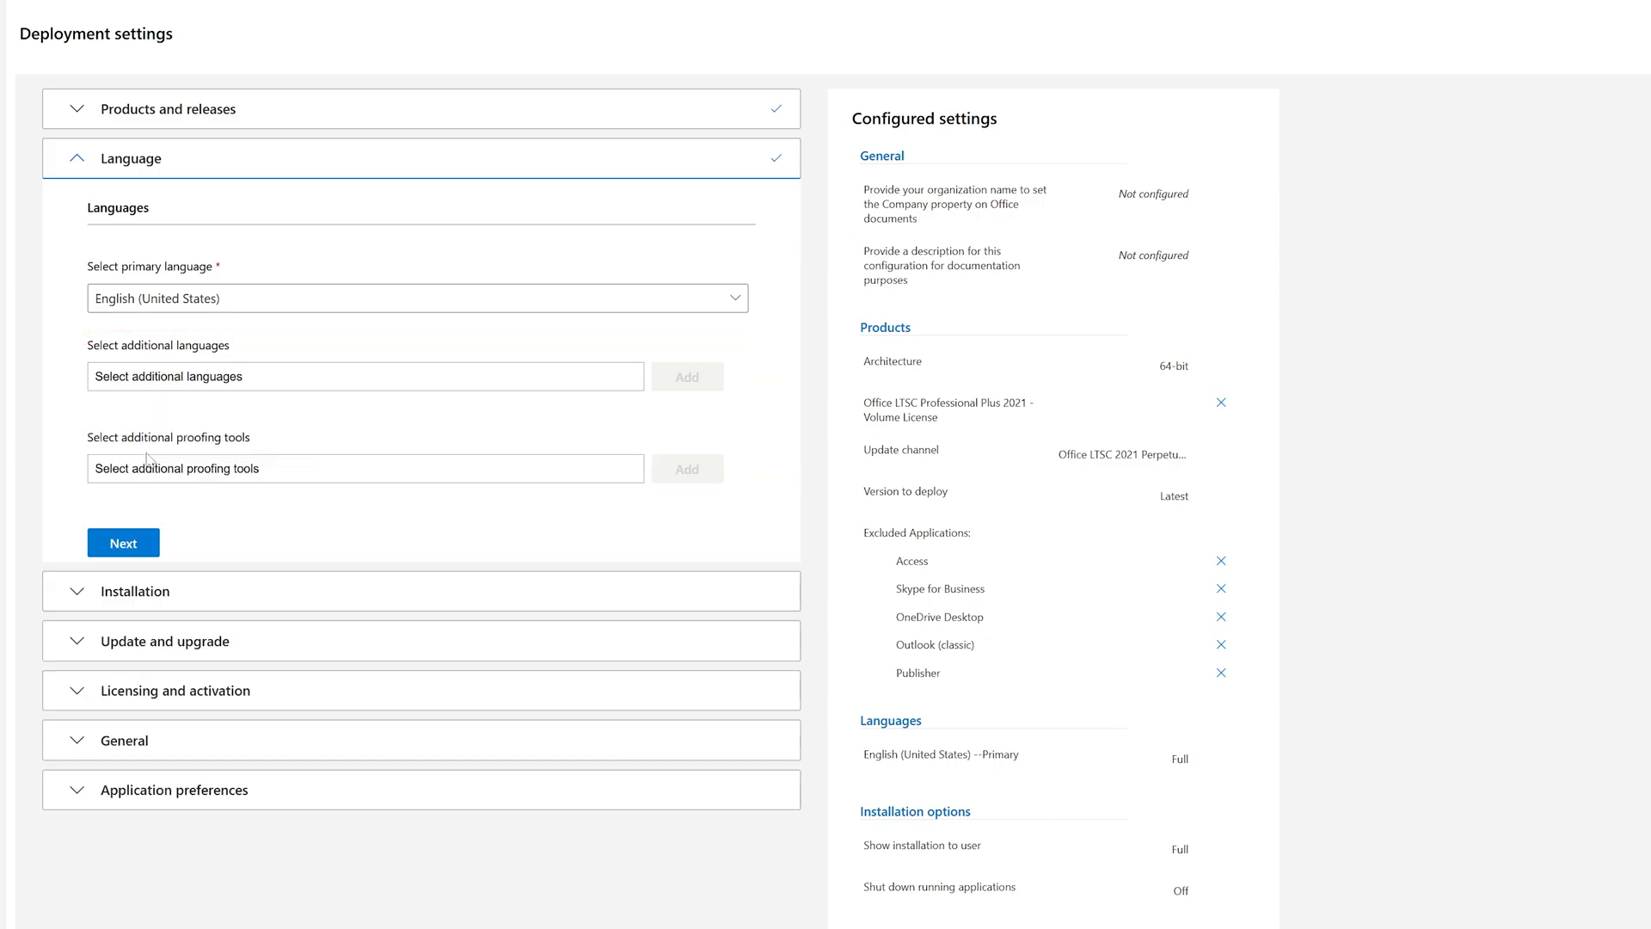
{"action": "left_click", "coordinate": [122, 542]}
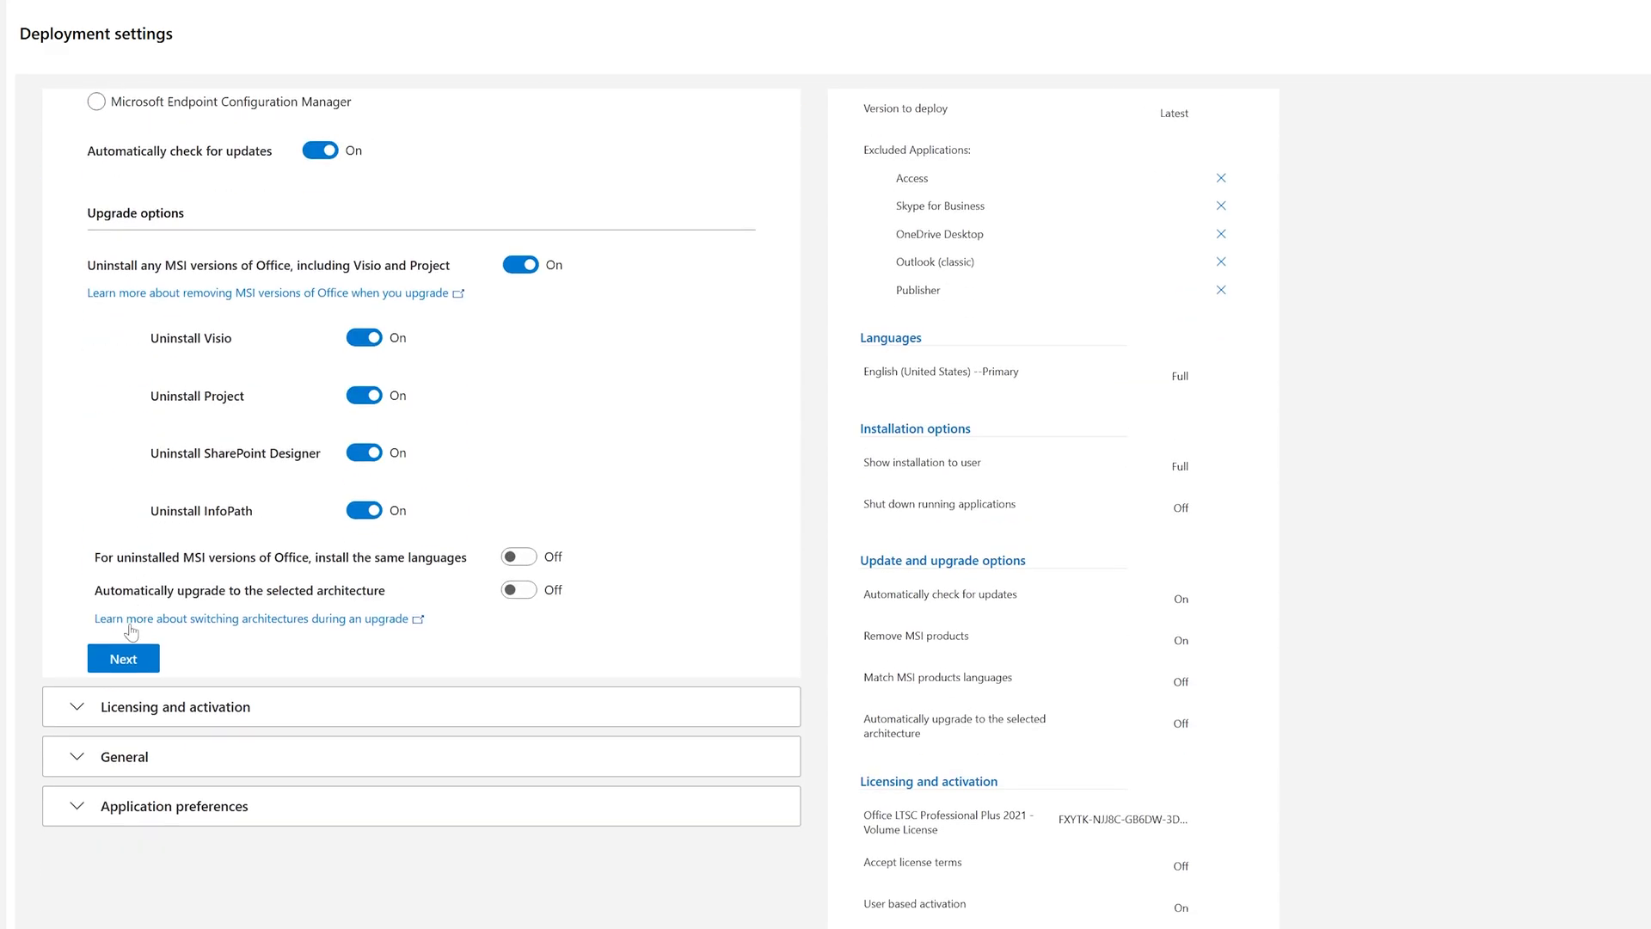
{"action": "left_click", "coordinate": [124, 658]}
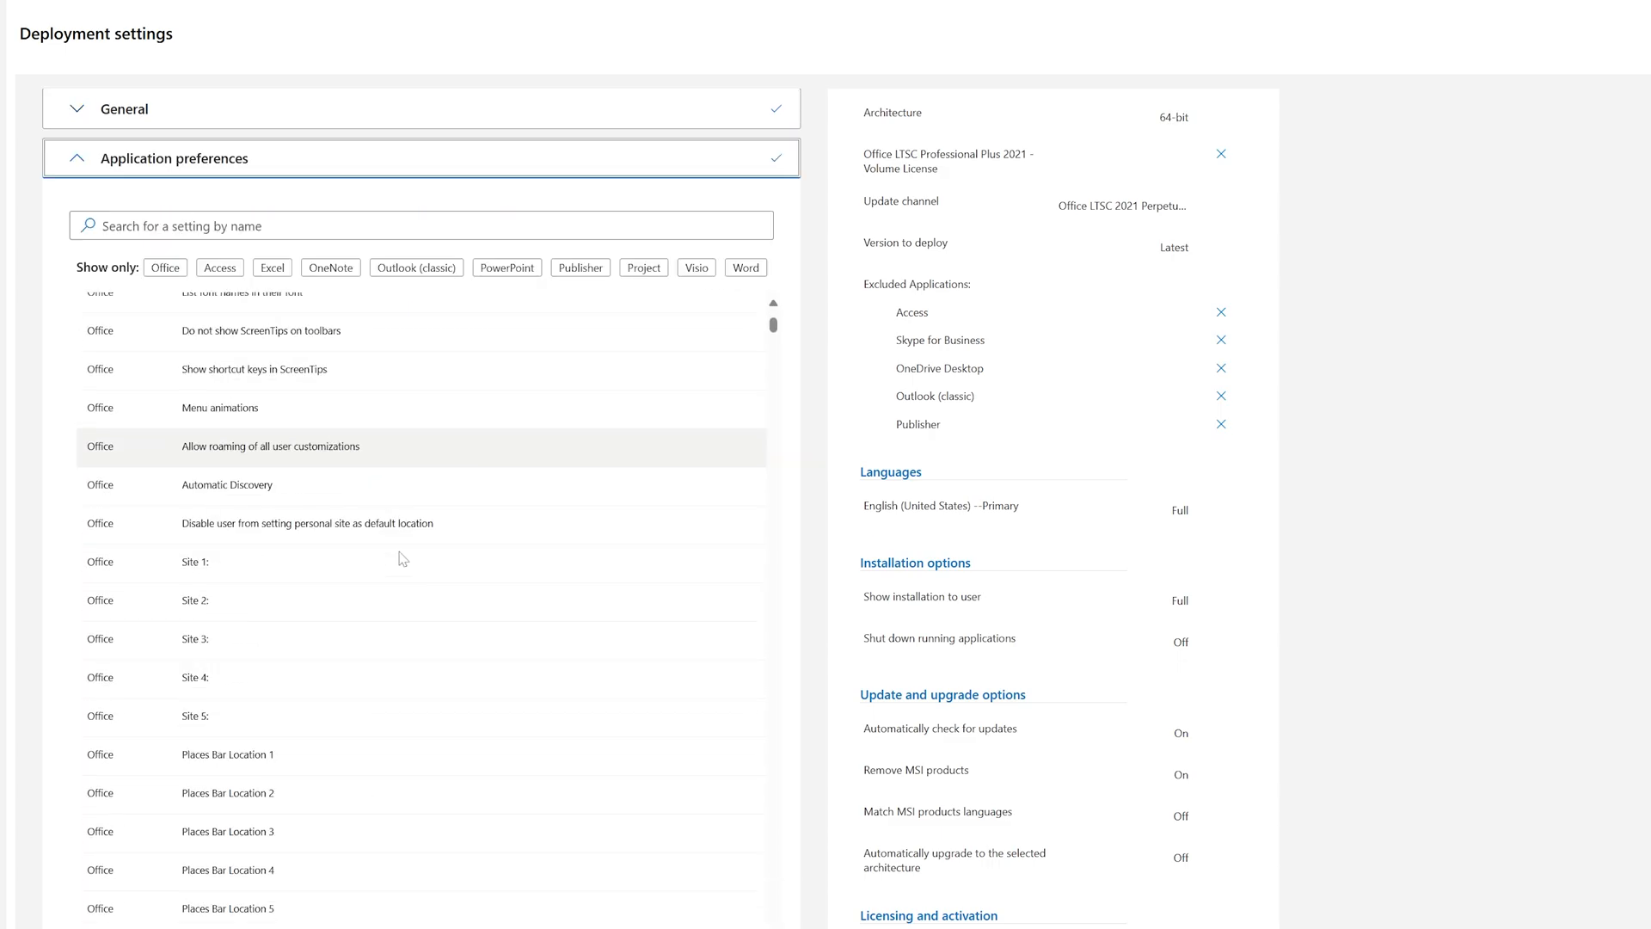
{"action": "scroll", "scroll_direction": "down", "scroll_amount": 3}
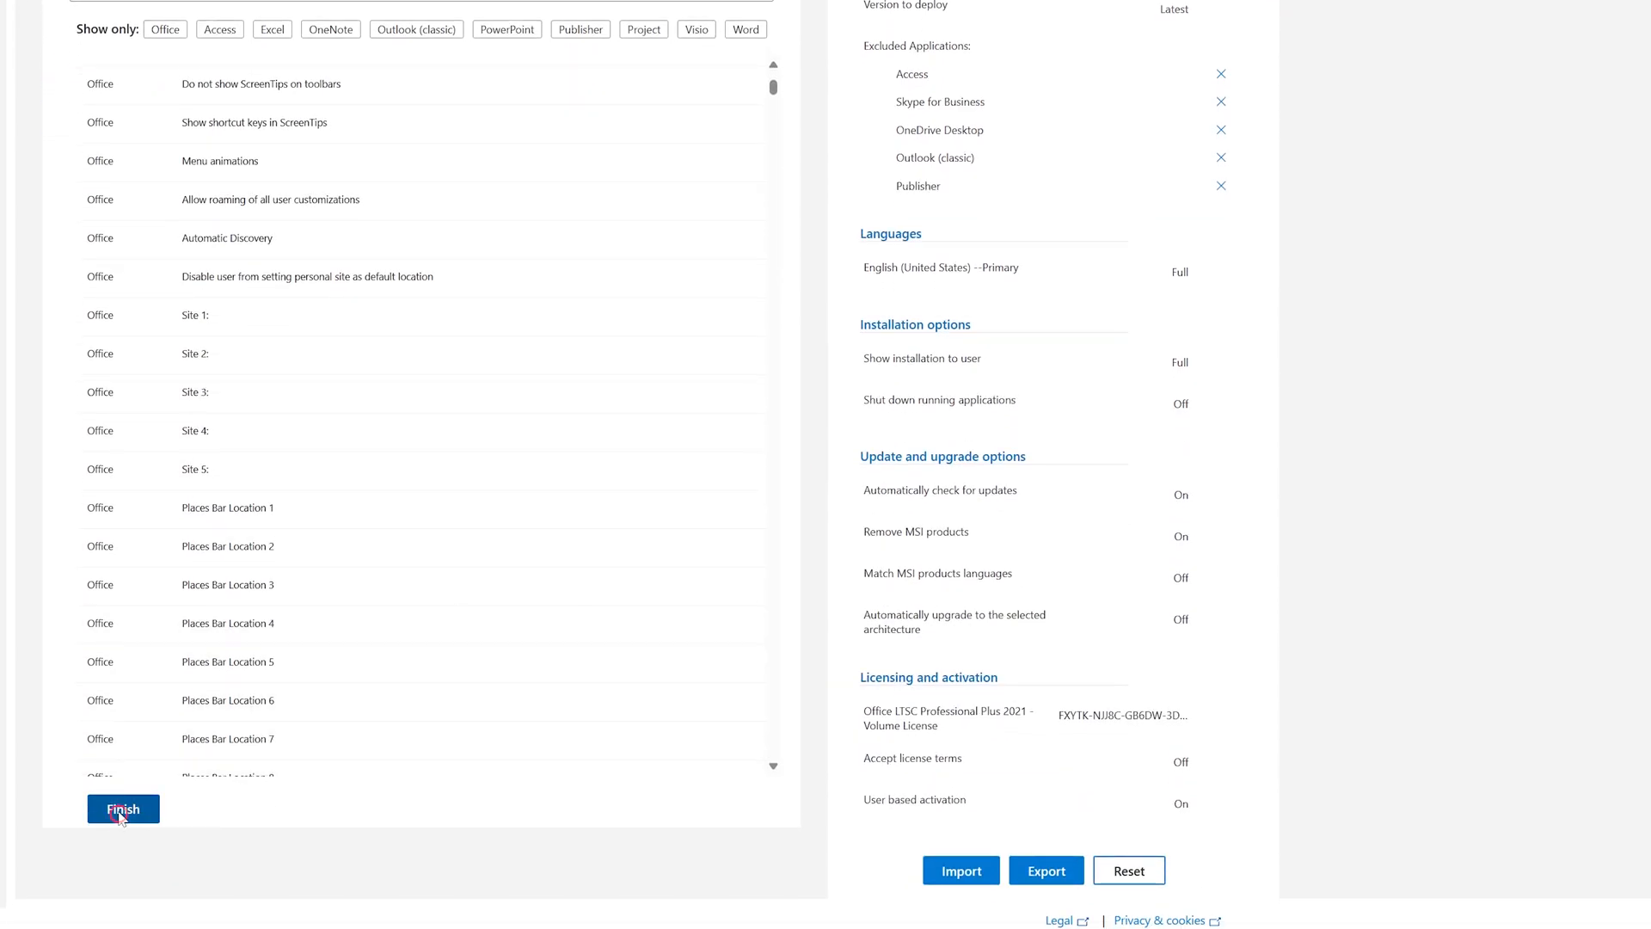
{"action": "left_click", "coordinate": [122, 808]}
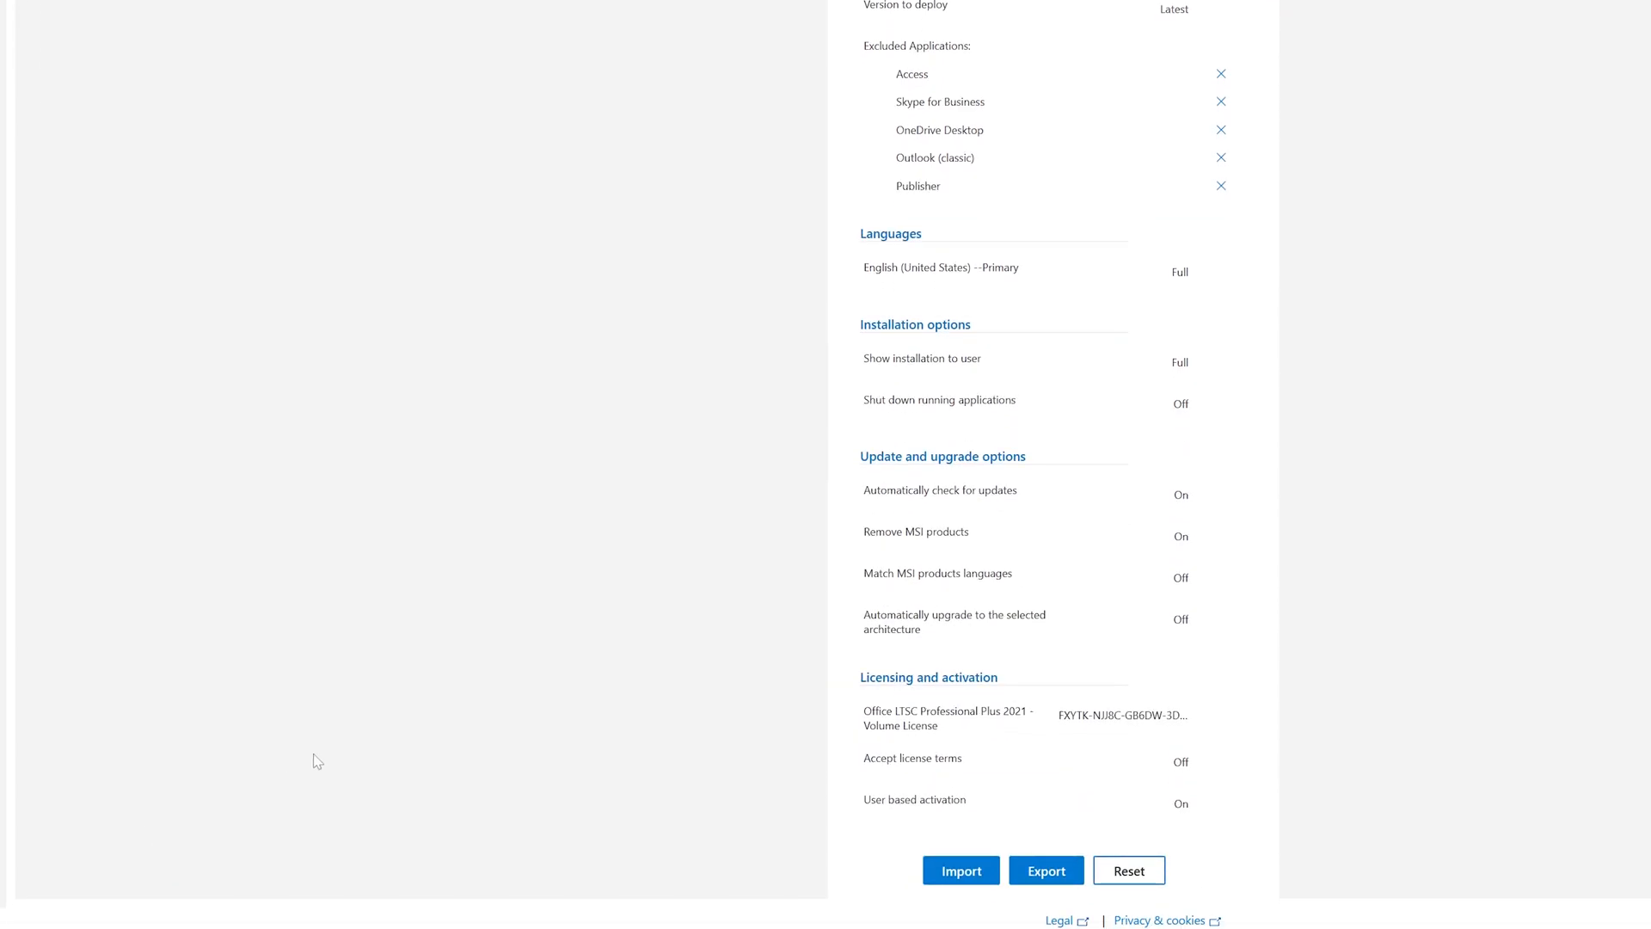
Step: Choose Office Open XML as the default file format and export Configuration.xml
{"action": "left_click", "coordinate": [1044, 870]}
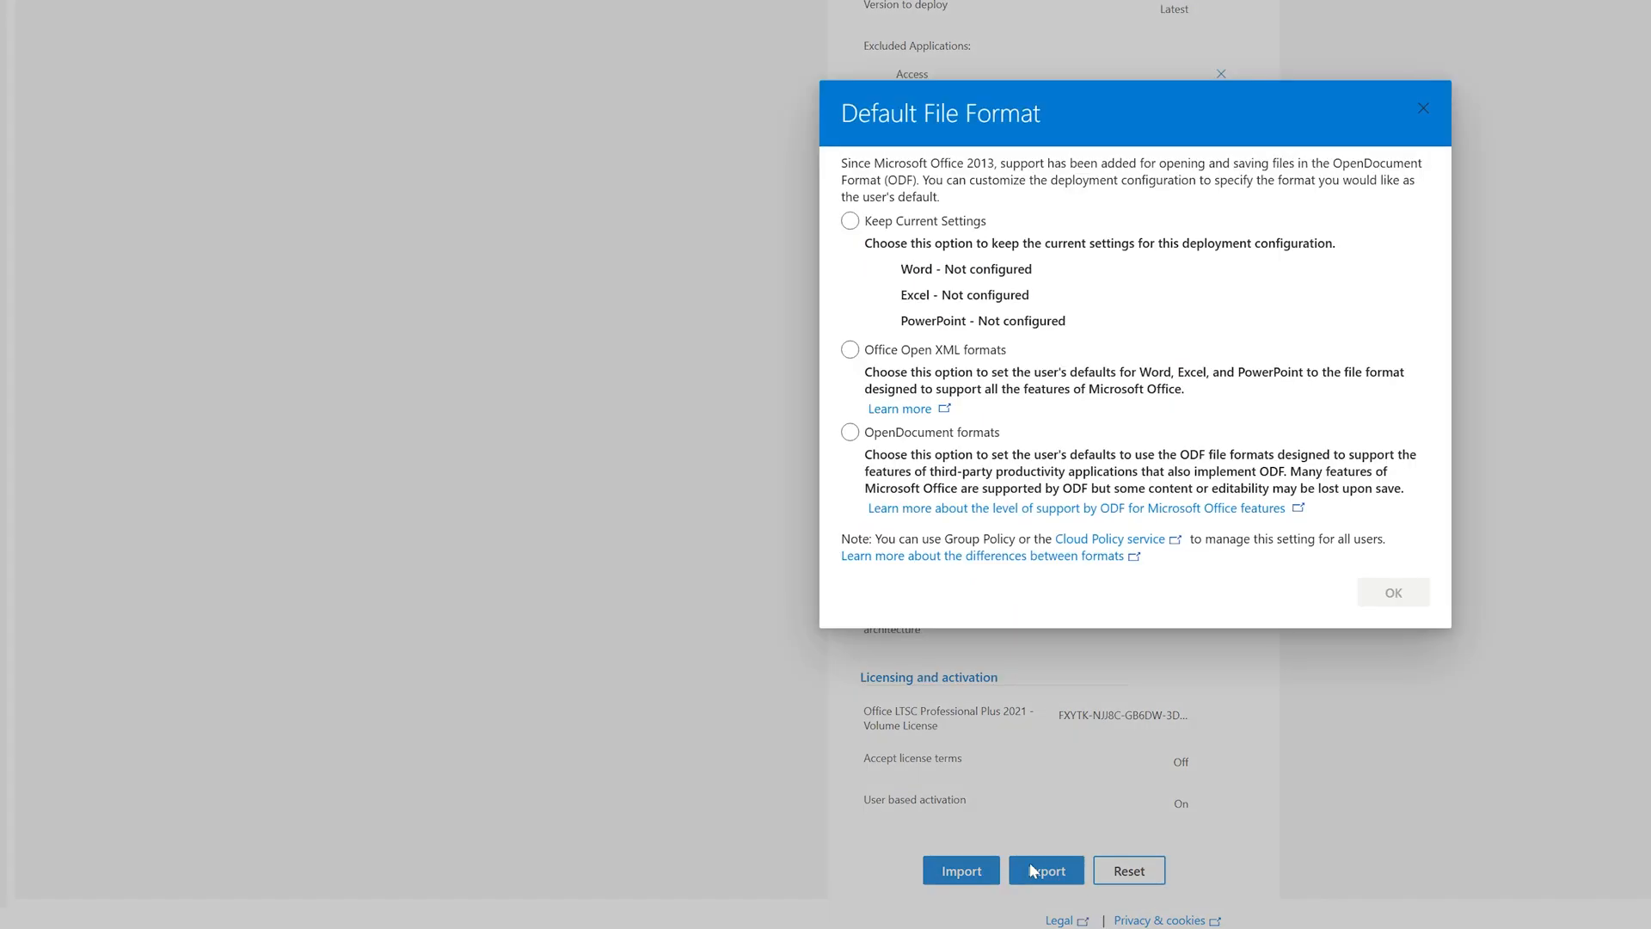
{"action": "left_click", "coordinate": [849, 349]}
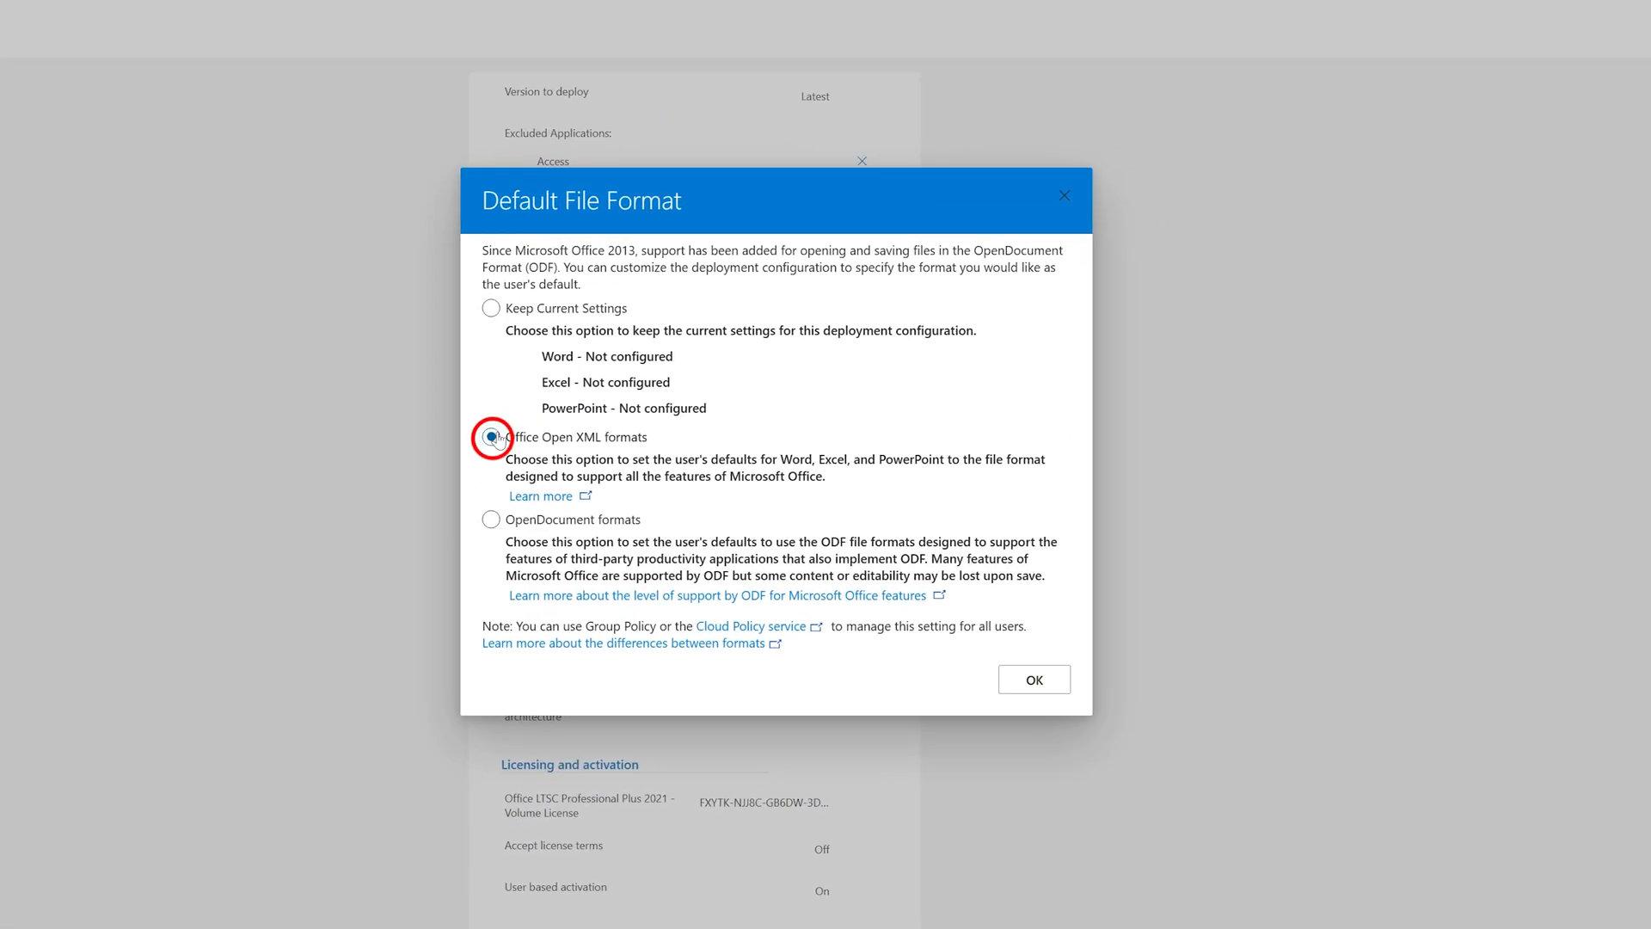
{"action": "left_click", "coordinate": [1033, 680]}
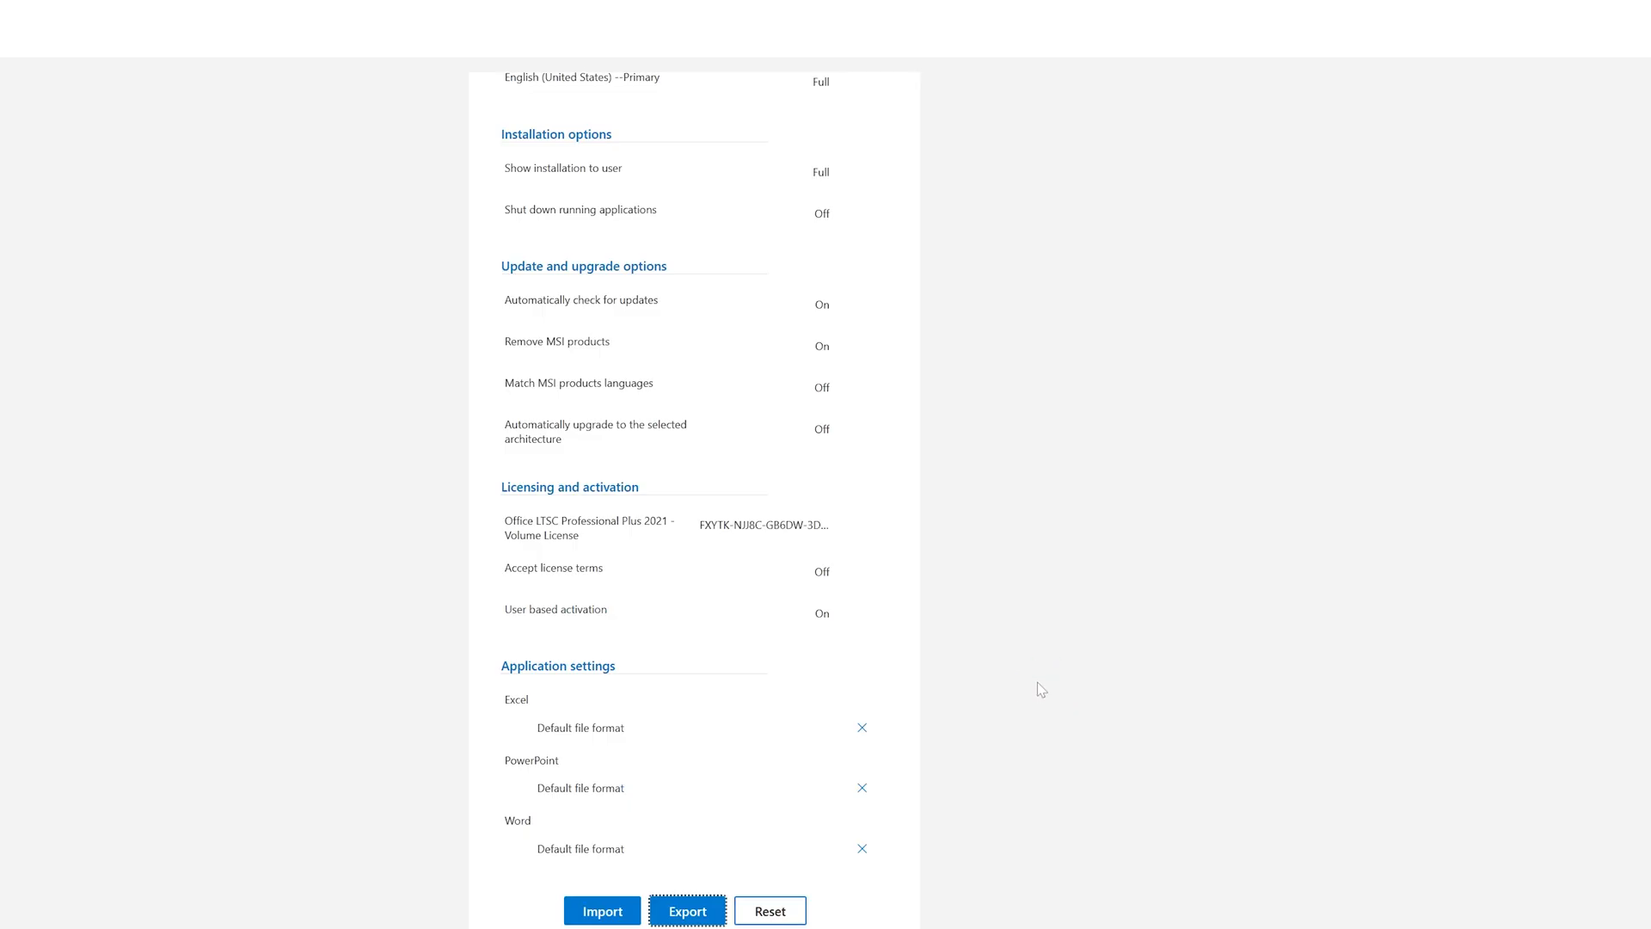
{"action": "left_click", "coordinate": [686, 912]}
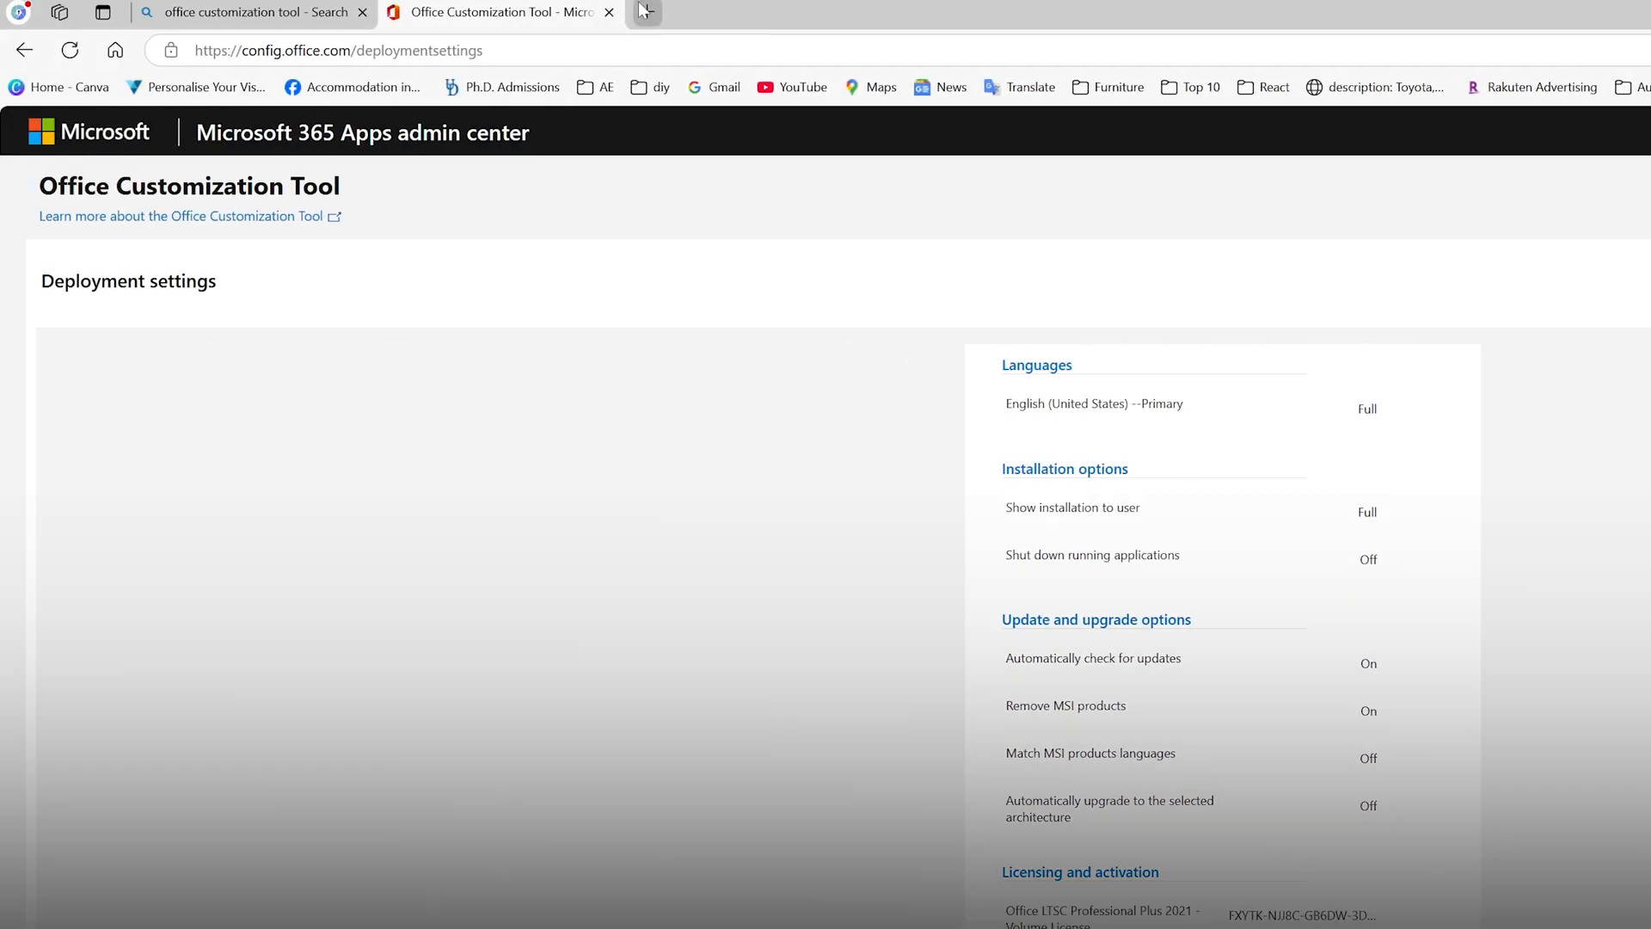
Step: Download the Office Deployment Tool installer from the Microsoft Download Center
{"action": "left_click", "coordinate": [643, 12]}
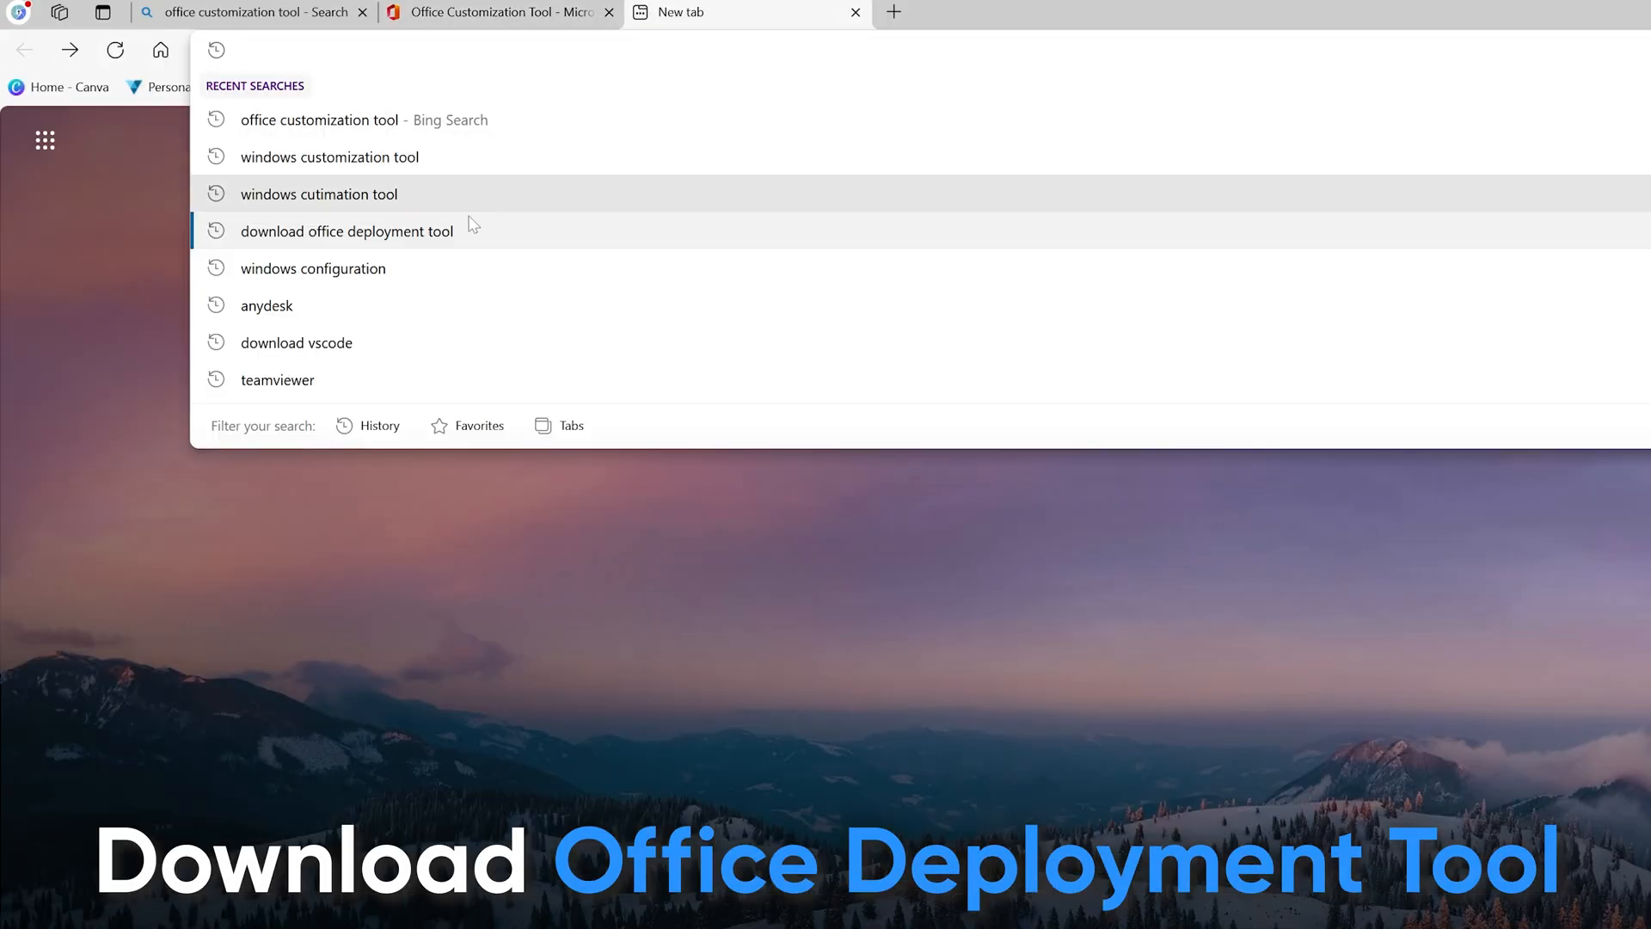
{"action": "left_click", "coordinate": [346, 230]}
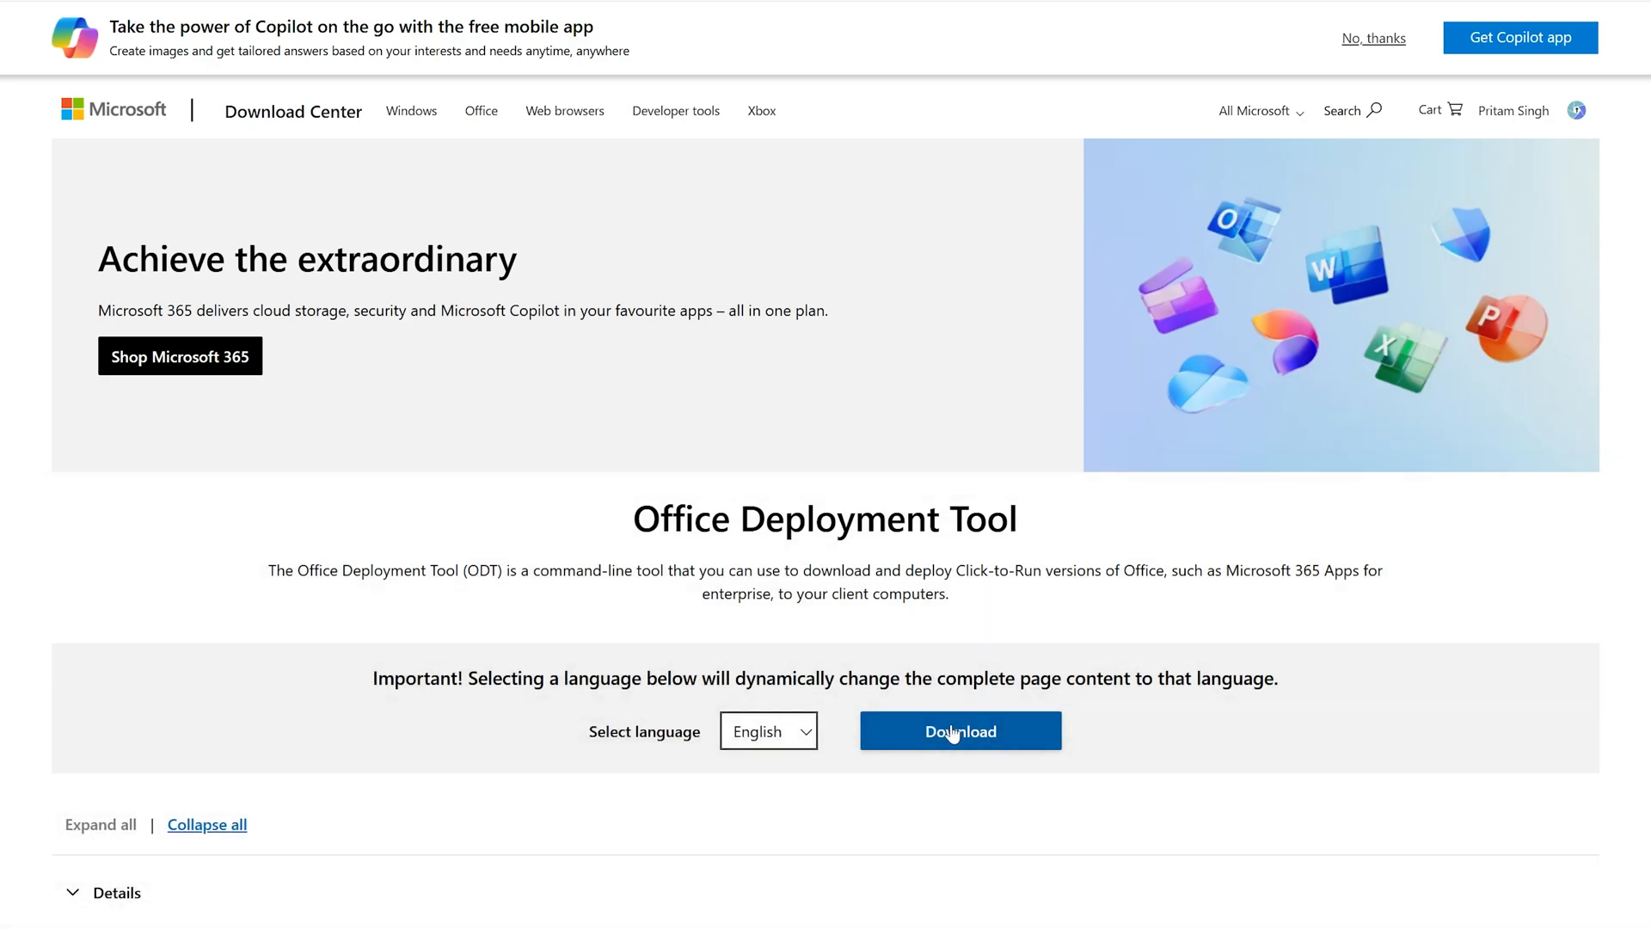
{"action": "left_click", "coordinate": [957, 731]}
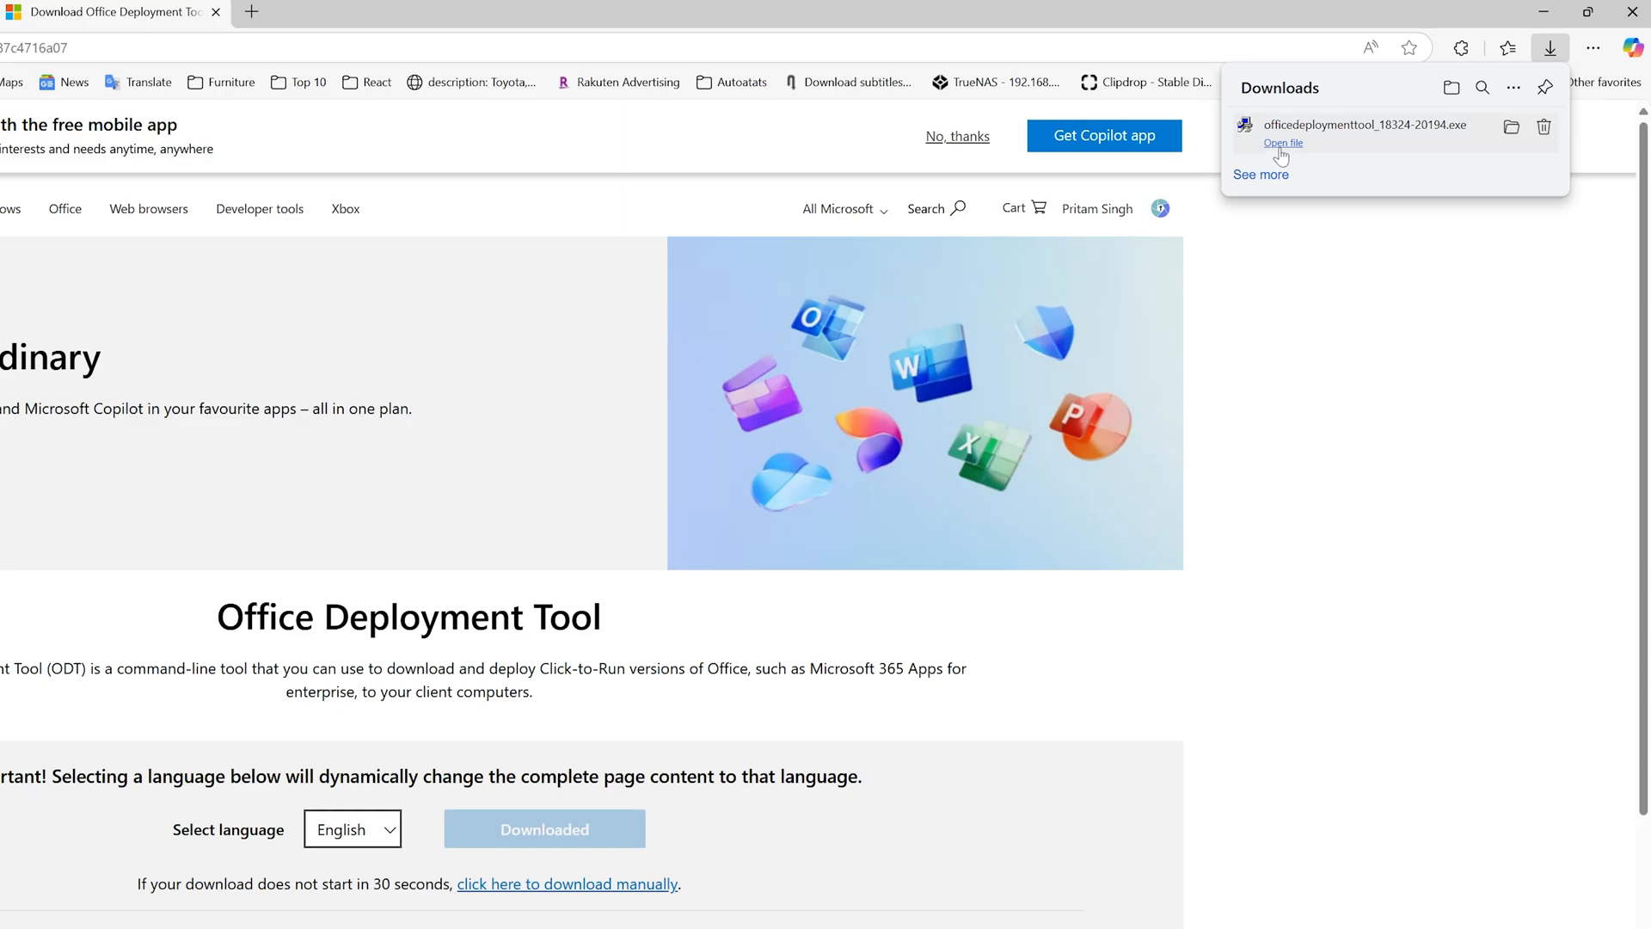
Step: Run the downloaded installer and allow Microsoft Office to make changes in the UAC prompt
{"action": "left_click", "coordinate": [1281, 142]}
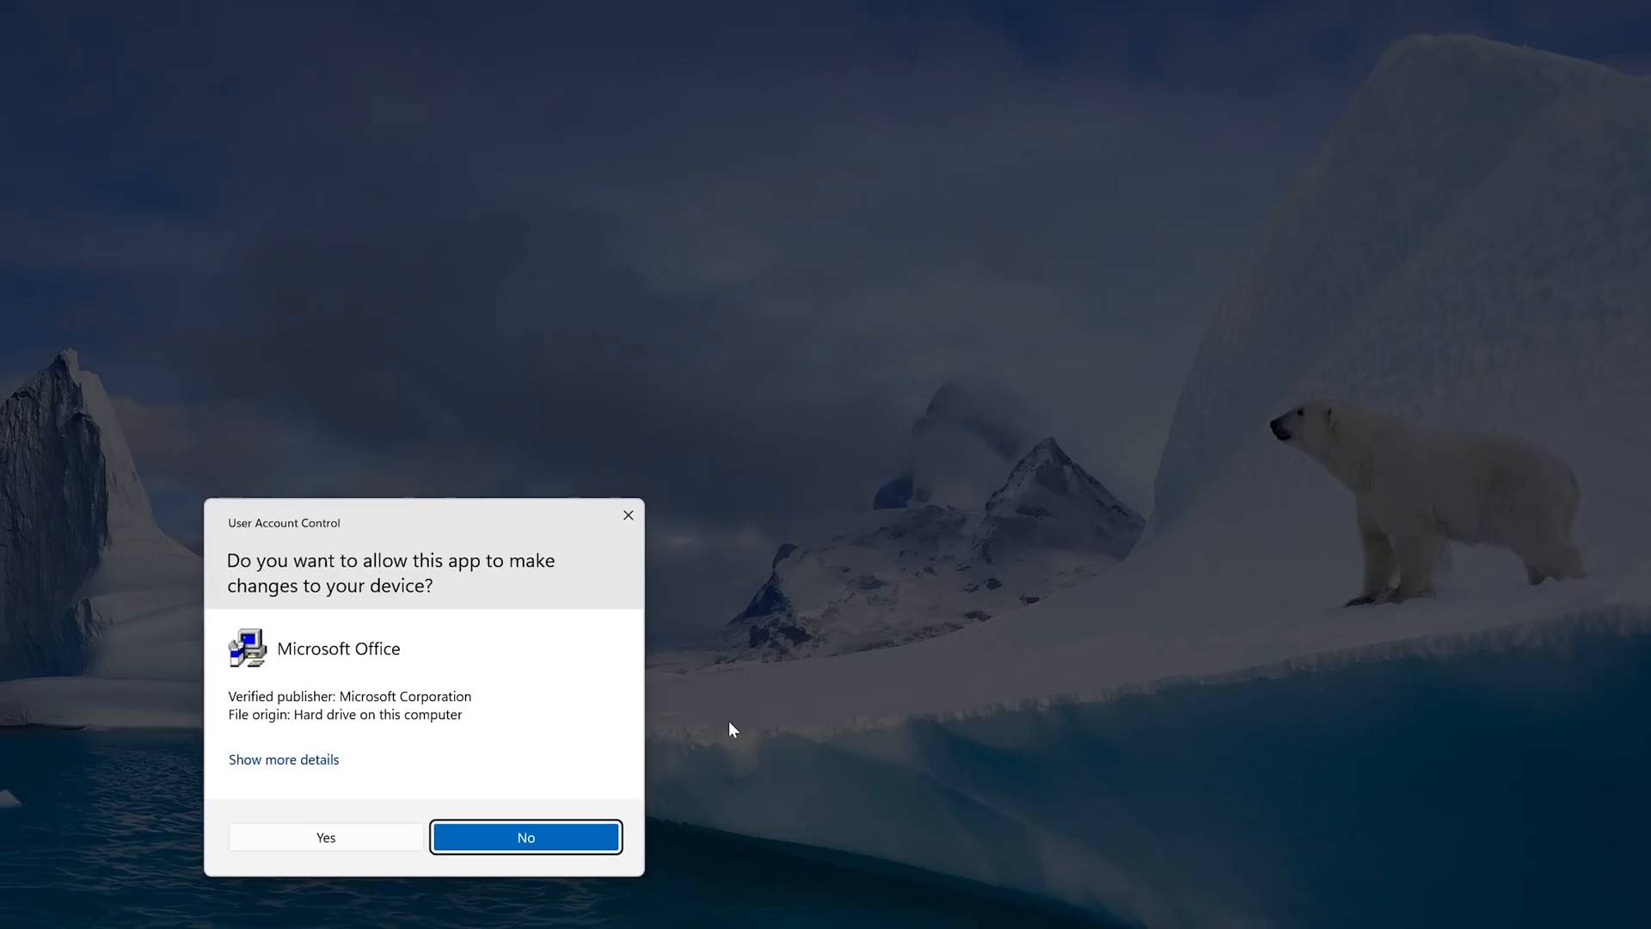
{"action": "left_click", "coordinate": [325, 837]}
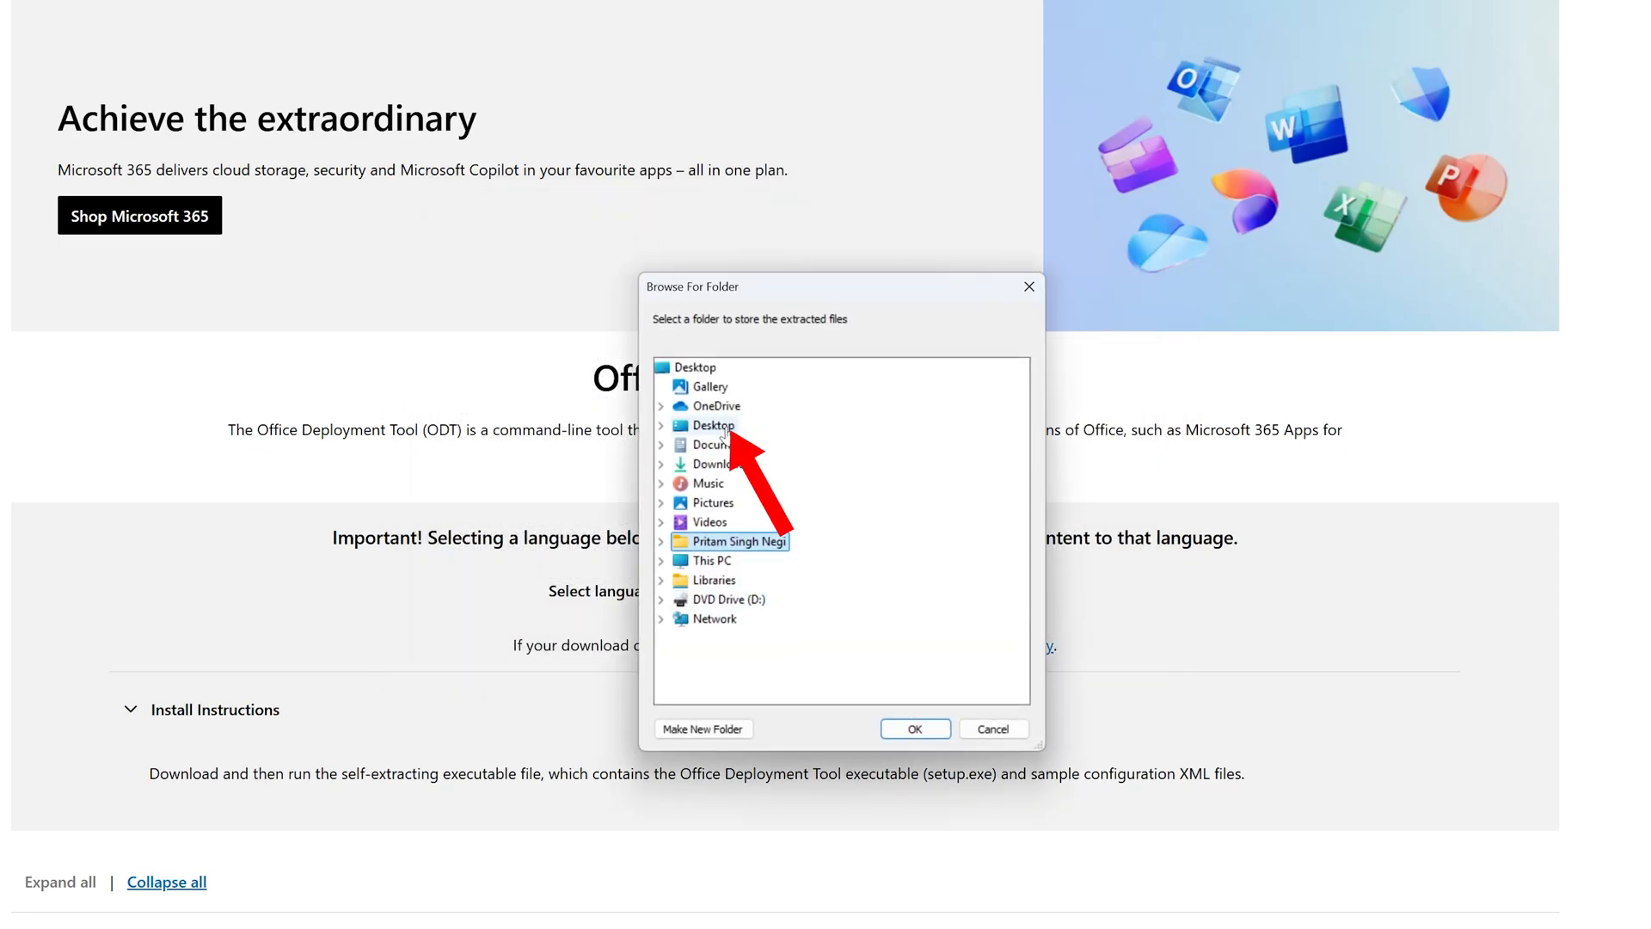
Step: Extract the tool's files into a new Desktop folder named 'office' and dismiss the success message
{"action": "left_click", "coordinate": [713, 425]}
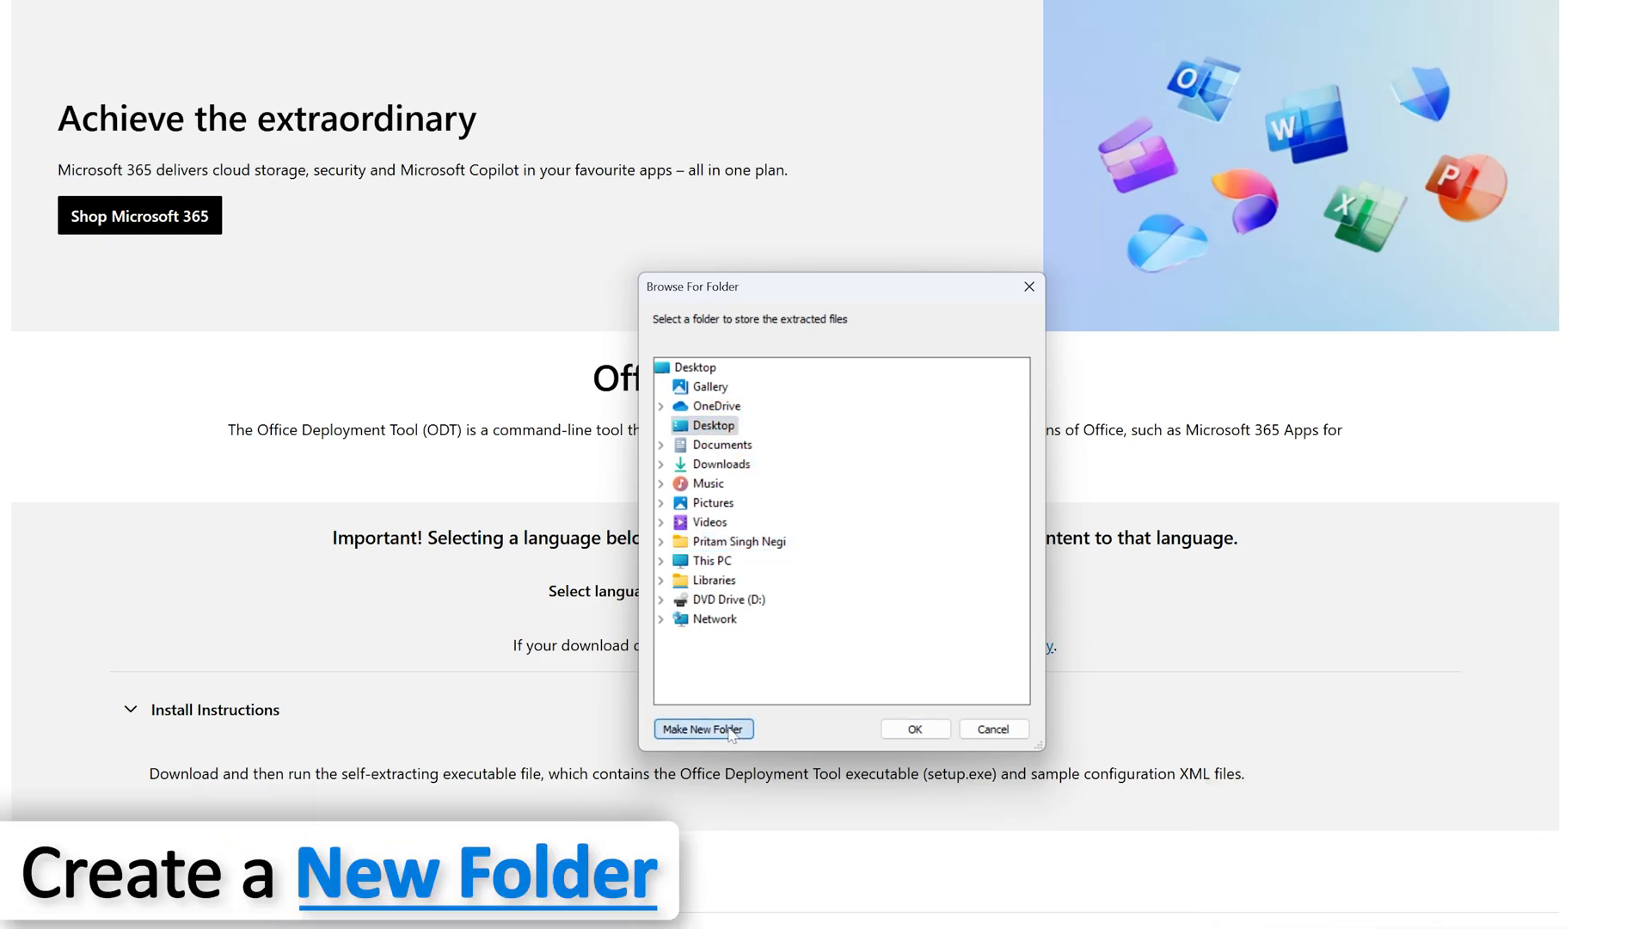
{"action": "left_click", "coordinate": [702, 727]}
{"action": "type", "text": "o"}
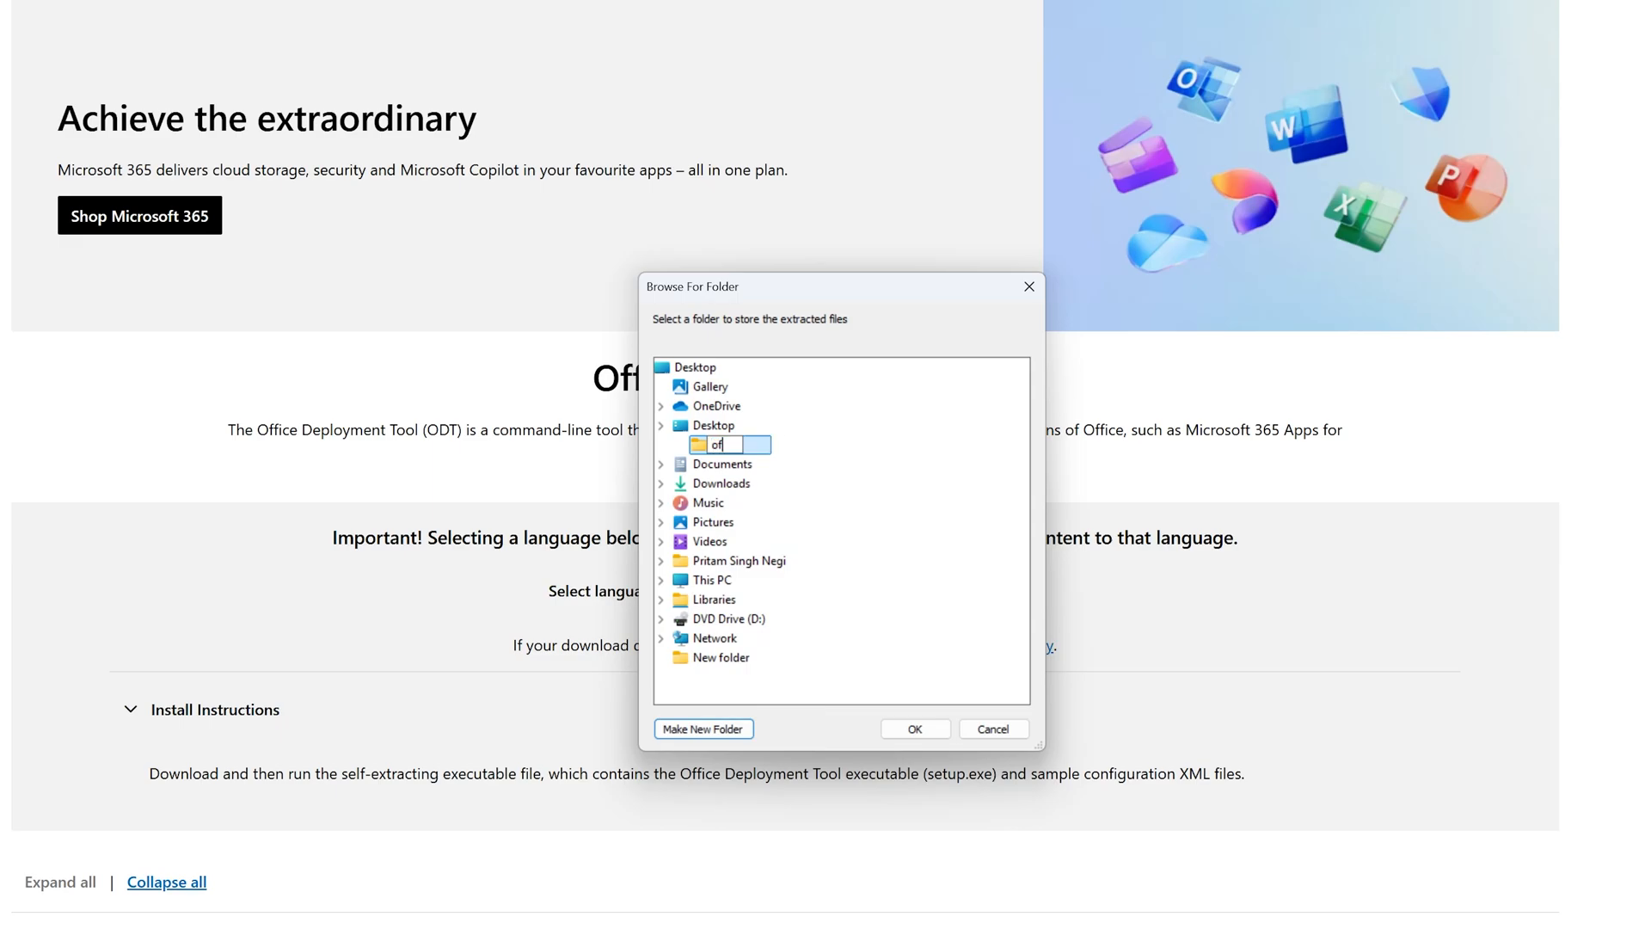
{"action": "type", "text": "fice"}
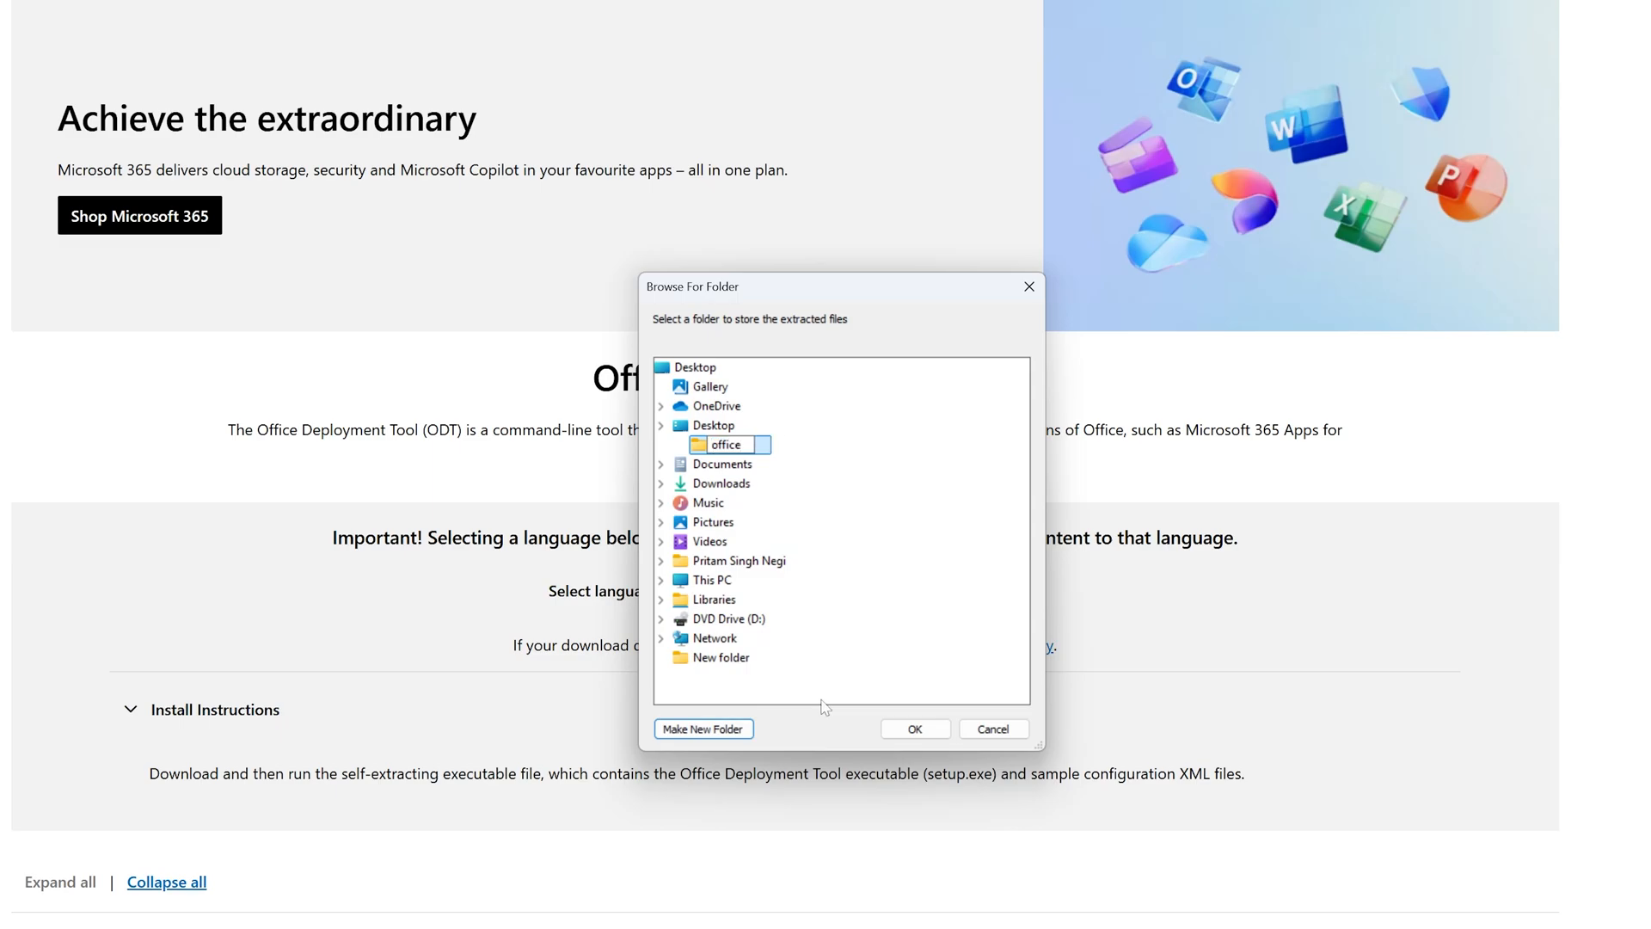
{"action": "left_click", "coordinate": [912, 727]}
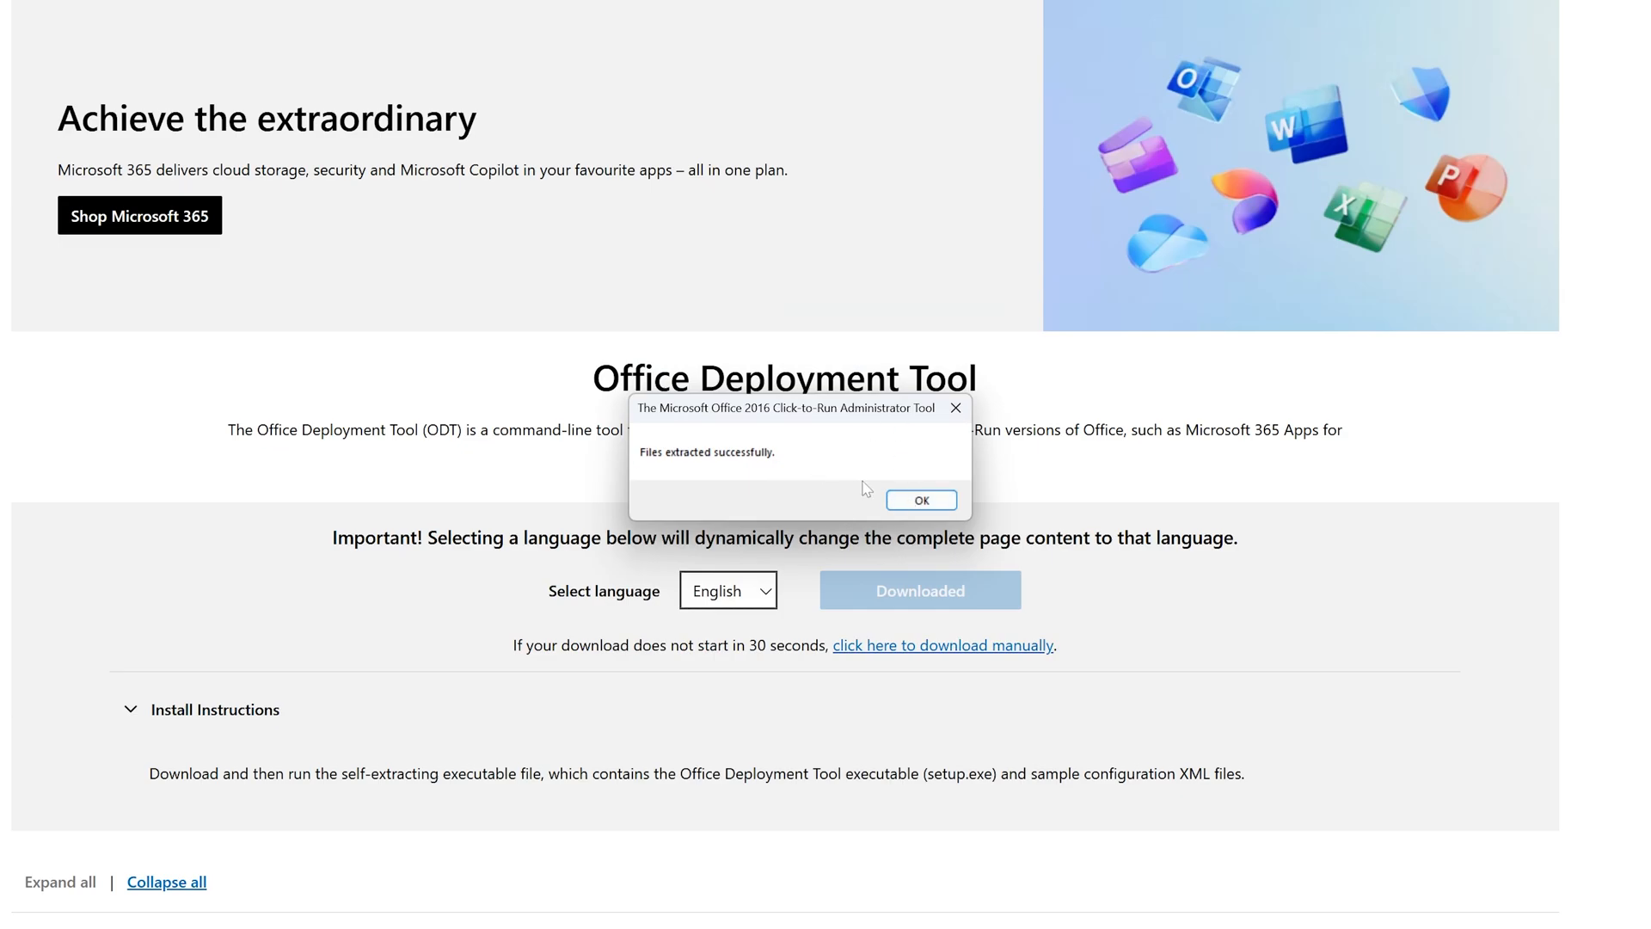
{"action": "left_click", "coordinate": [920, 499]}
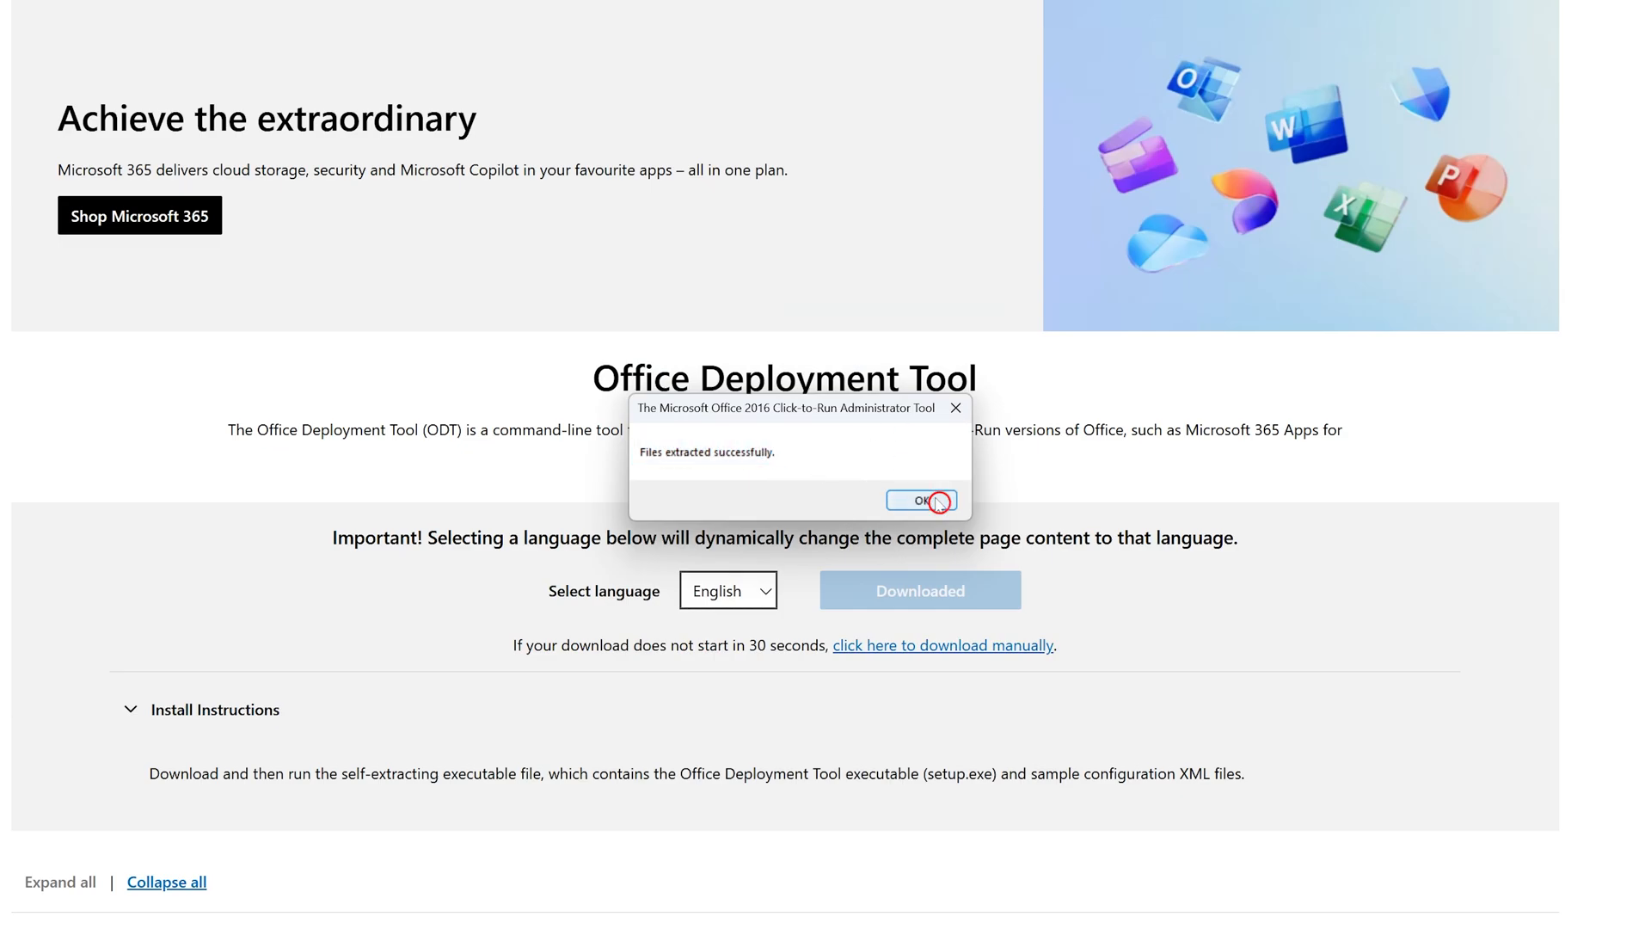
{"action": "left_click", "coordinate": [918, 500]}
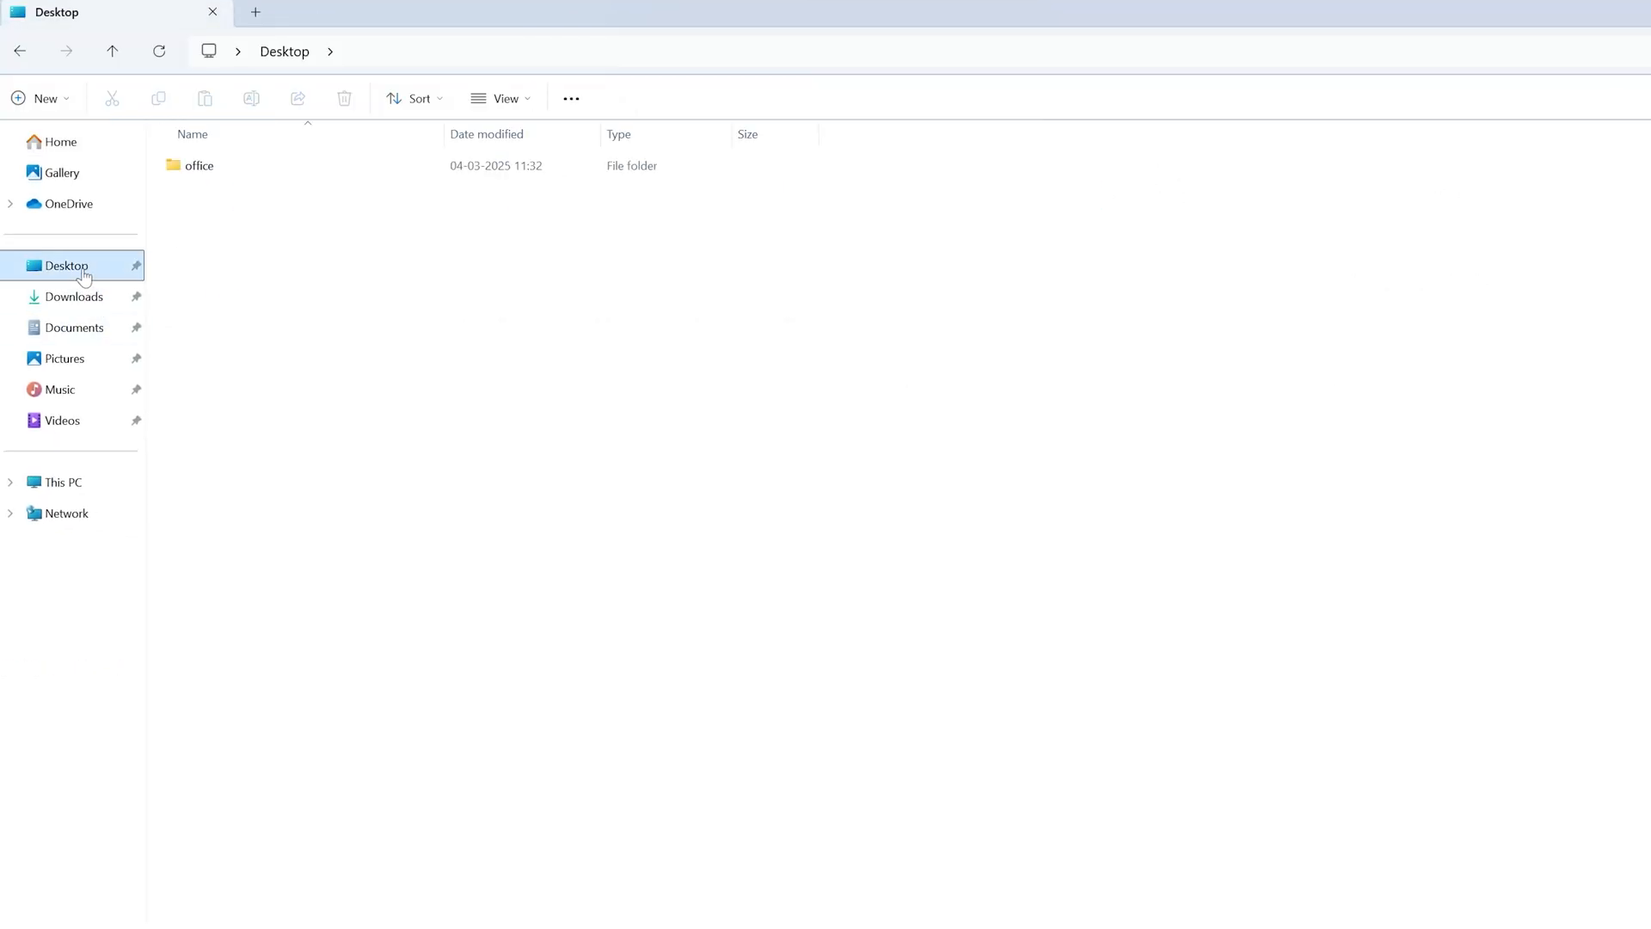
Step: Replace the sample XML in Desktop\office with the exported Configuration.xml and copy the folder path
{"action": "left_click", "coordinate": [199, 166]}
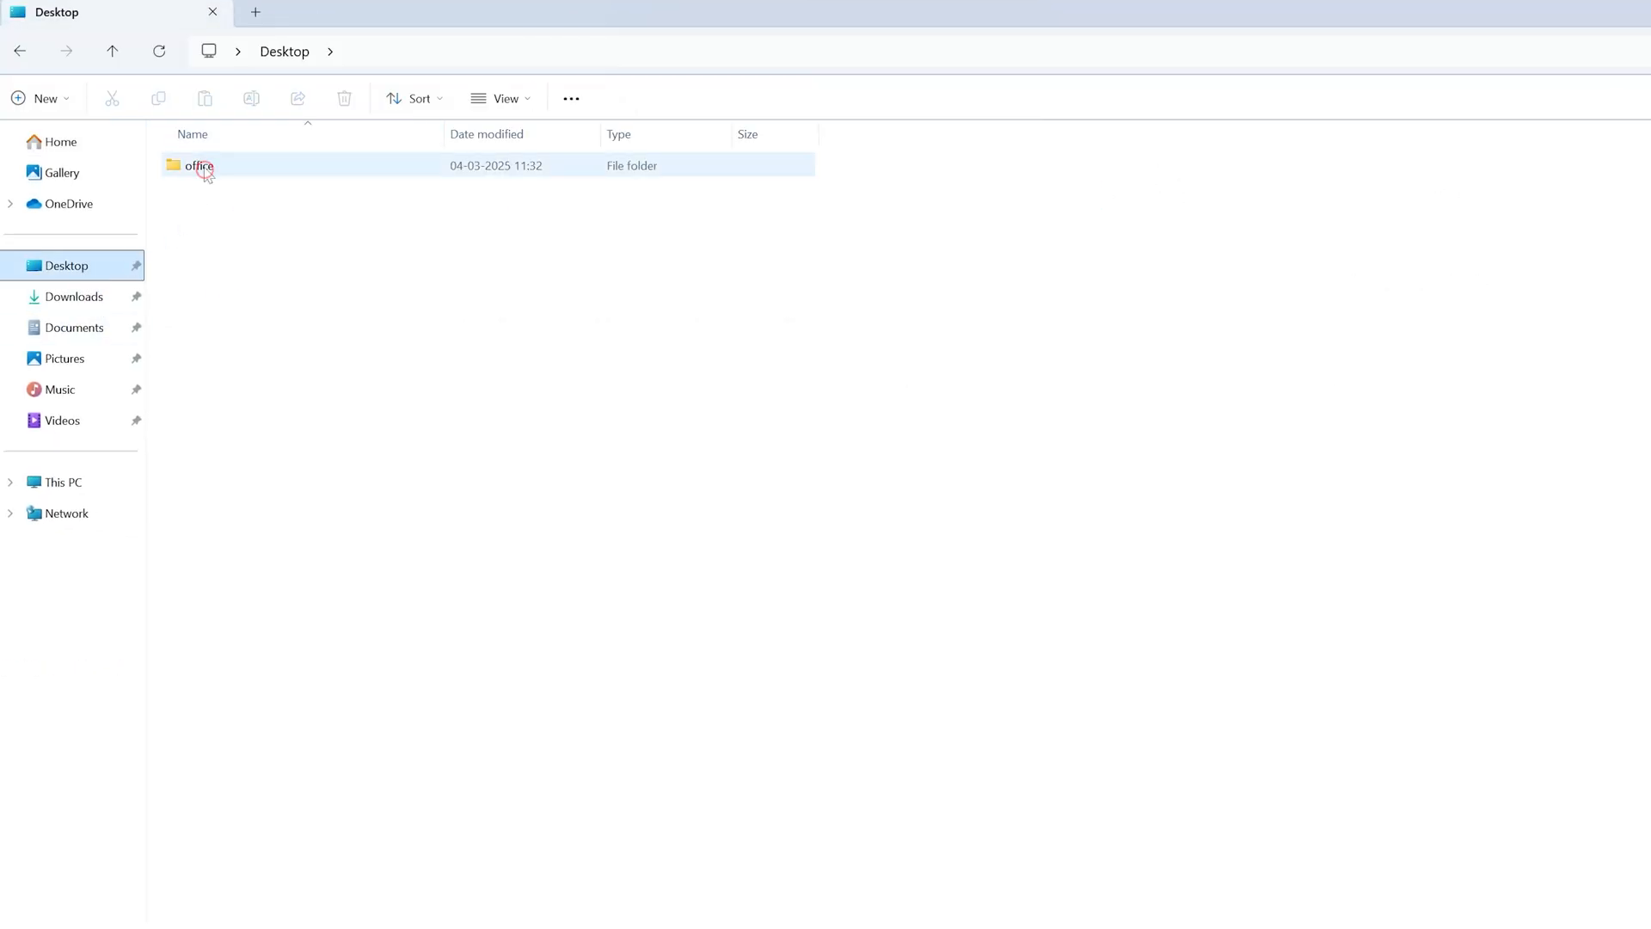
{"action": "double_click", "coordinate": [198, 165]}
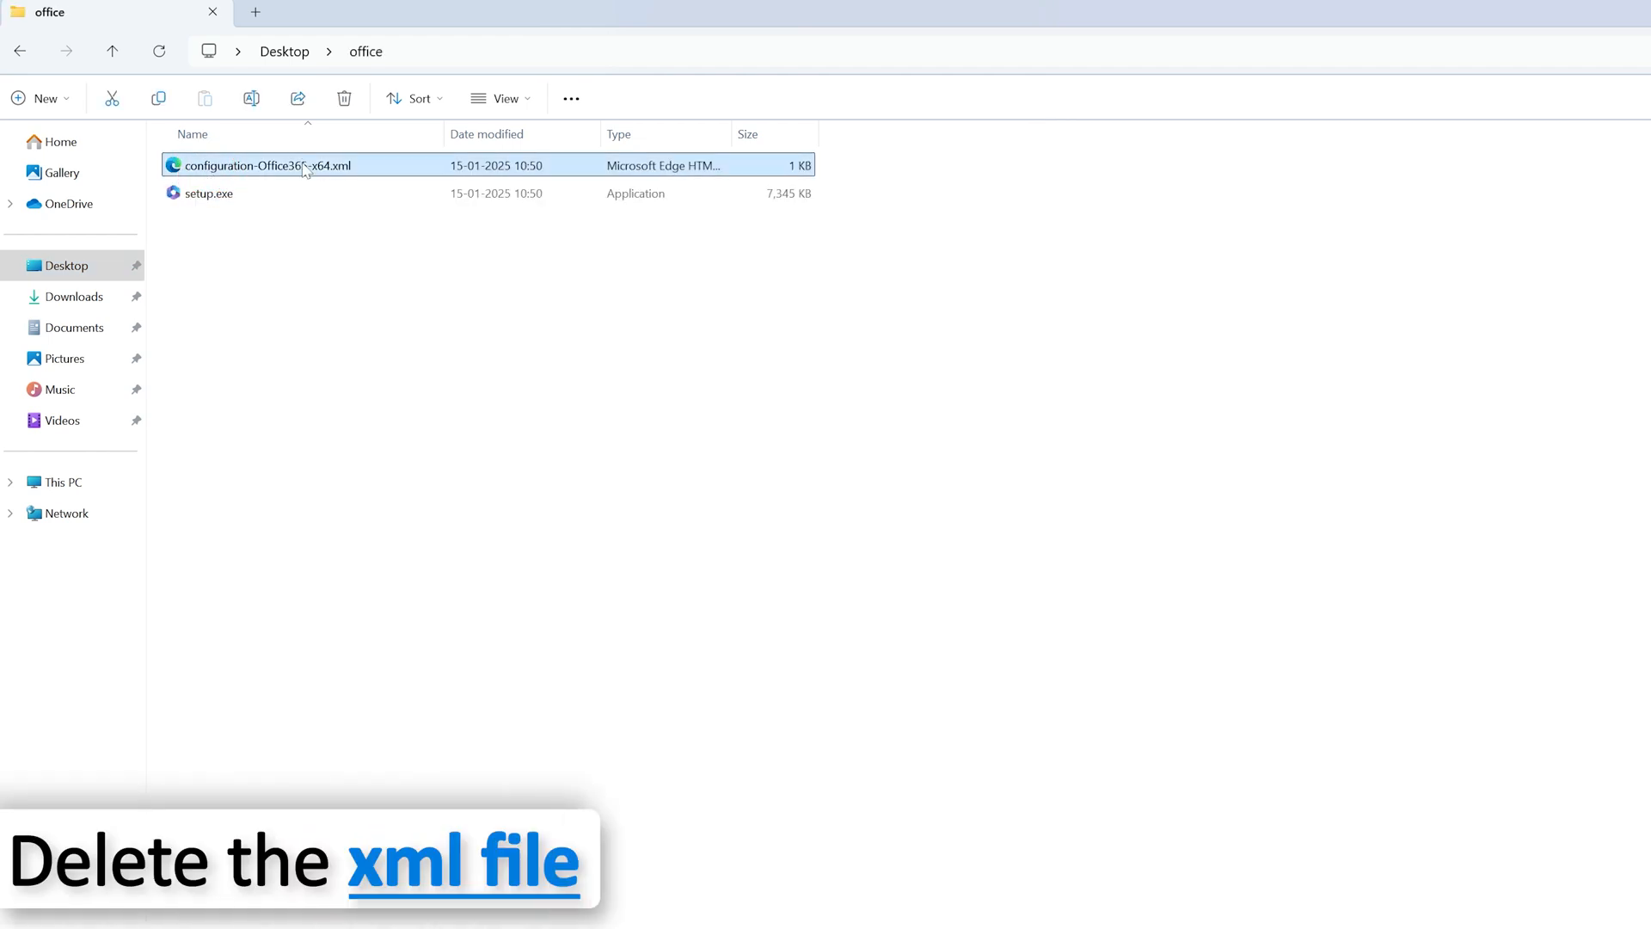
{"action": "left_click", "coordinate": [344, 98]}
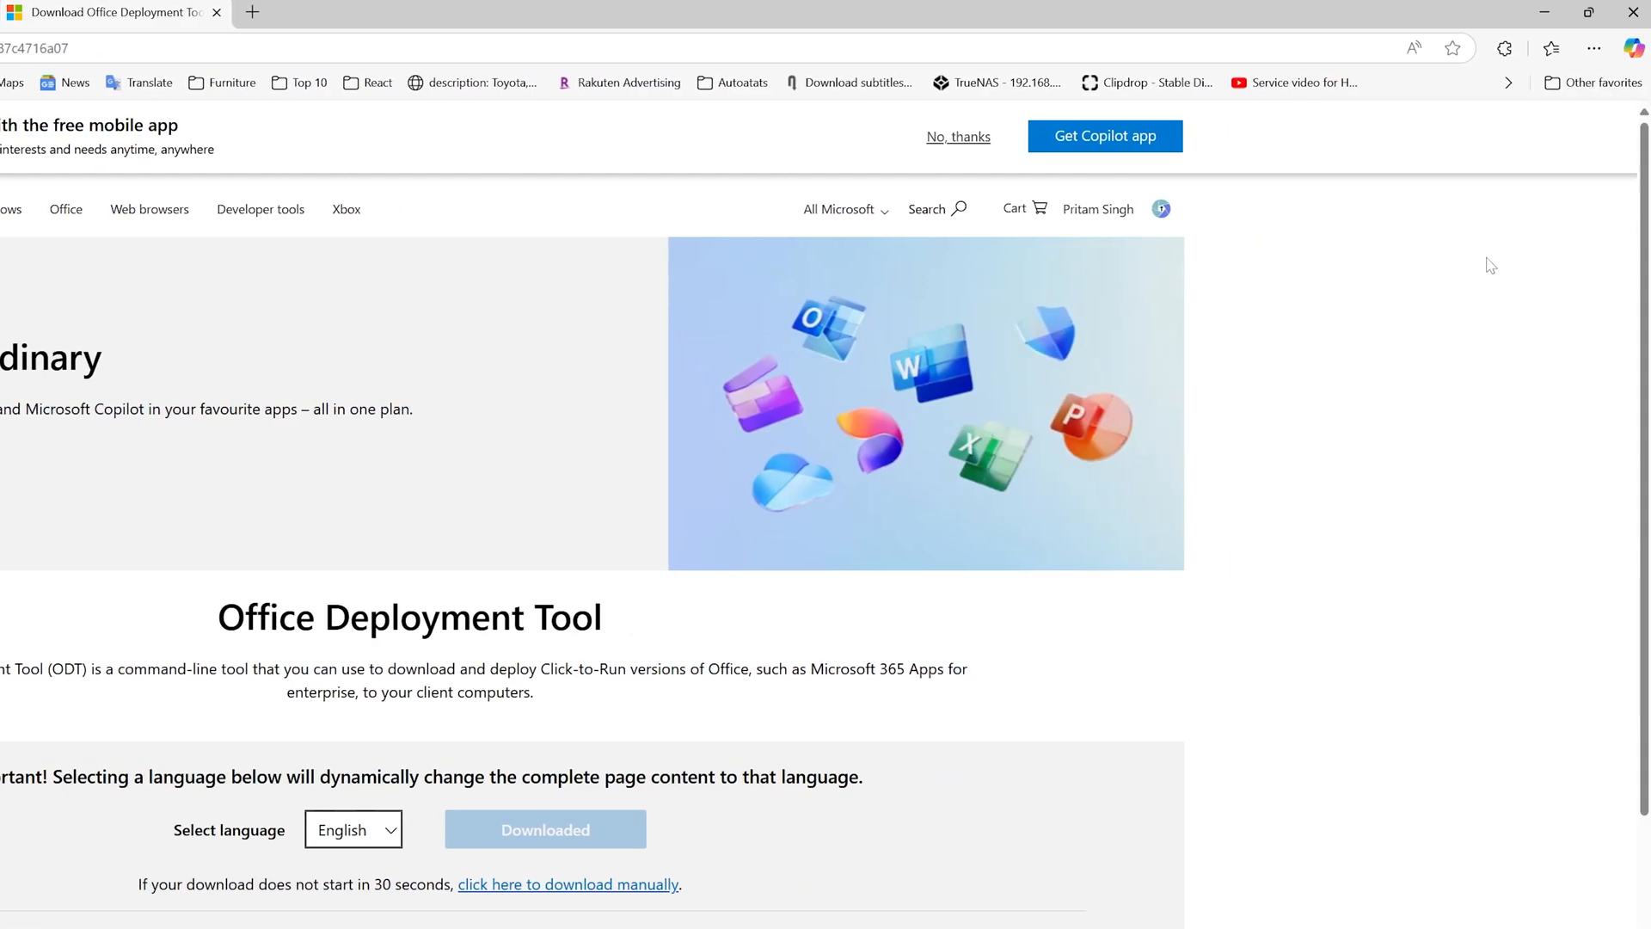
{"action": "left_click", "coordinate": [1549, 49]}
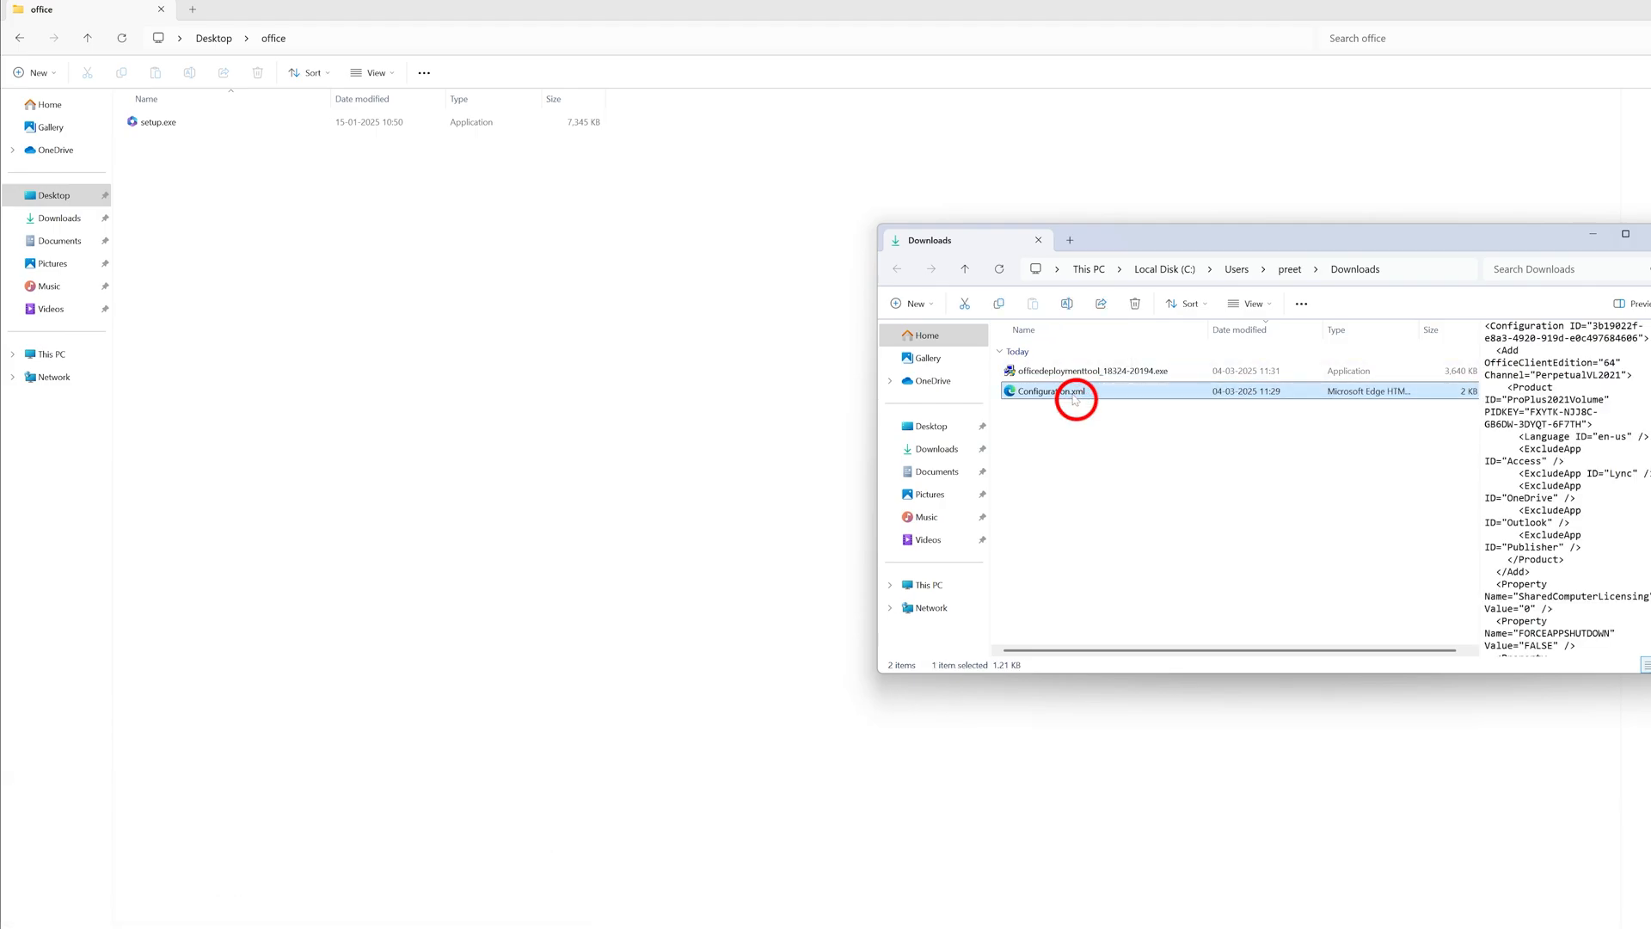
{"action": "mouse_move", "coordinate": [663, 353]}
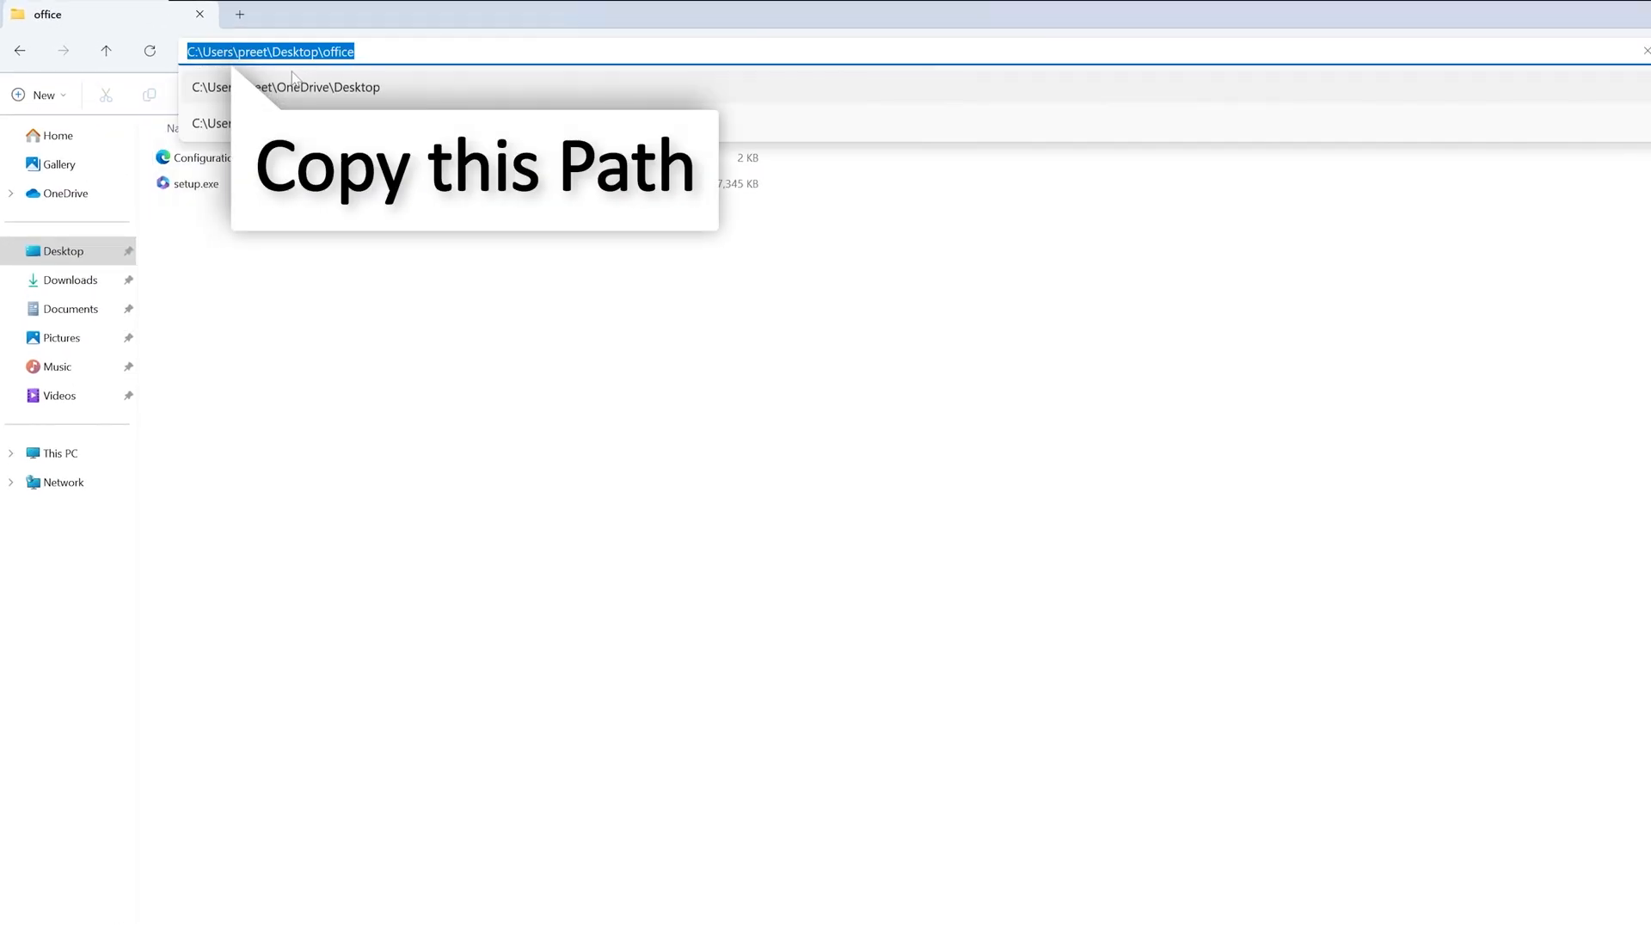
{"action": "right_click", "coordinate": [270, 49]}
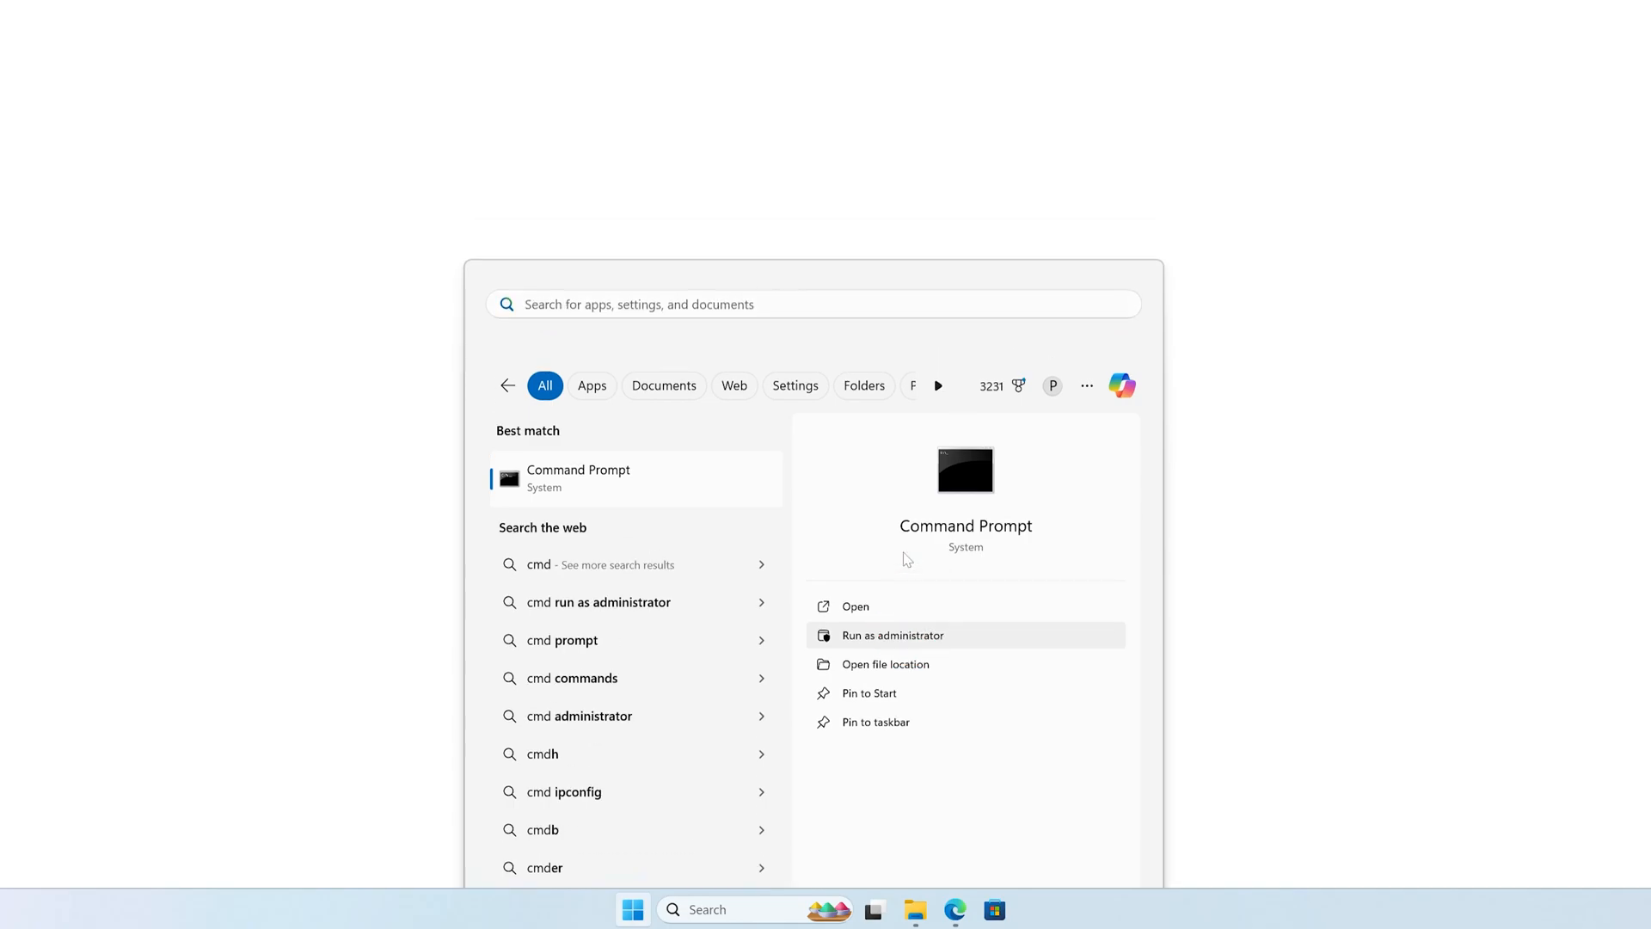
Step: In an administrator Command Prompt, cd to C:\Users\preet\Desktop\office and enter 'setup /configure configuration.xml'
{"action": "left_click", "coordinate": [891, 635]}
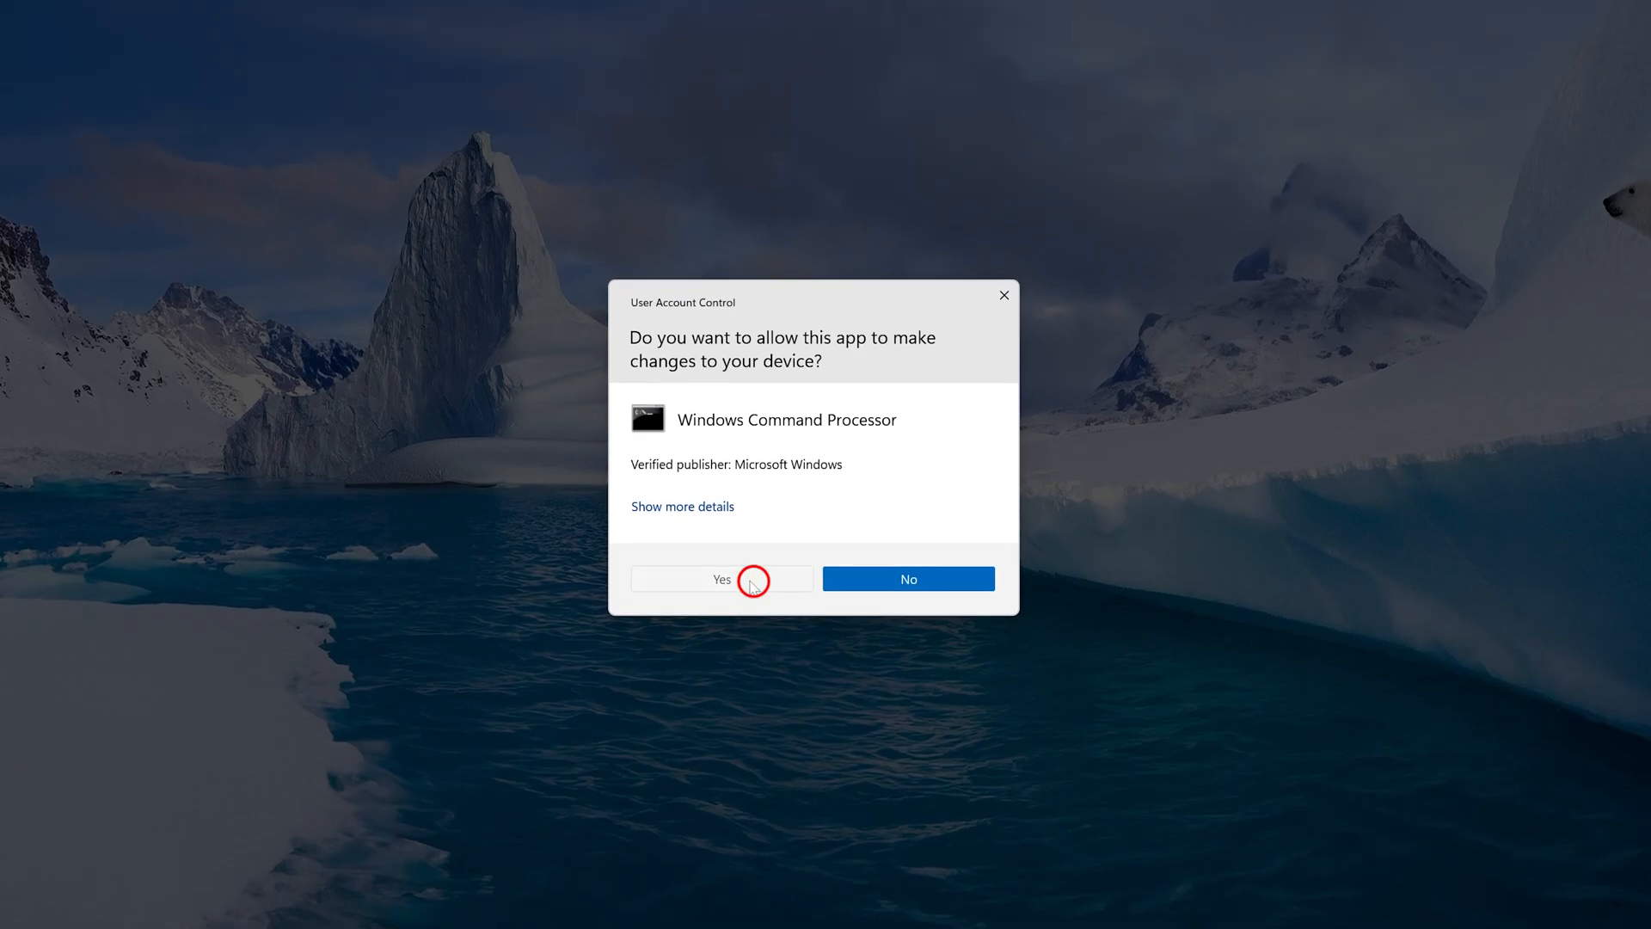
{"action": "left_click", "coordinate": [720, 580]}
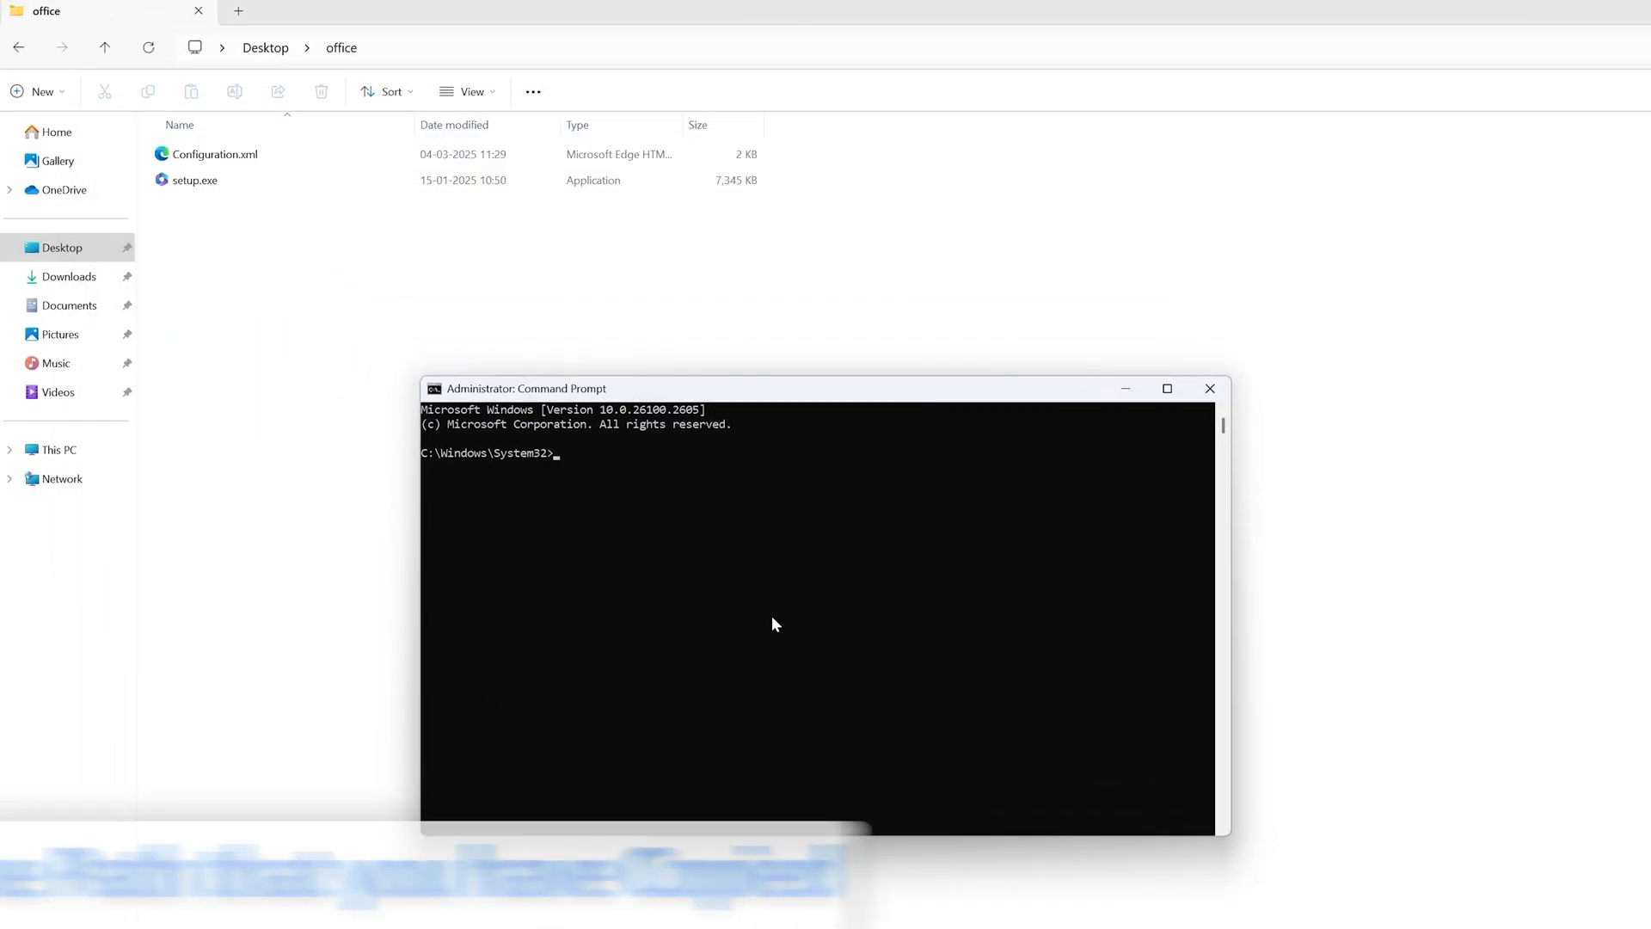
{"action": "type", "text": "cd"}
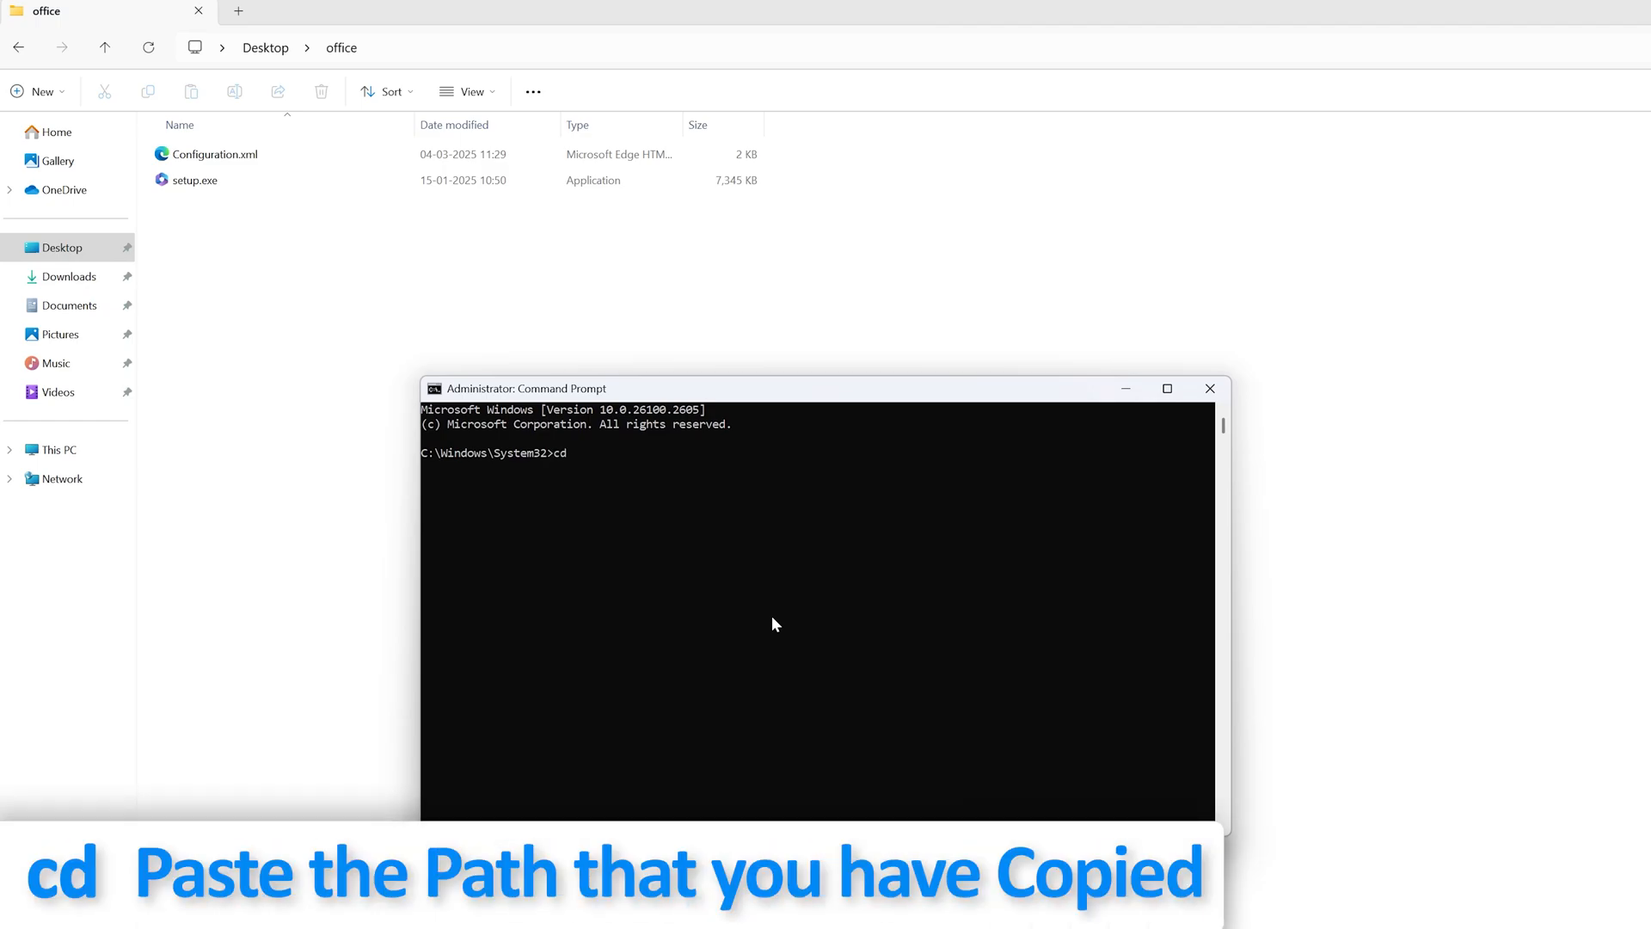
{"action": "type", "text": "C:\\Users\\preet\\Desktop\\office"}
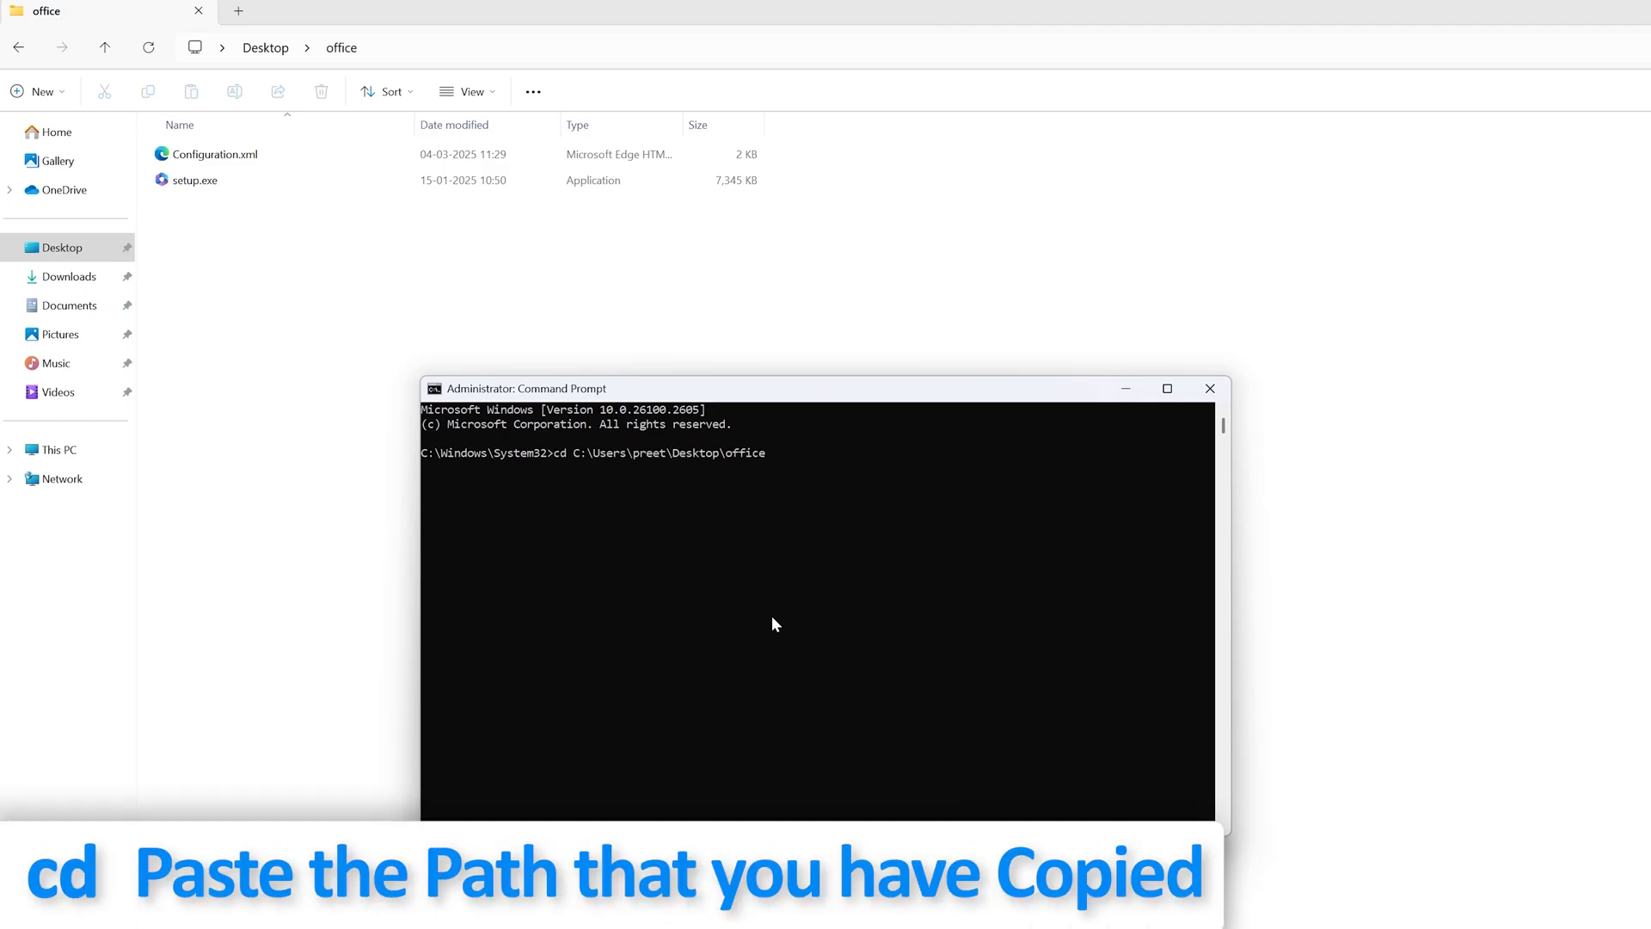
{"action": "key", "text": "Enter"}
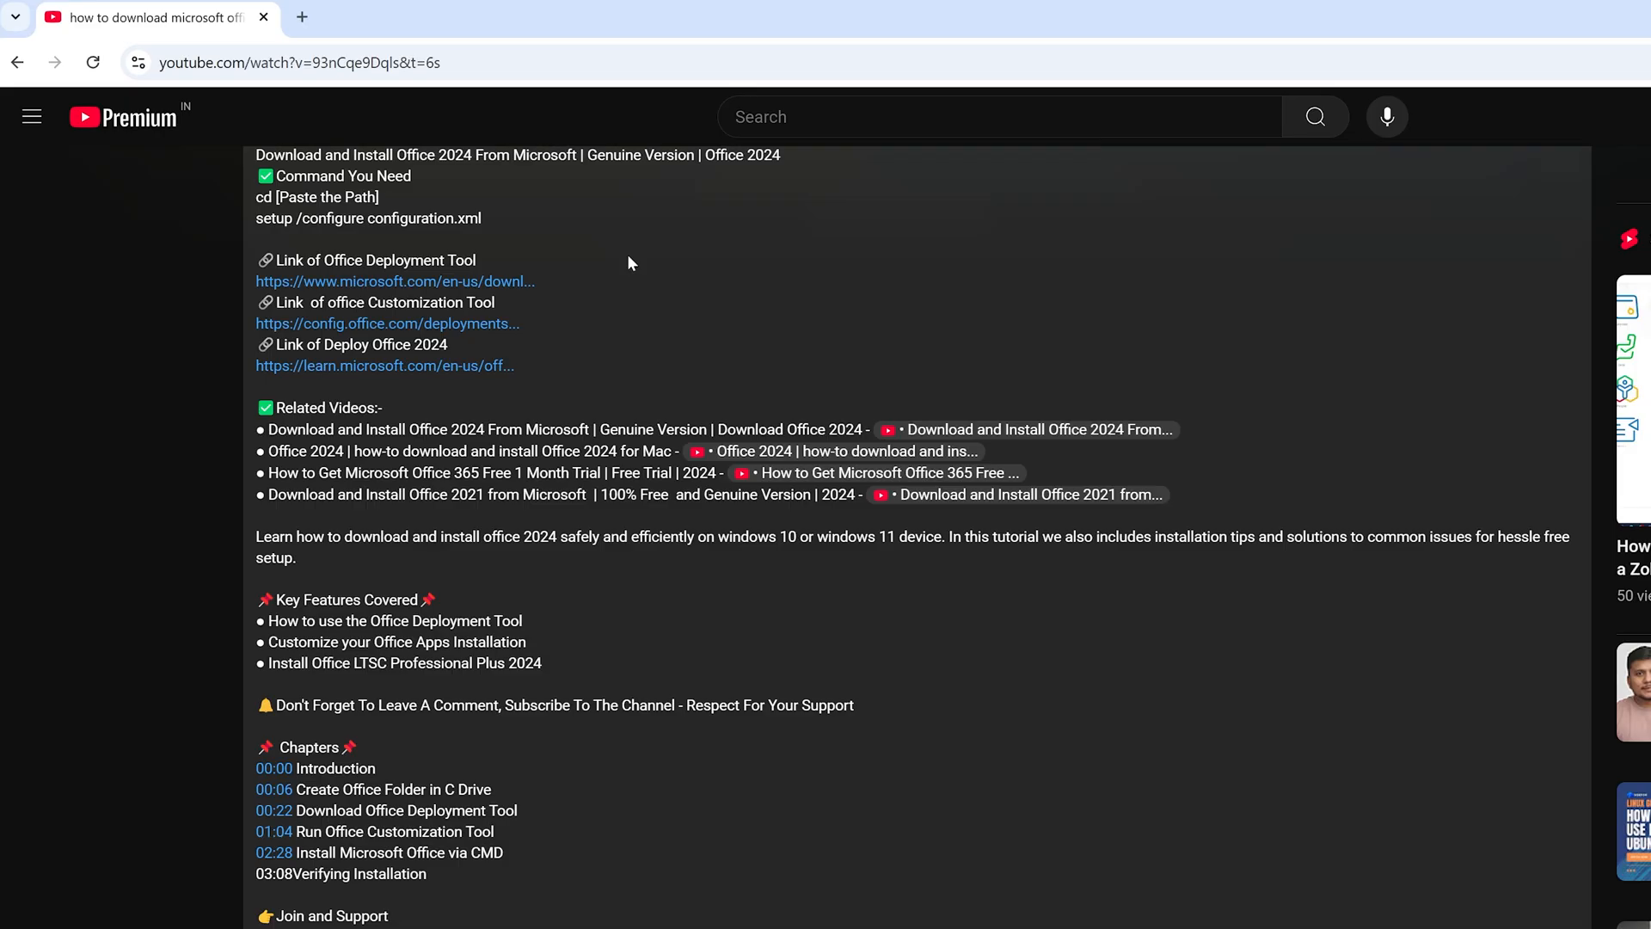
{"action": "mouse_move", "coordinate": [575, 212]}
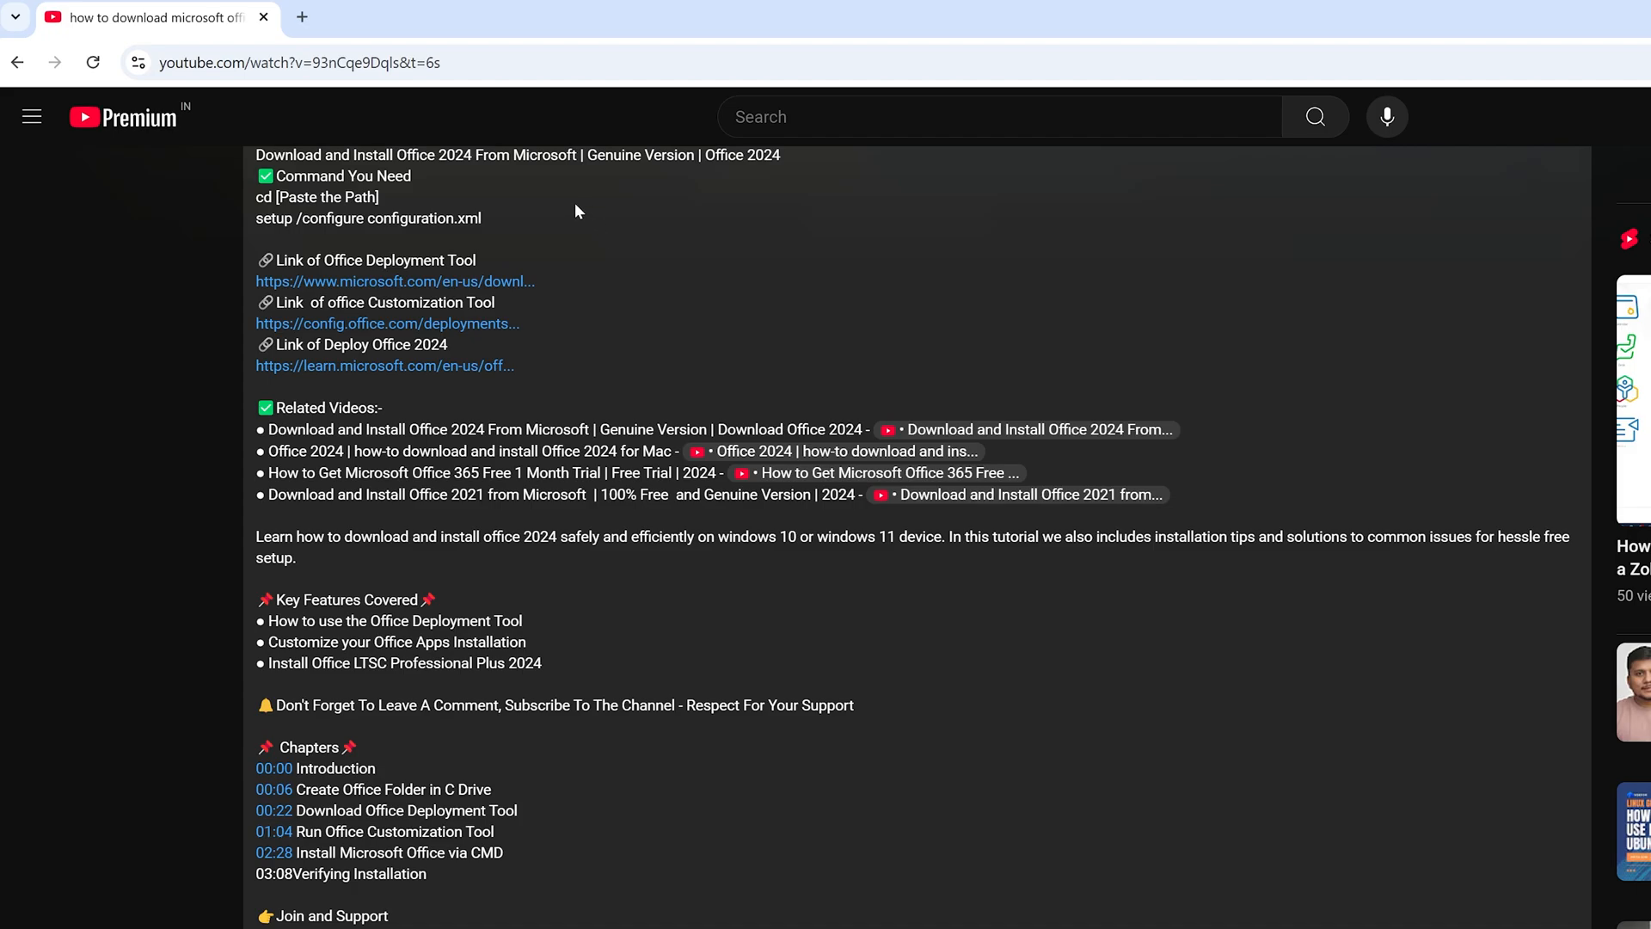
{"action": "right_click", "coordinate": [368, 218]}
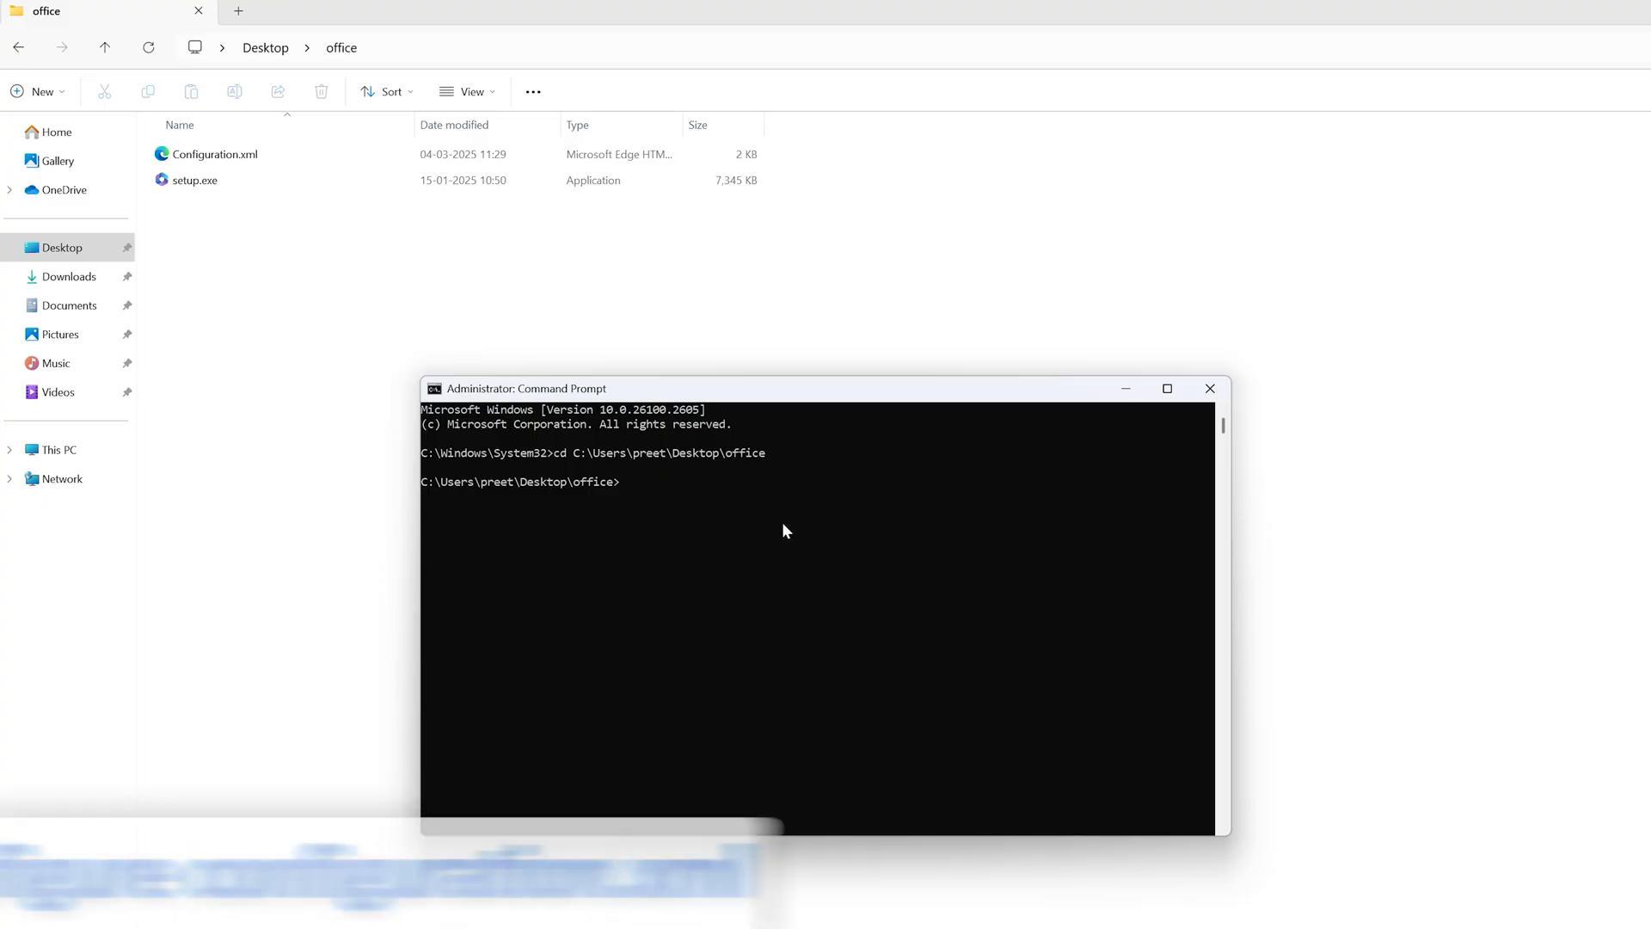
Step: Run 'setup /configure configuration.xml' and dismiss the 'Office is installed now' message when finished
{"action": "type", "text": "setup /configure configuration.xml"}
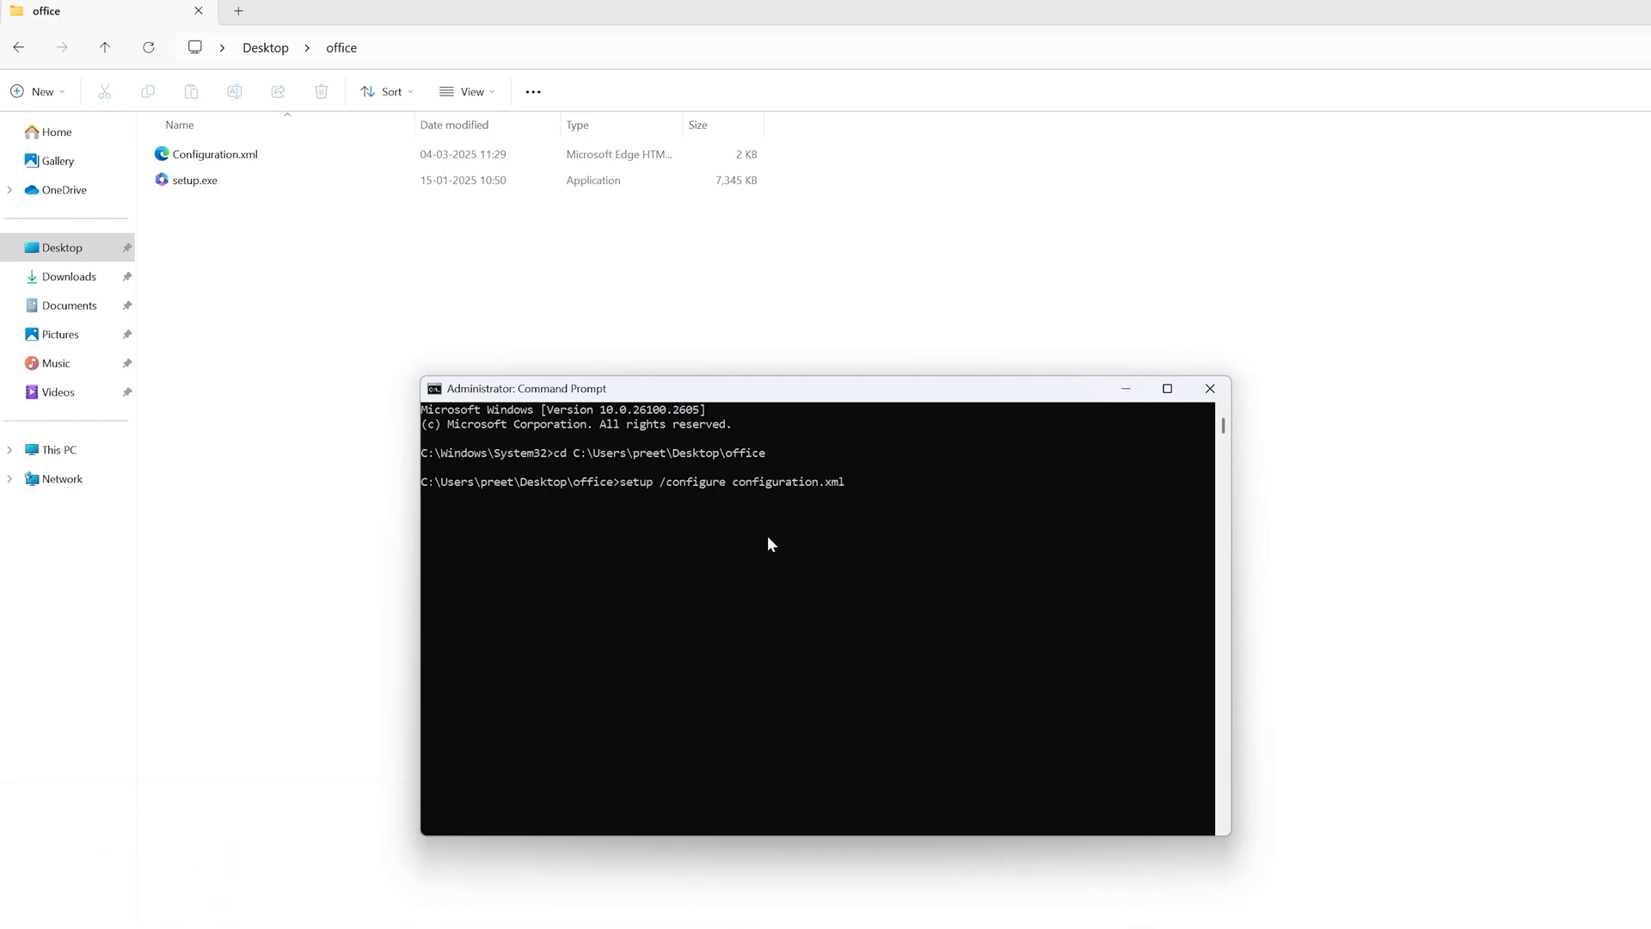
{"action": "key", "text": "enter"}
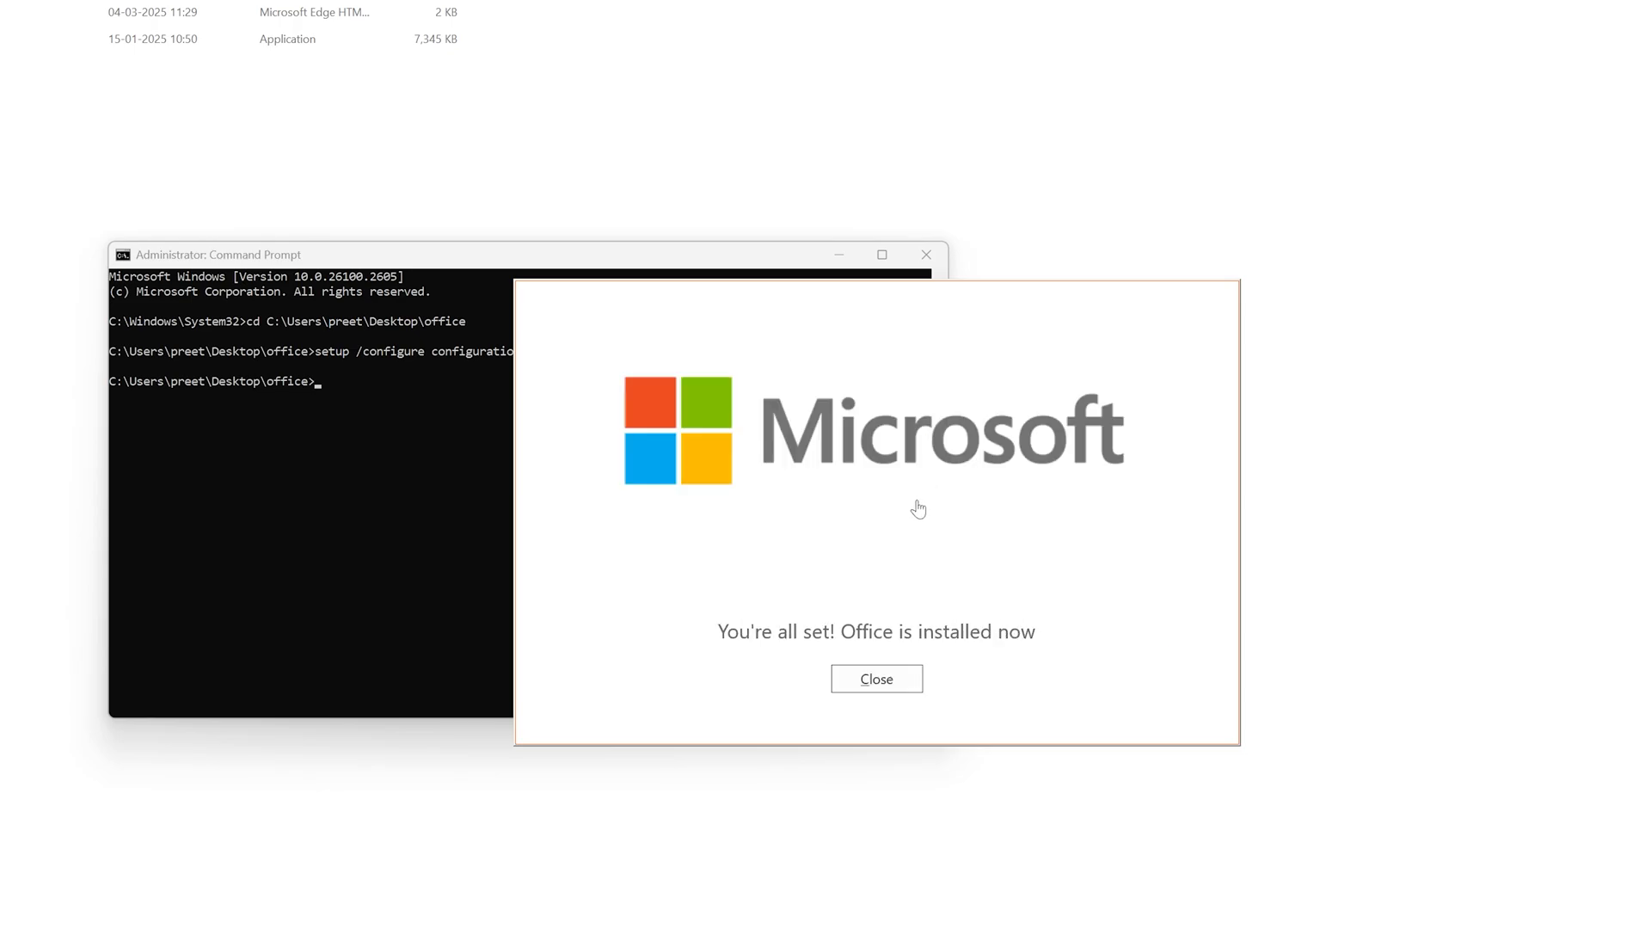
{"action": "mouse_move", "coordinate": [979, 596]}
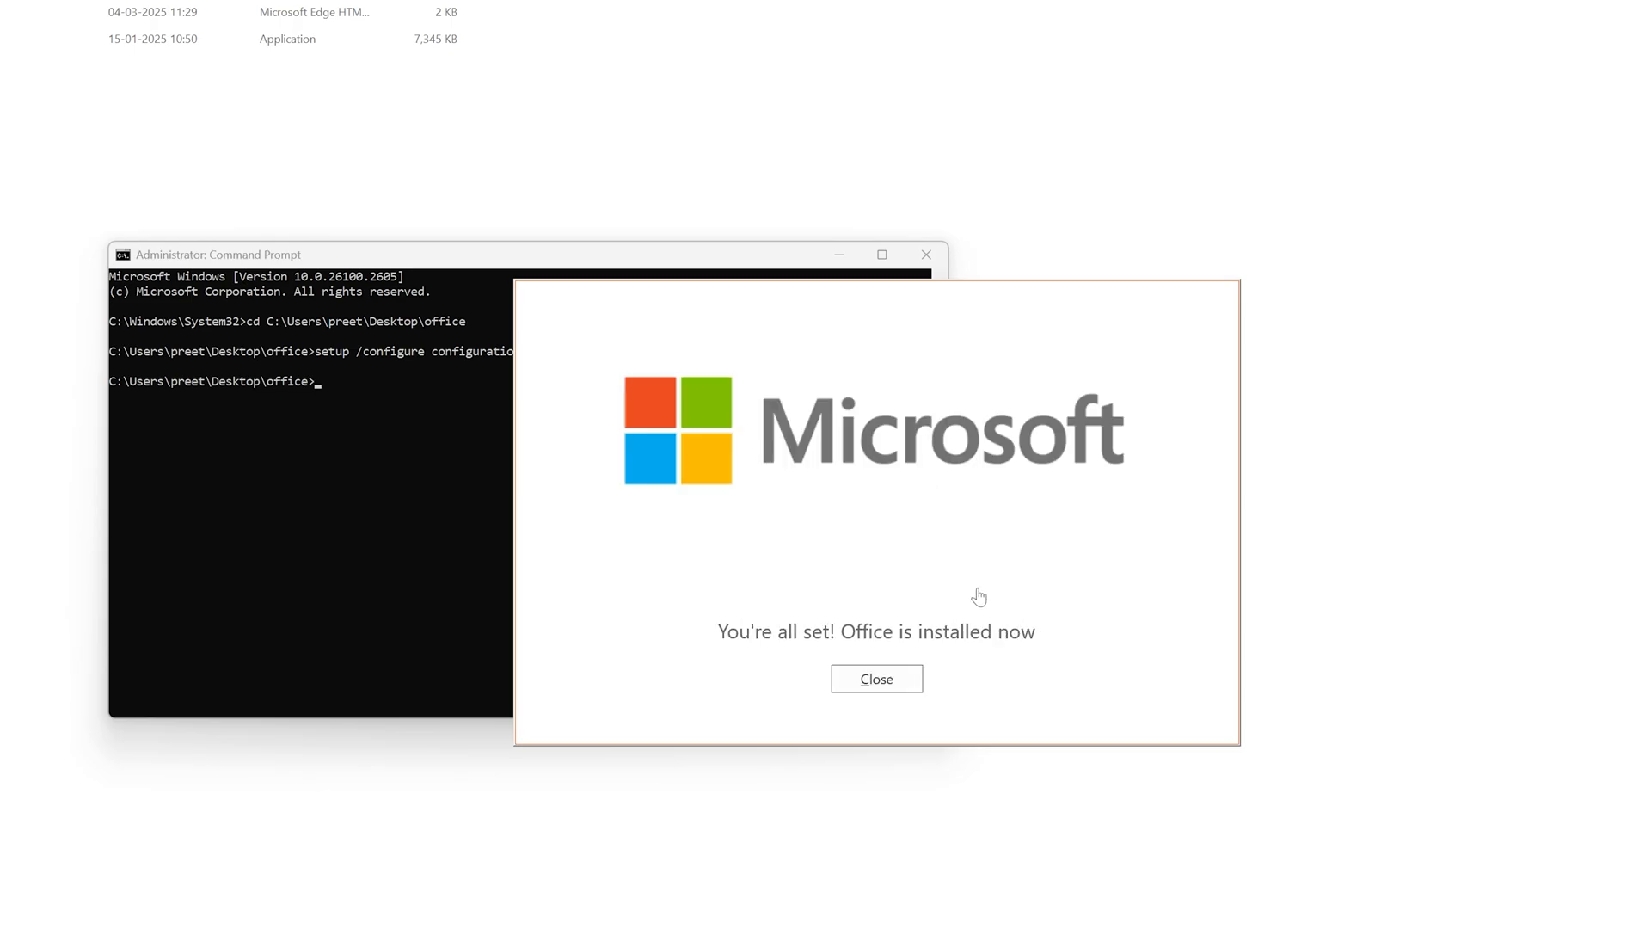
{"action": "mouse_move", "coordinate": [968, 616]}
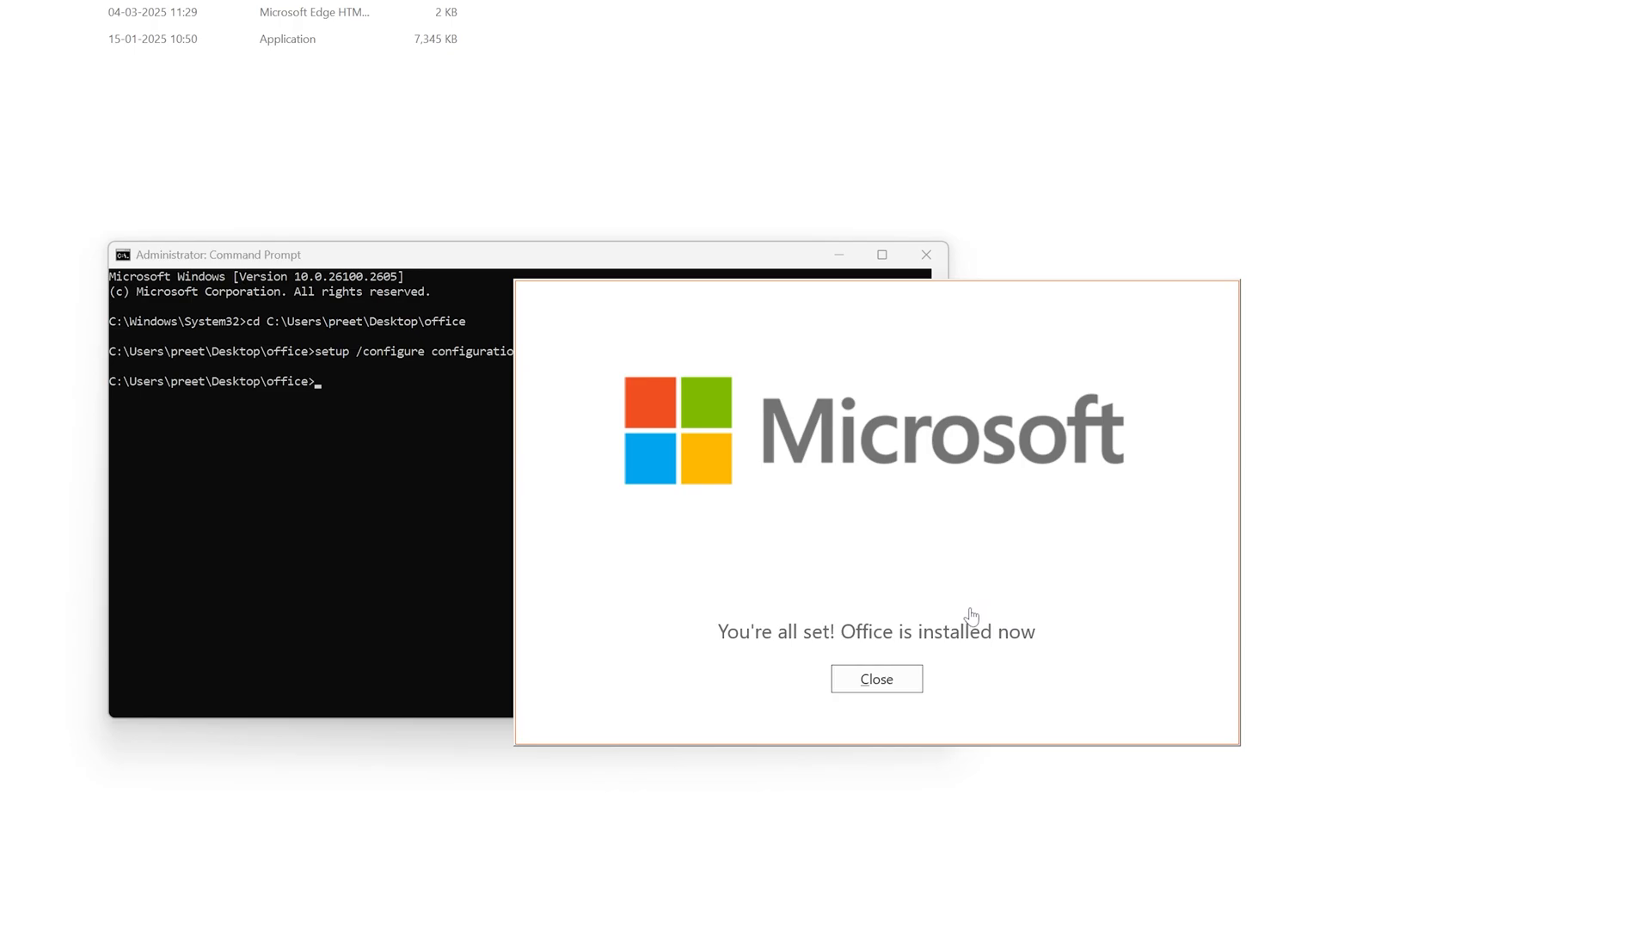
{"action": "left_click", "coordinate": [876, 678]}
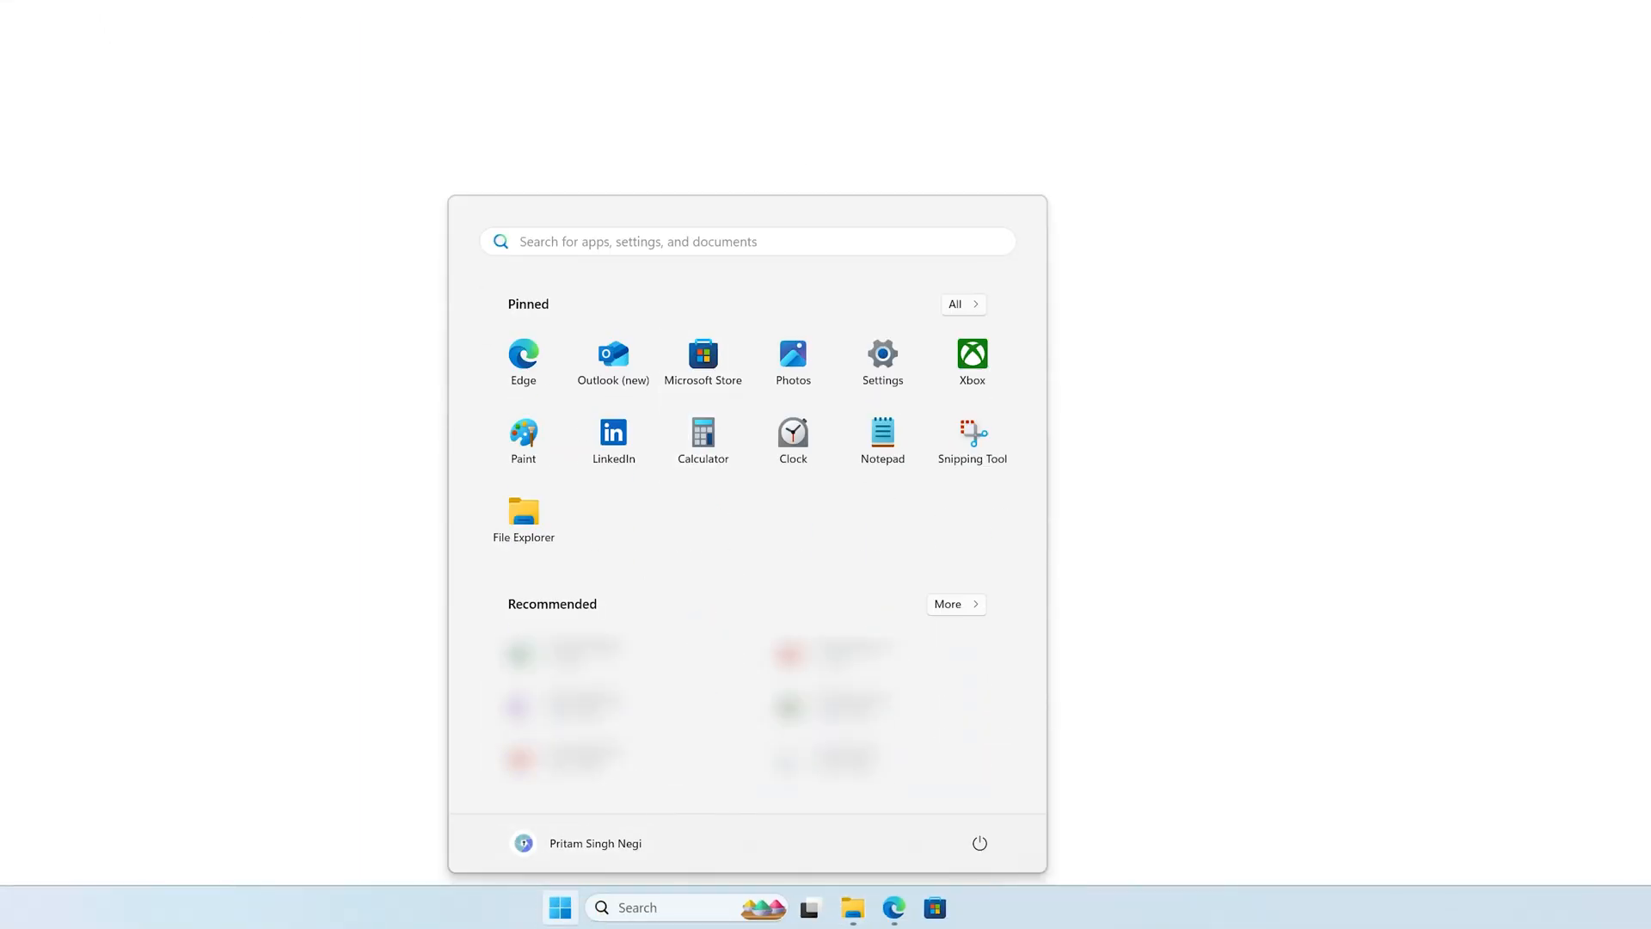
Step: Launch Word from Start, accept the privacy notice, and create a Bold modern resume document
{"action": "type", "text": "word"}
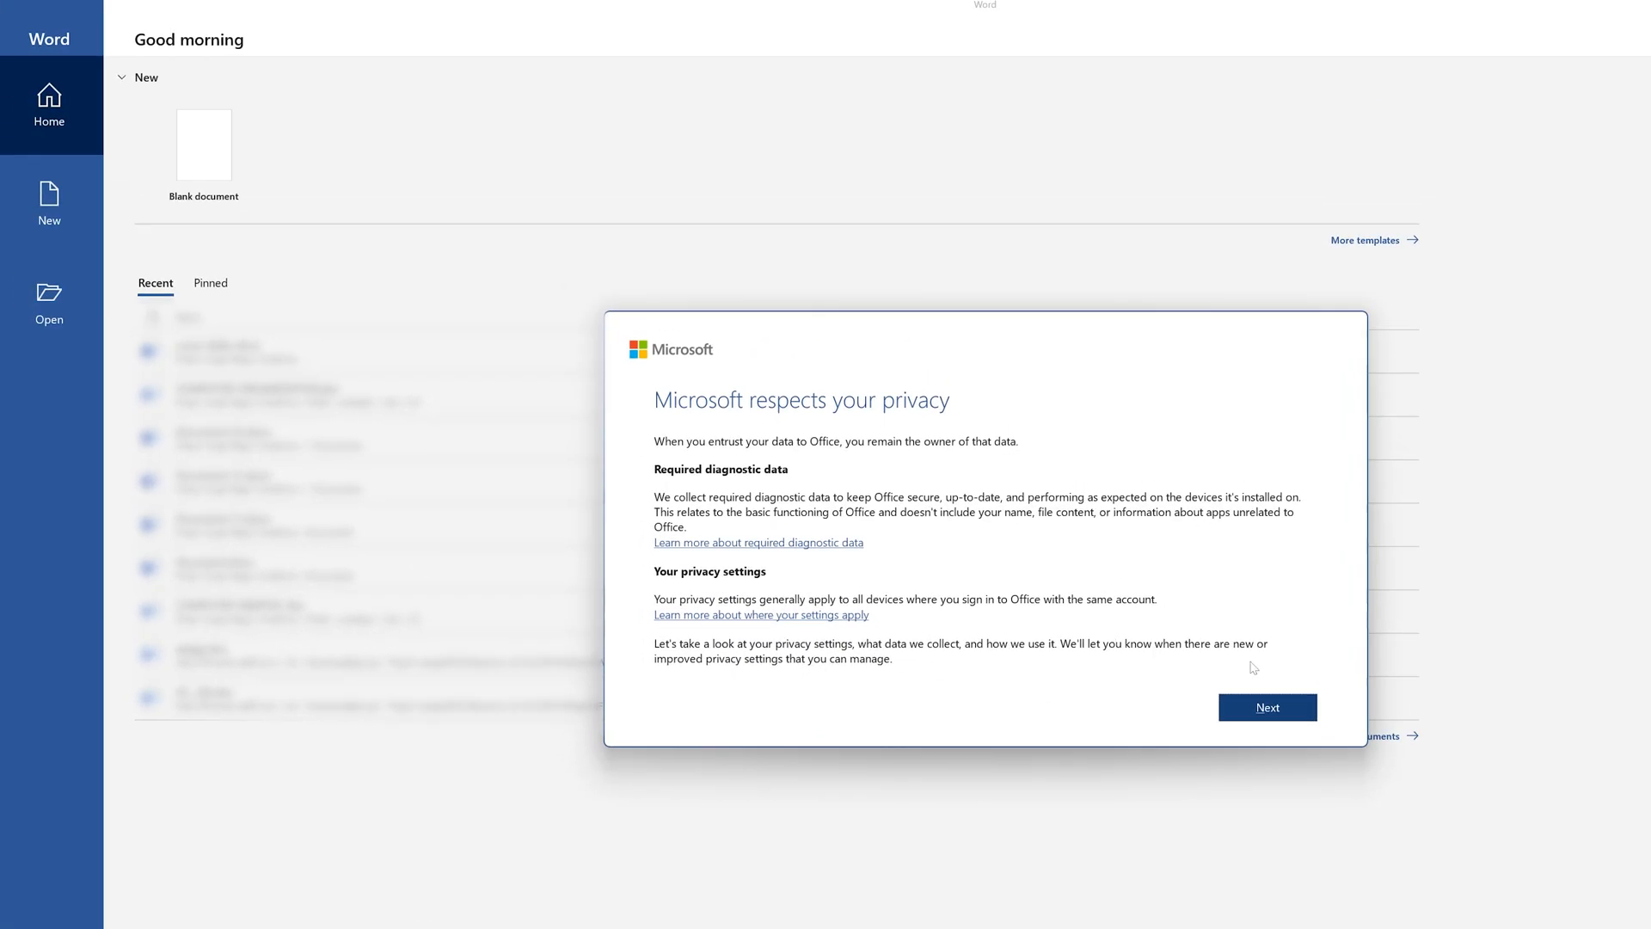
{"action": "left_click", "coordinate": [1267, 706]}
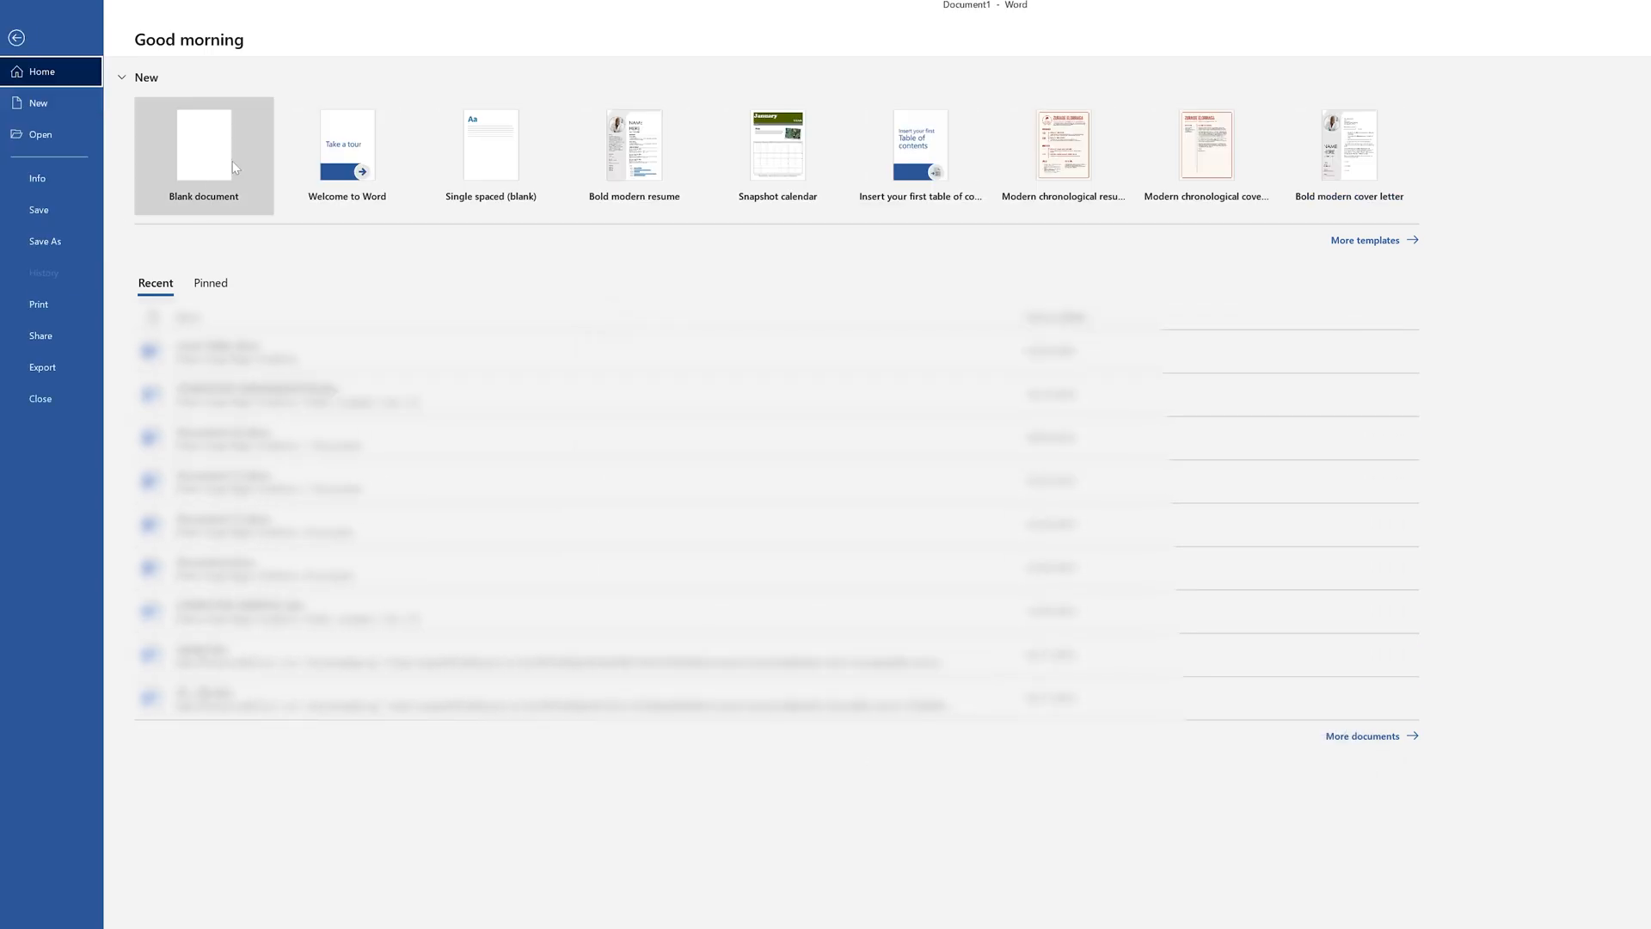
{"action": "left_click", "coordinate": [635, 145]}
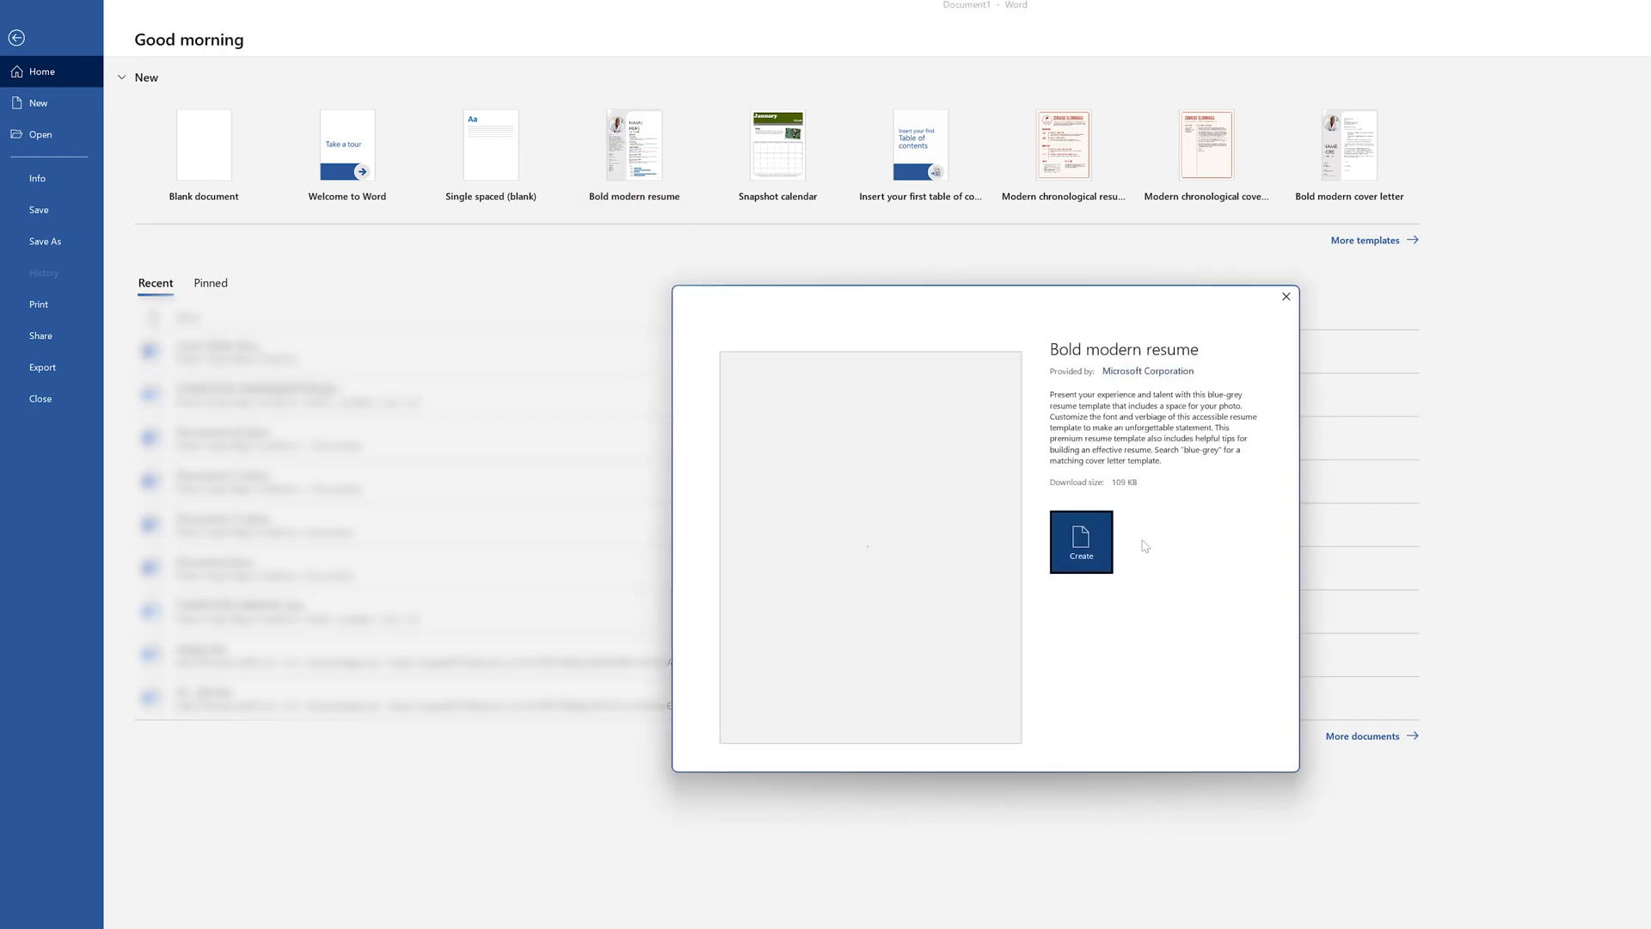
{"action": "left_click", "coordinate": [1080, 542]}
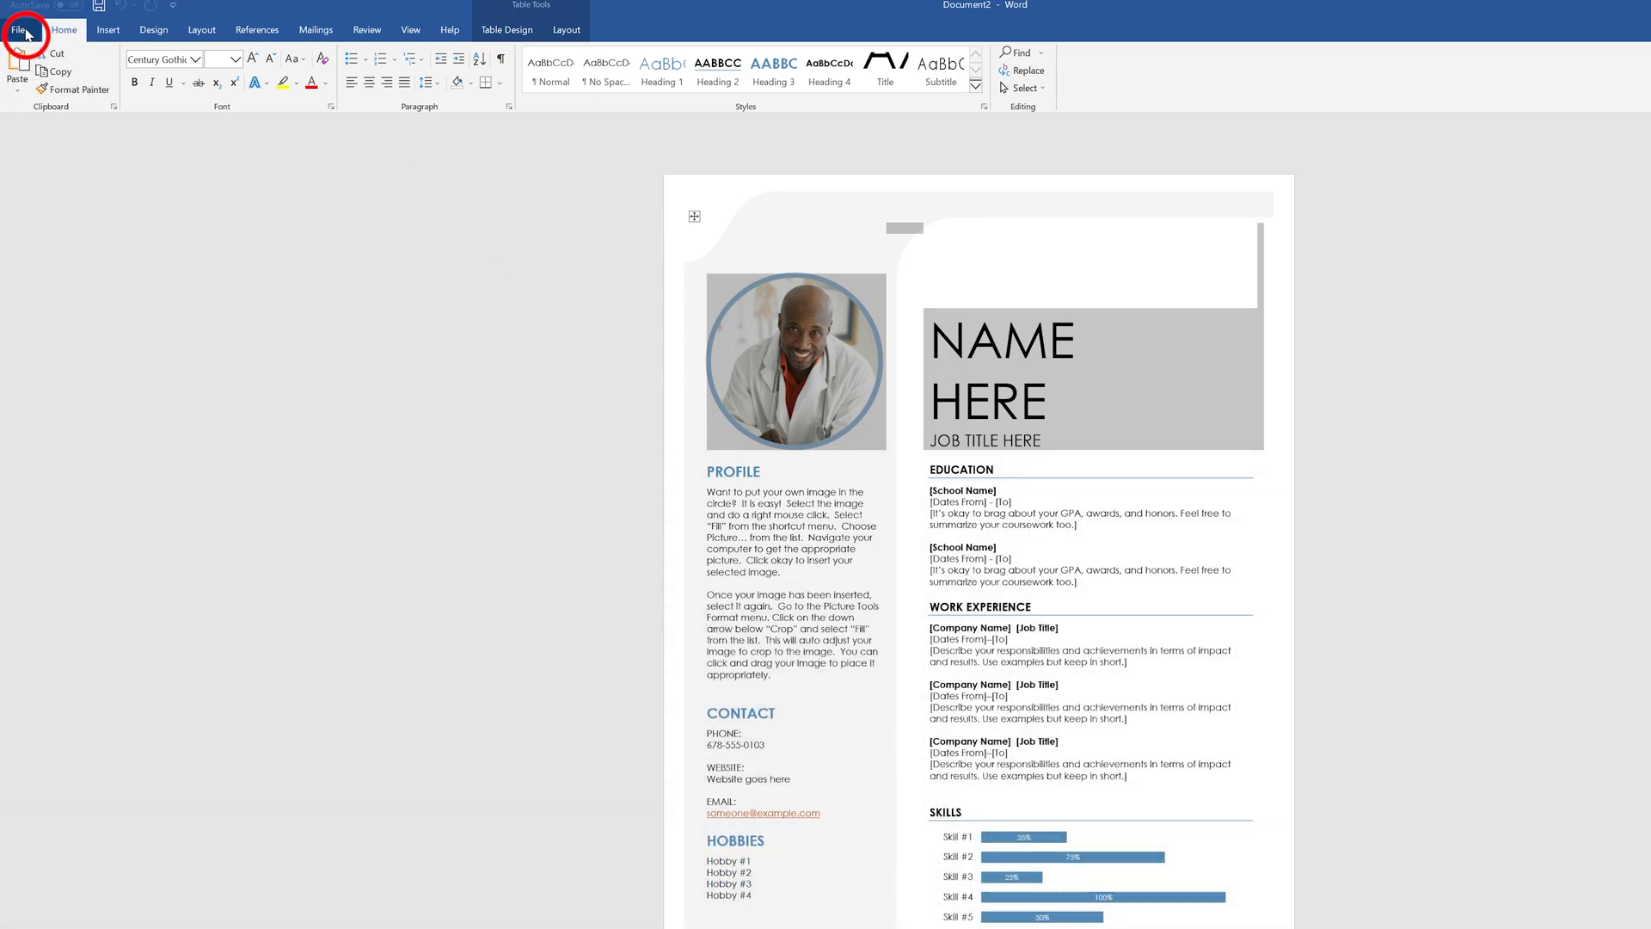
Step: Show File > Account, briefly view the Change Product Key dialog, and confirm Office LTSC Professional Plus 2021 is activated
{"action": "left_click", "coordinate": [17, 29]}
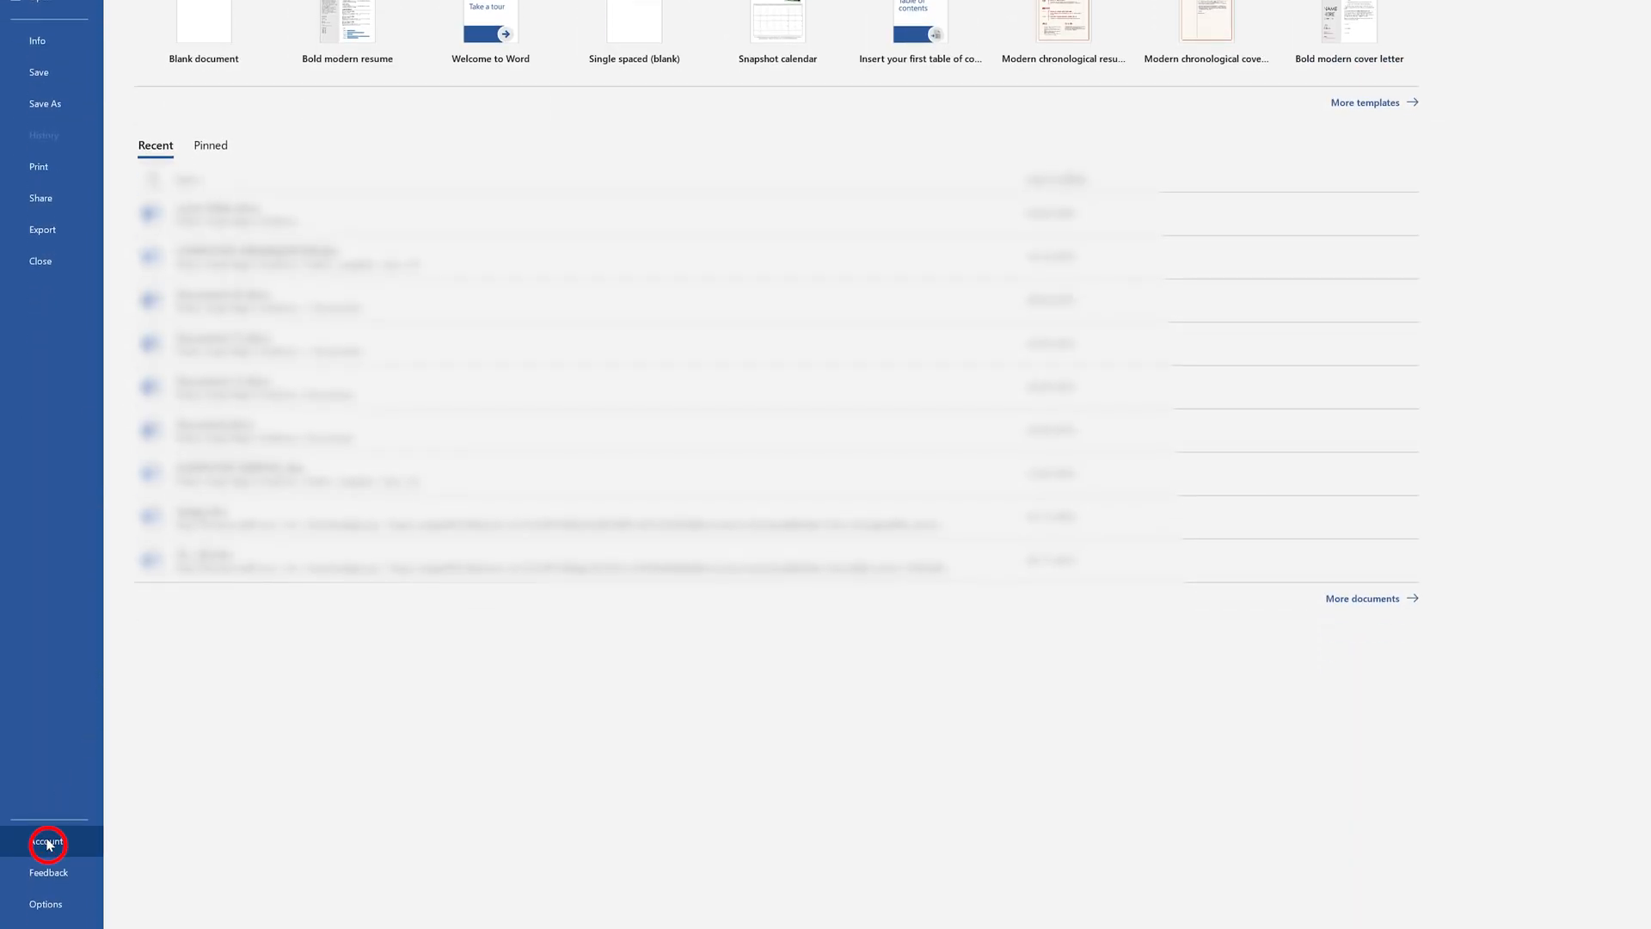
{"action": "left_click", "coordinate": [48, 842]}
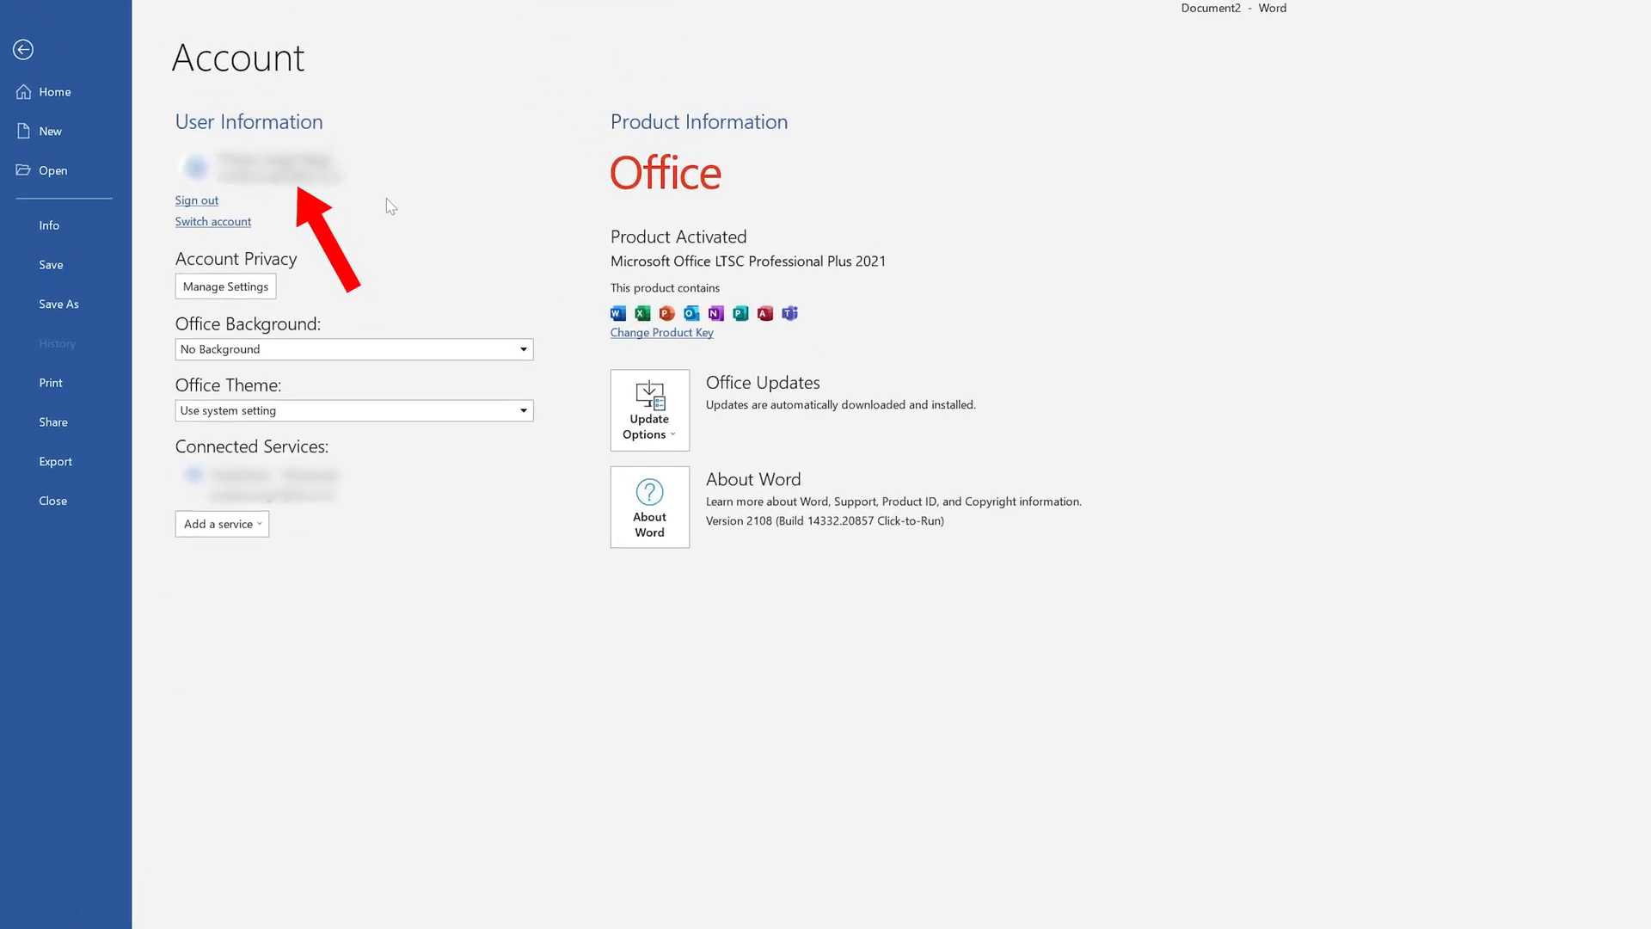
{"action": "left_click", "coordinate": [660, 332]}
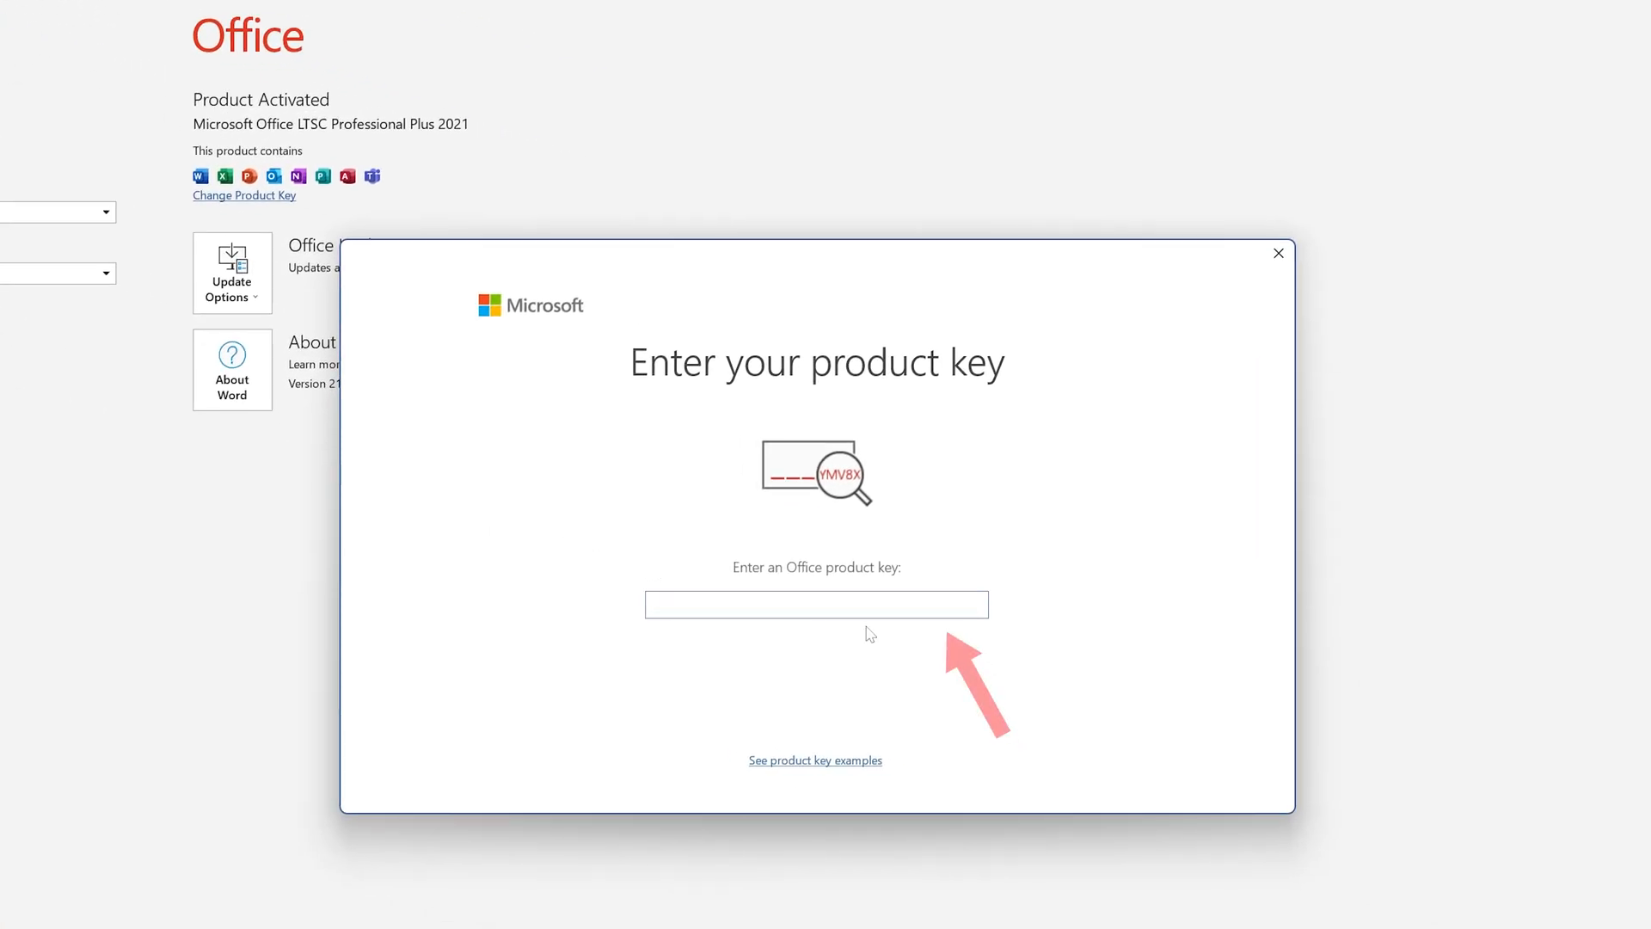
{"action": "left_click", "coordinate": [815, 604]}
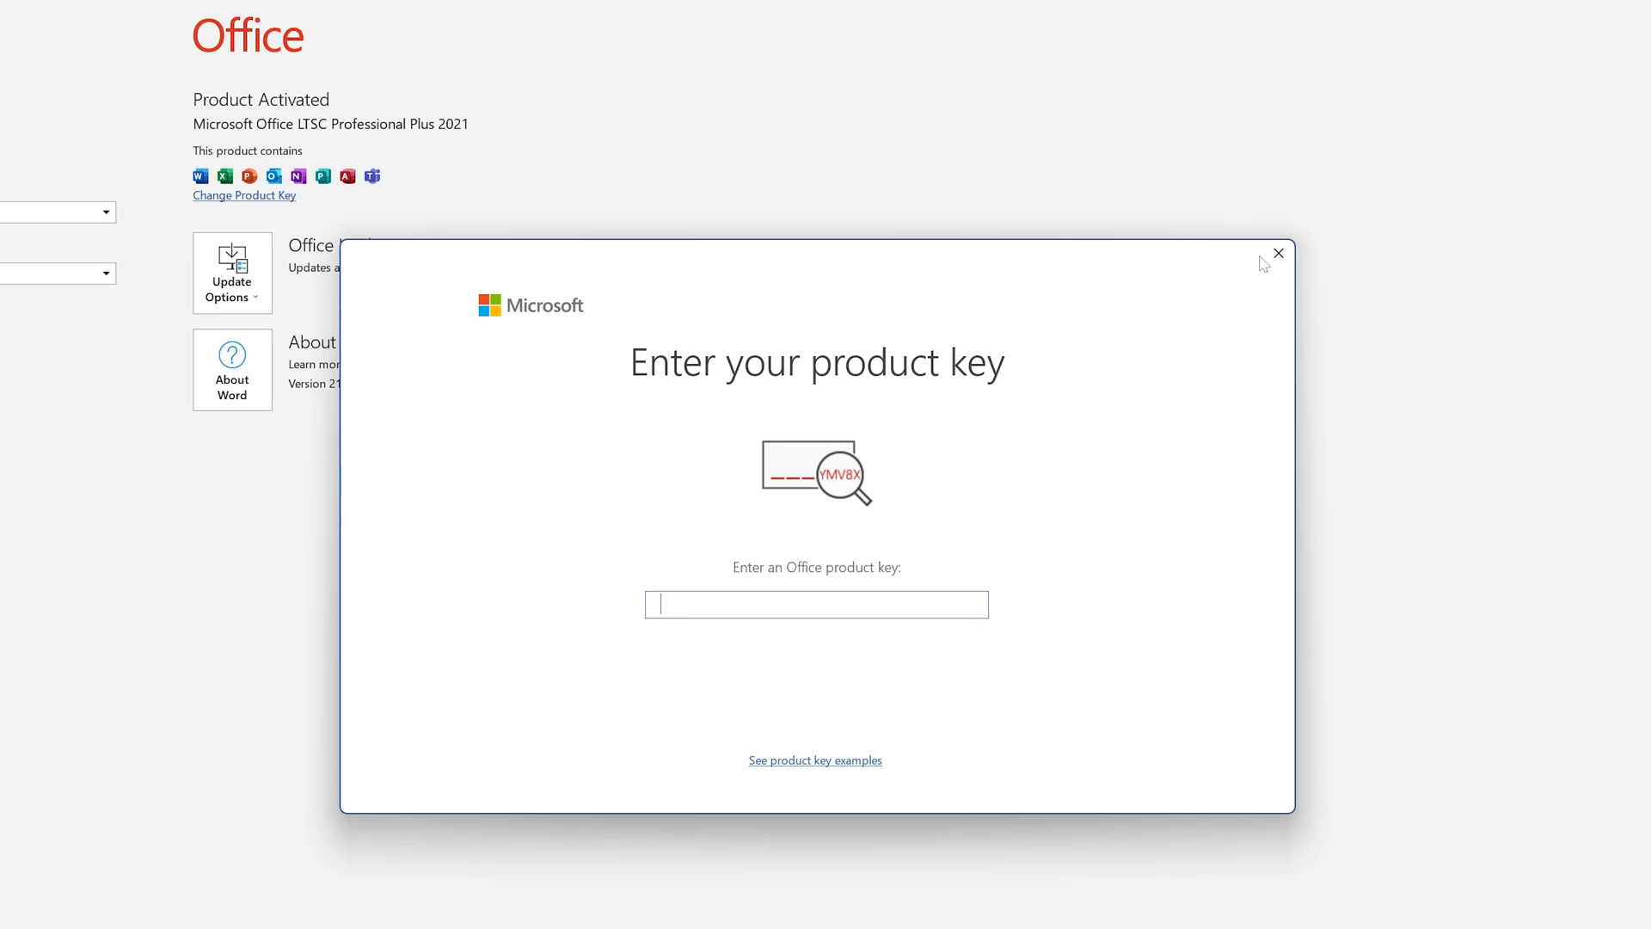
{"action": "left_click", "coordinate": [1278, 255]}
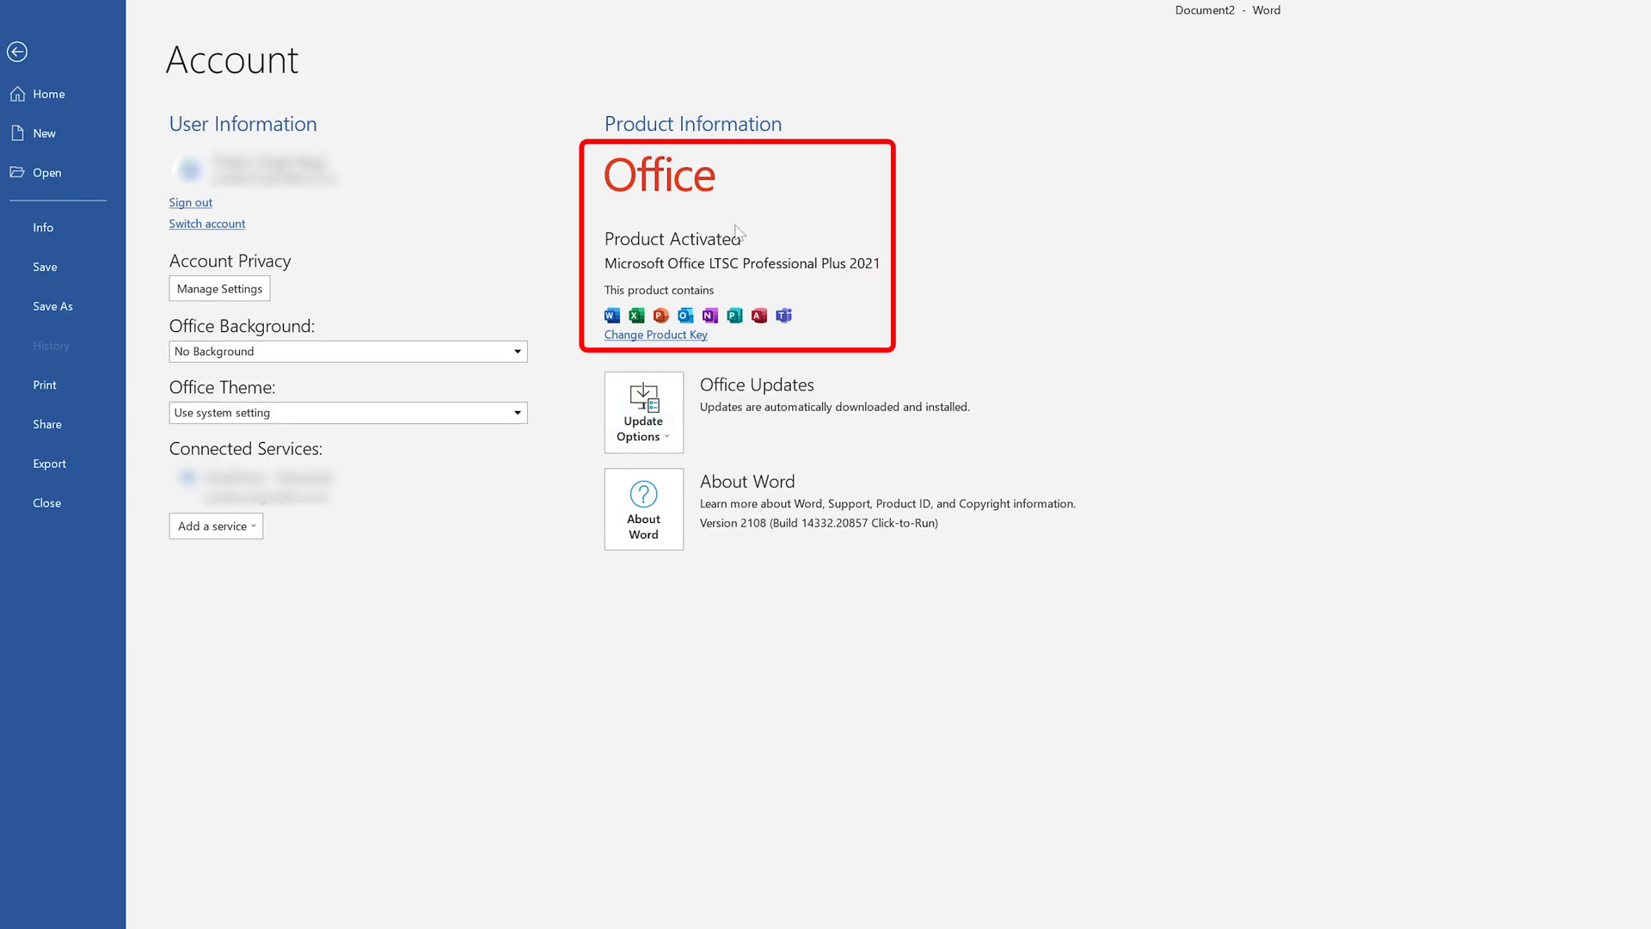
{"action": "mouse_move", "coordinate": [368, 209]}
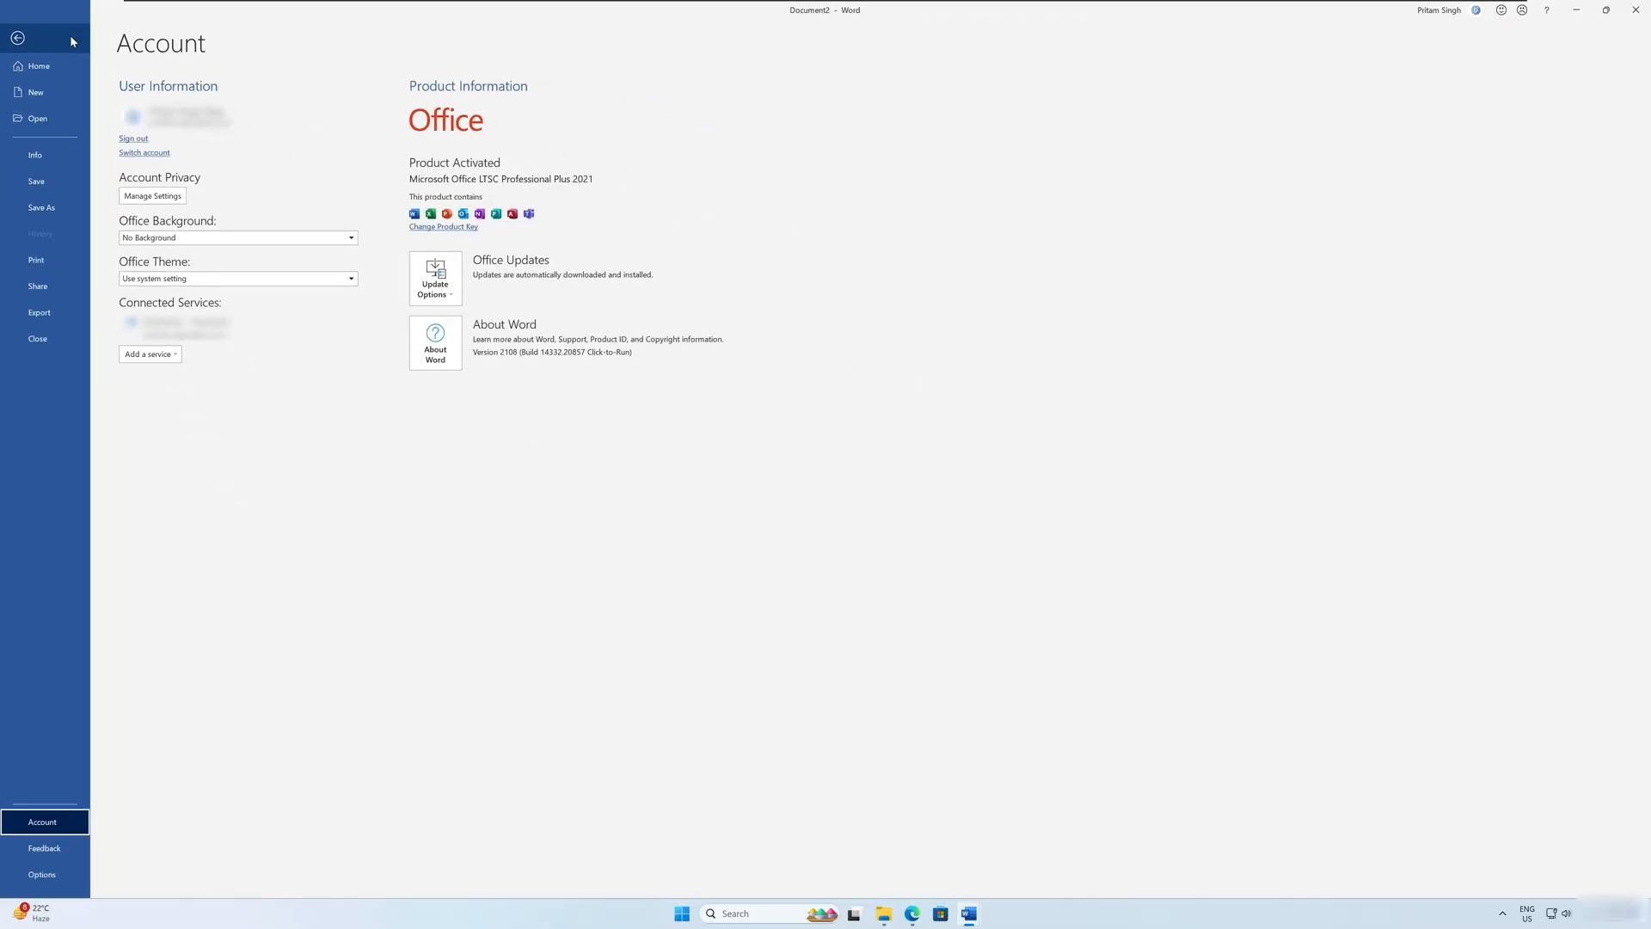
Step: Leave the Account backstage and return to the Bold modern resume document
{"action": "left_click", "coordinate": [17, 38]}
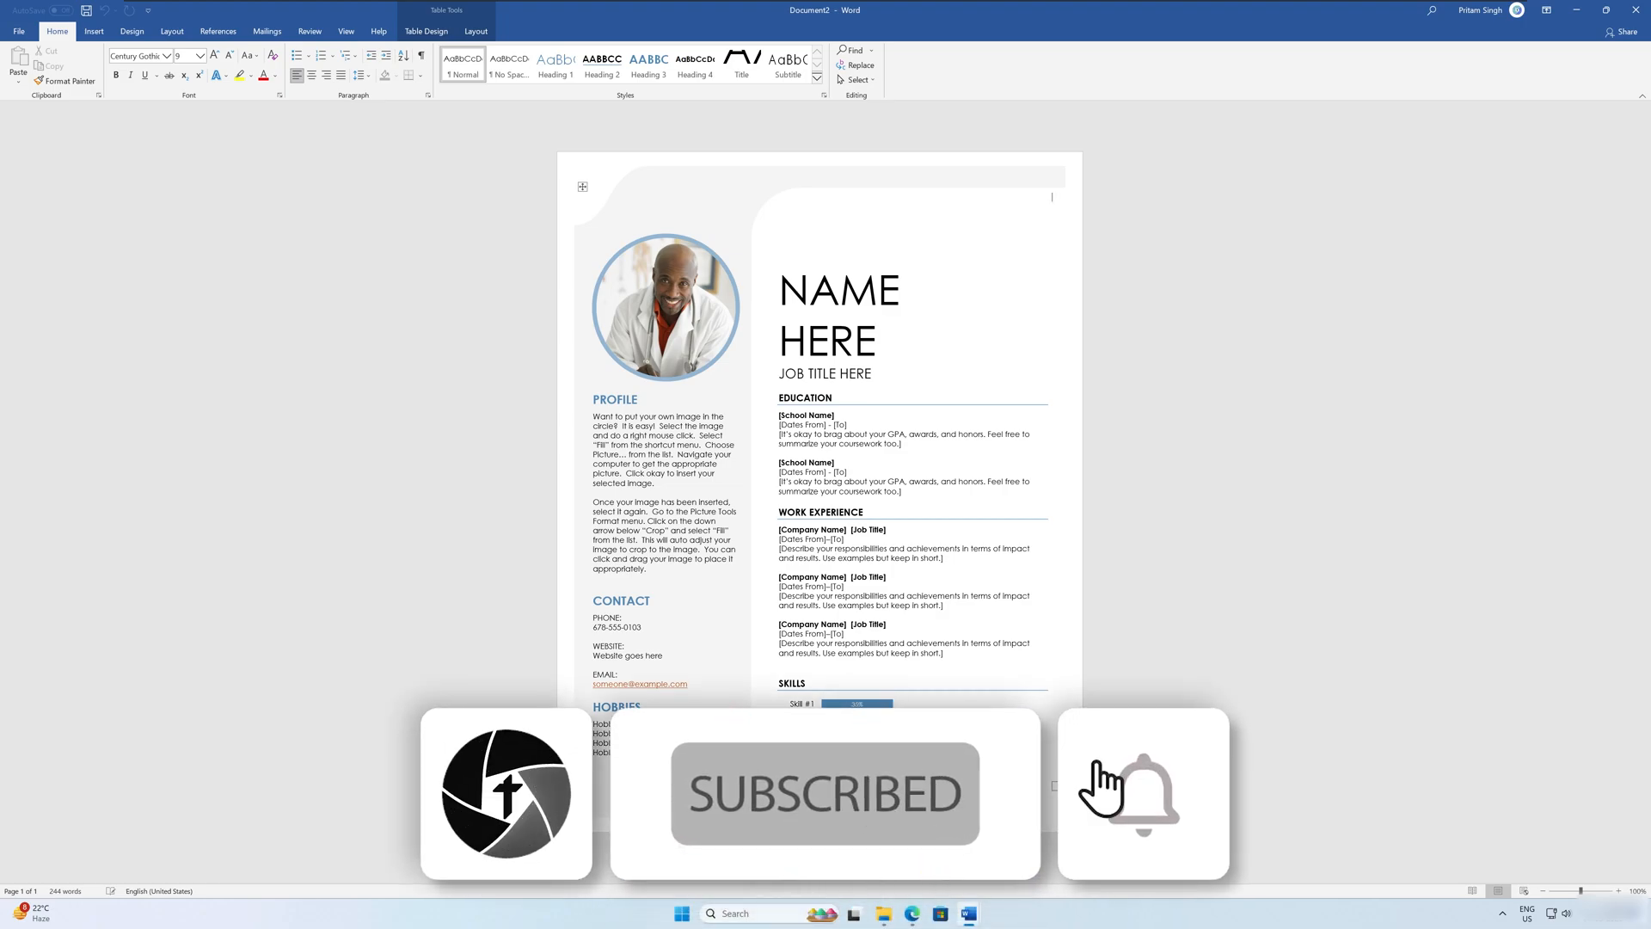
{"action": "left_click", "coordinate": [1140, 793]}
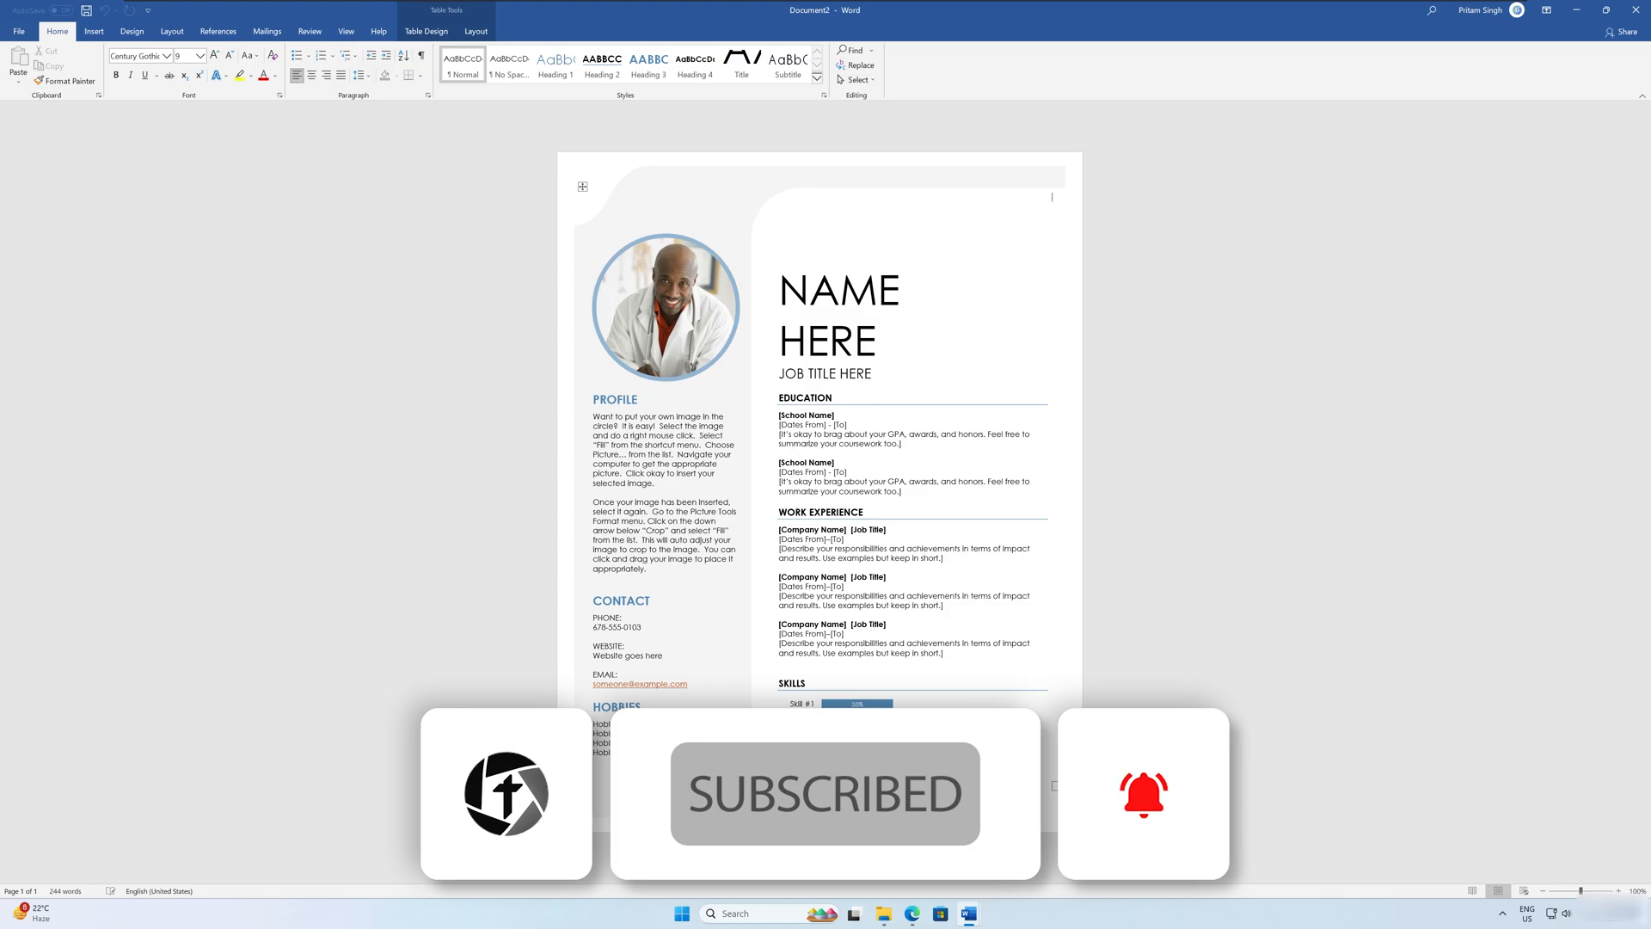